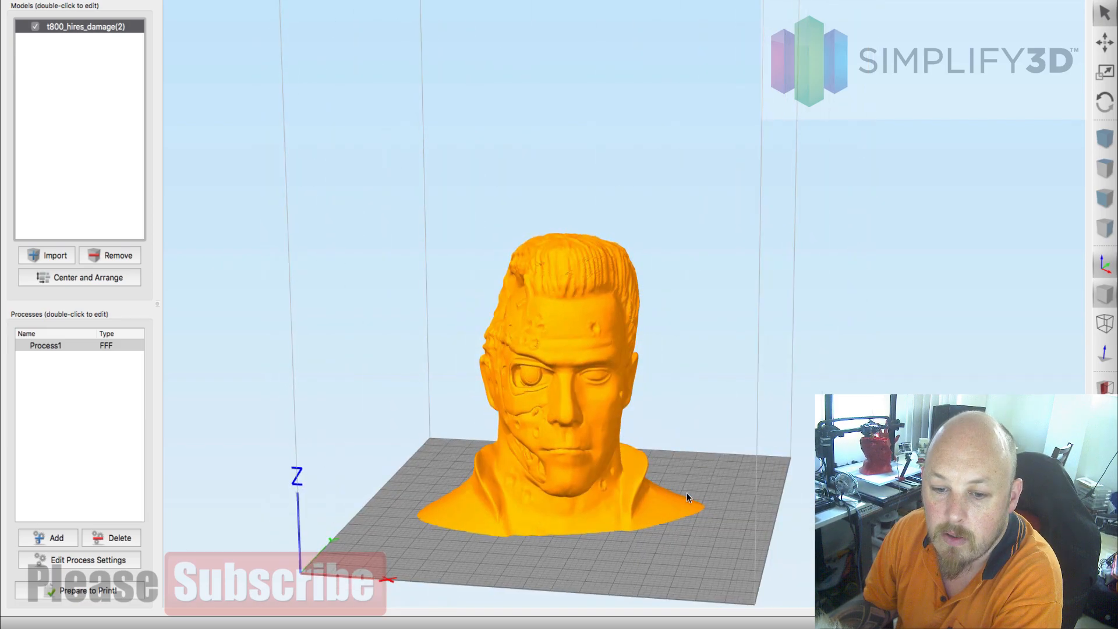
# Raise Process1's infill percentage from 10% to 18% in its Layer settings.
pyautogui.moveTo(685, 497); pyautogui.dragTo(607, 502)
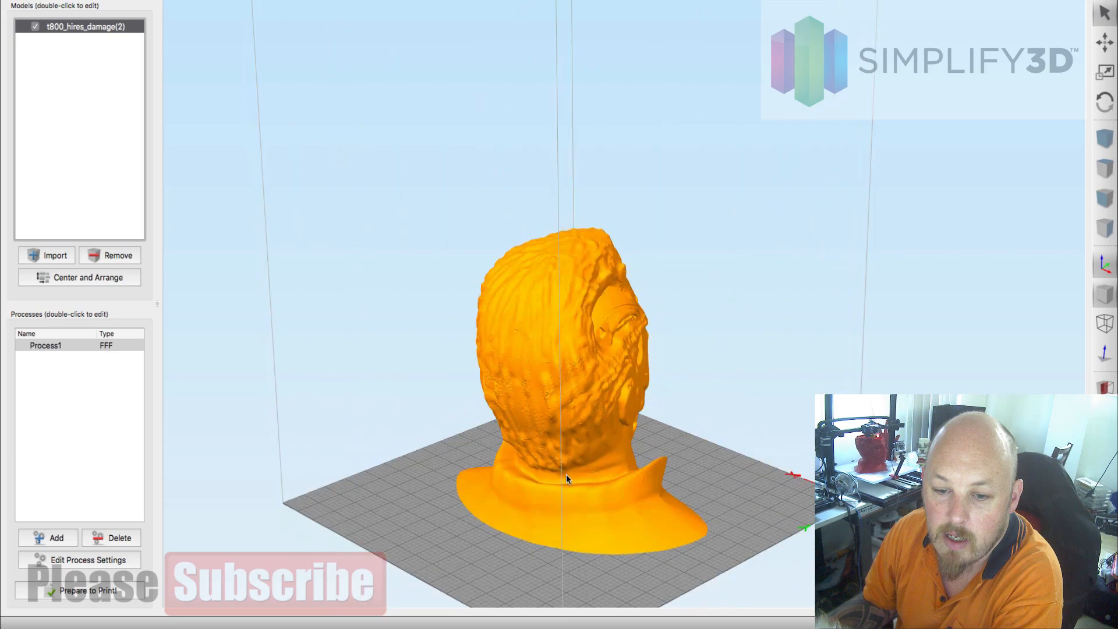
pyautogui.moveTo(564, 478); pyautogui.dragTo(510, 474)
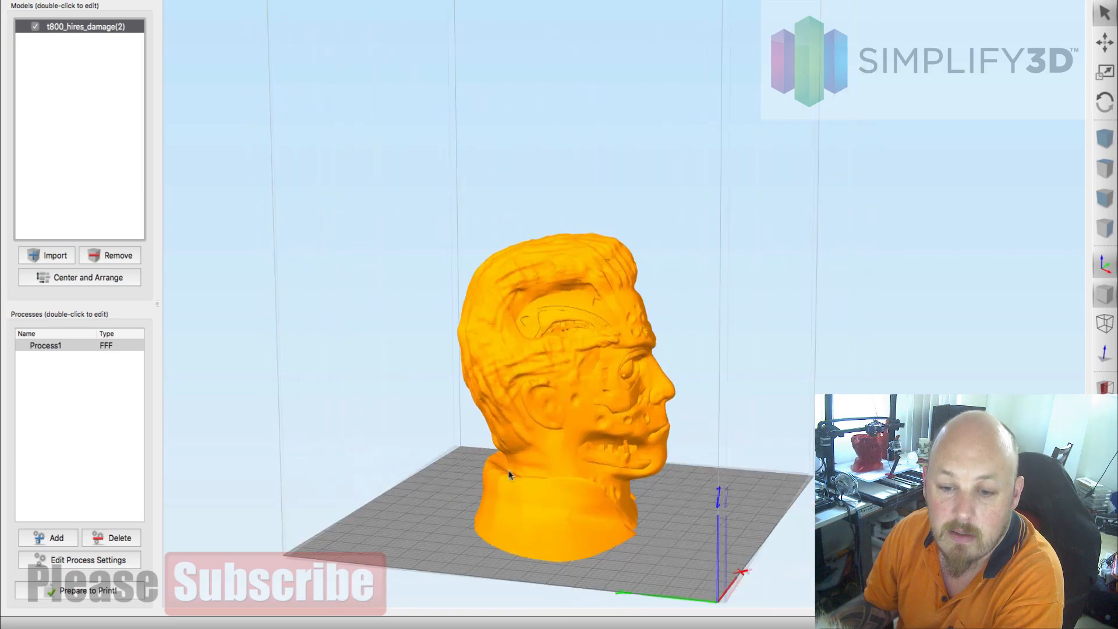
pyautogui.moveTo(510, 476); pyautogui.dragTo(531, 495)
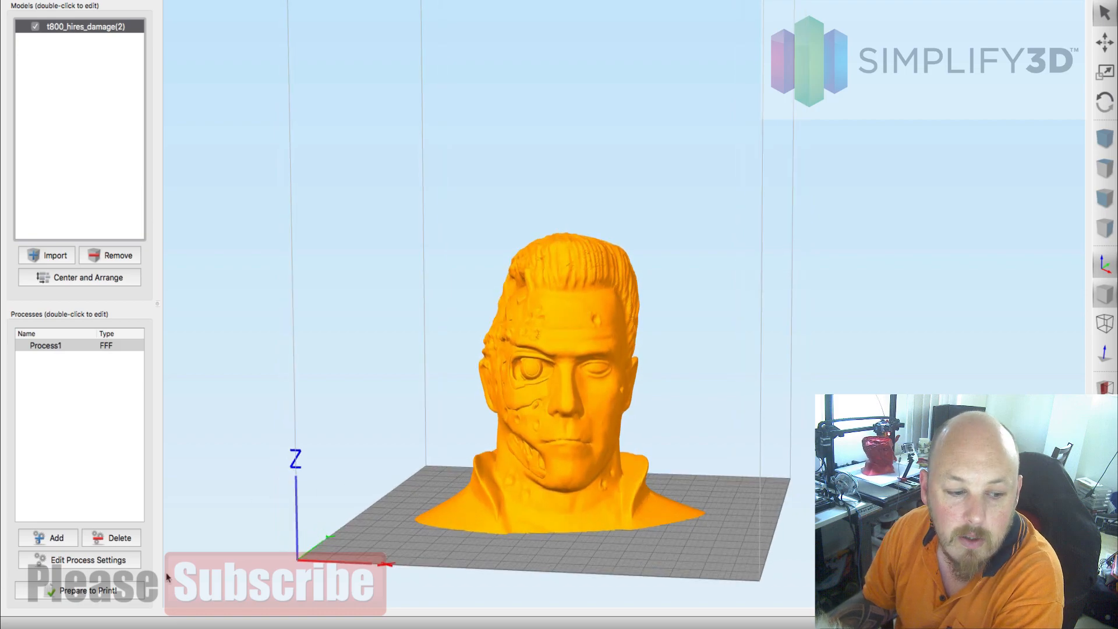
pyautogui.click(80, 560)
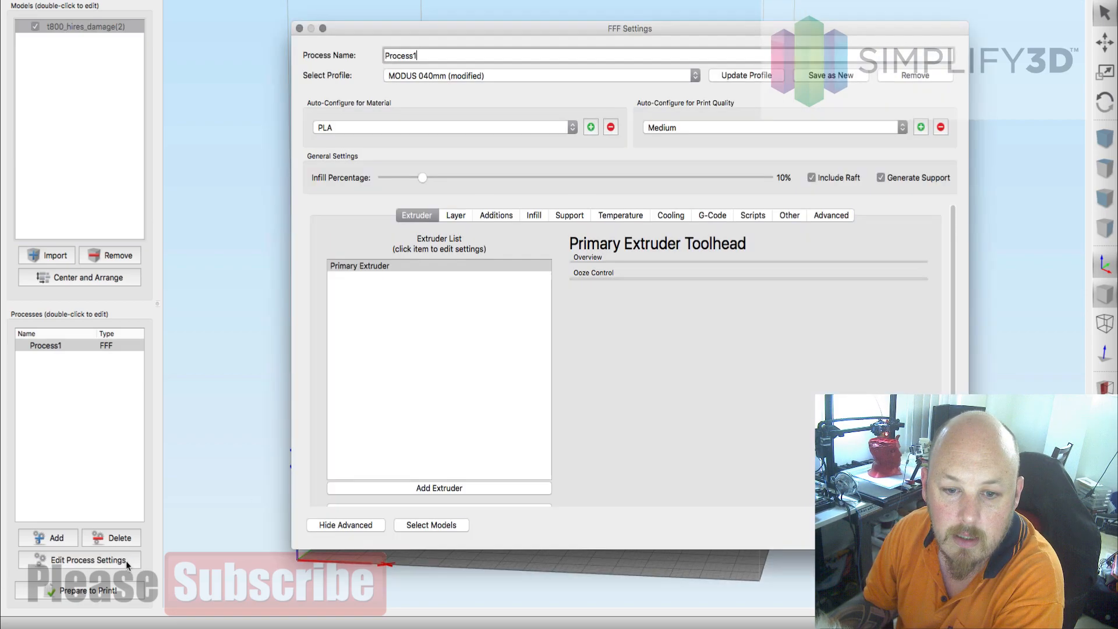
pyautogui.click(456, 215)
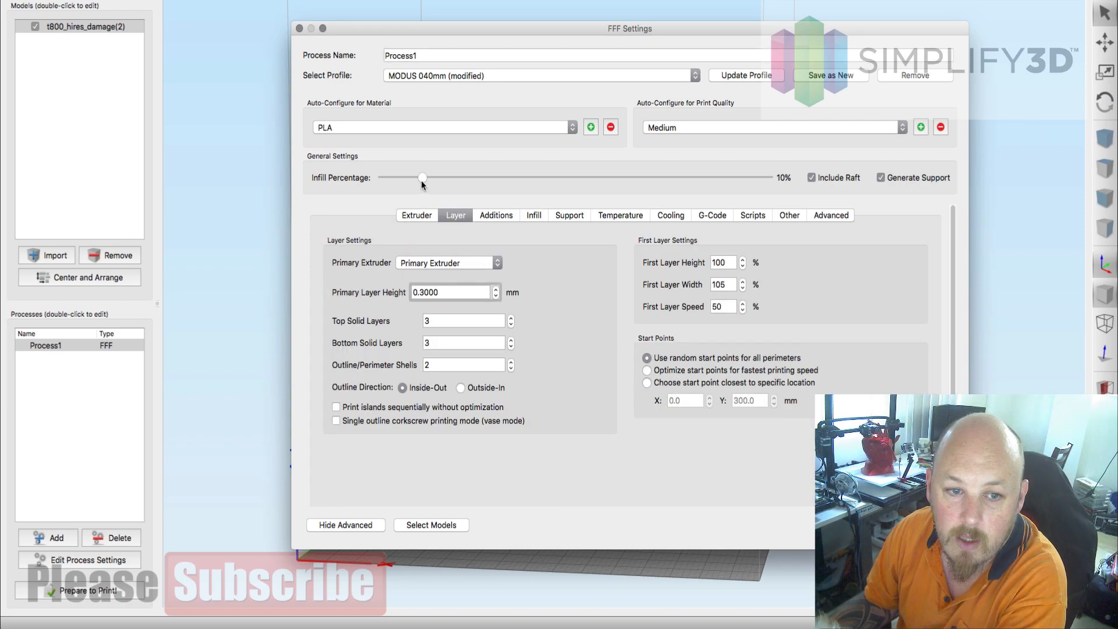
pyautogui.moveTo(422, 177); pyautogui.dragTo(453, 177)
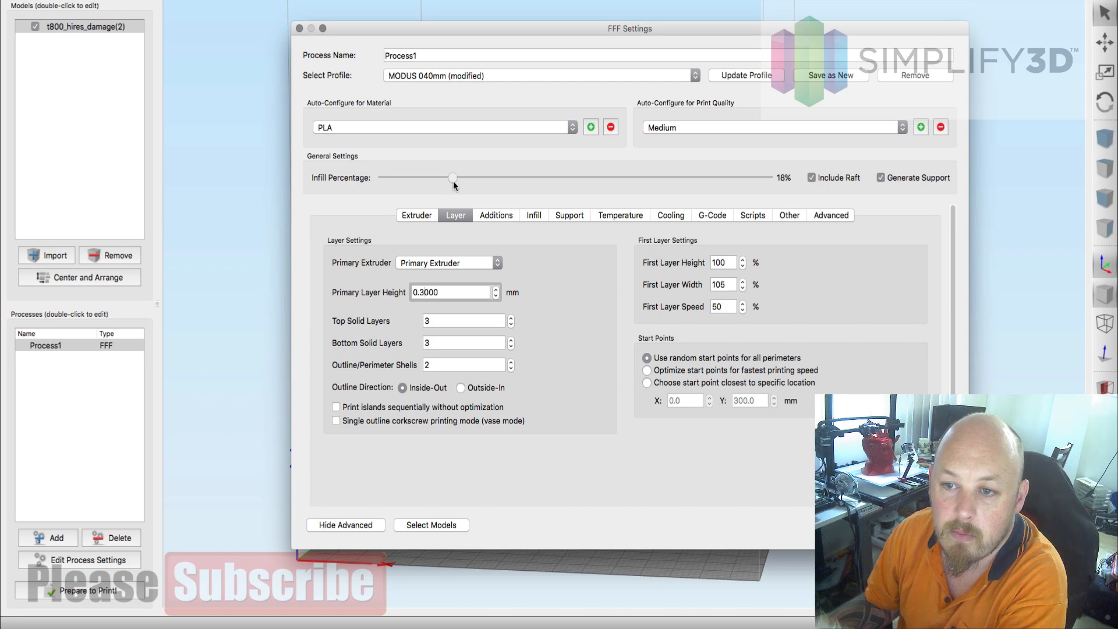
pyautogui.moveTo(452, 177); pyautogui.dragTo(459, 177)
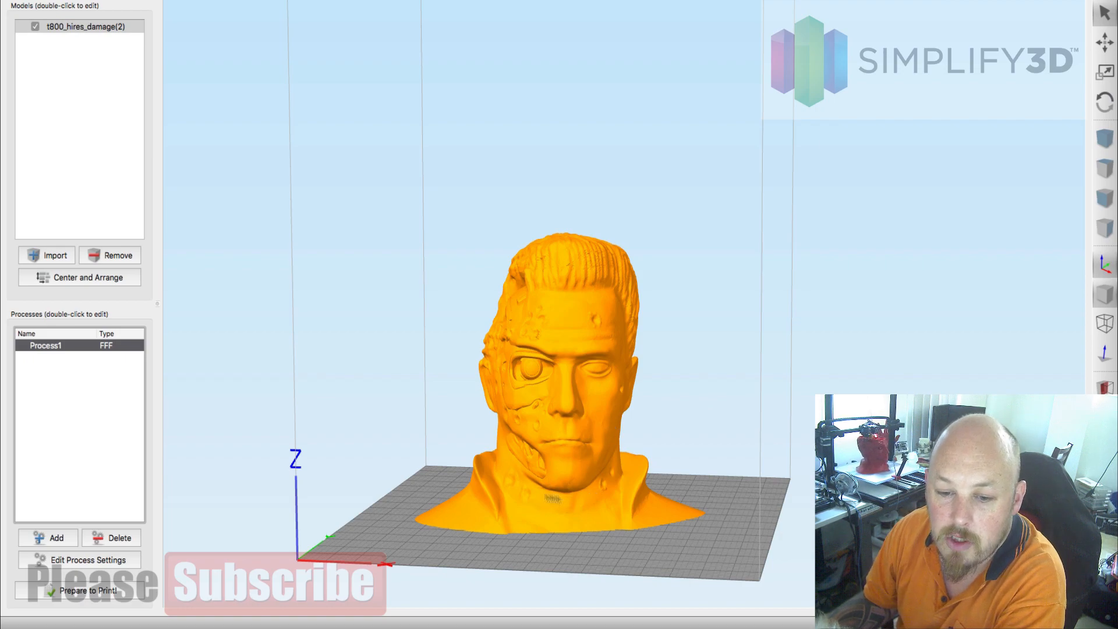
pyautogui.moveTo(576, 522)
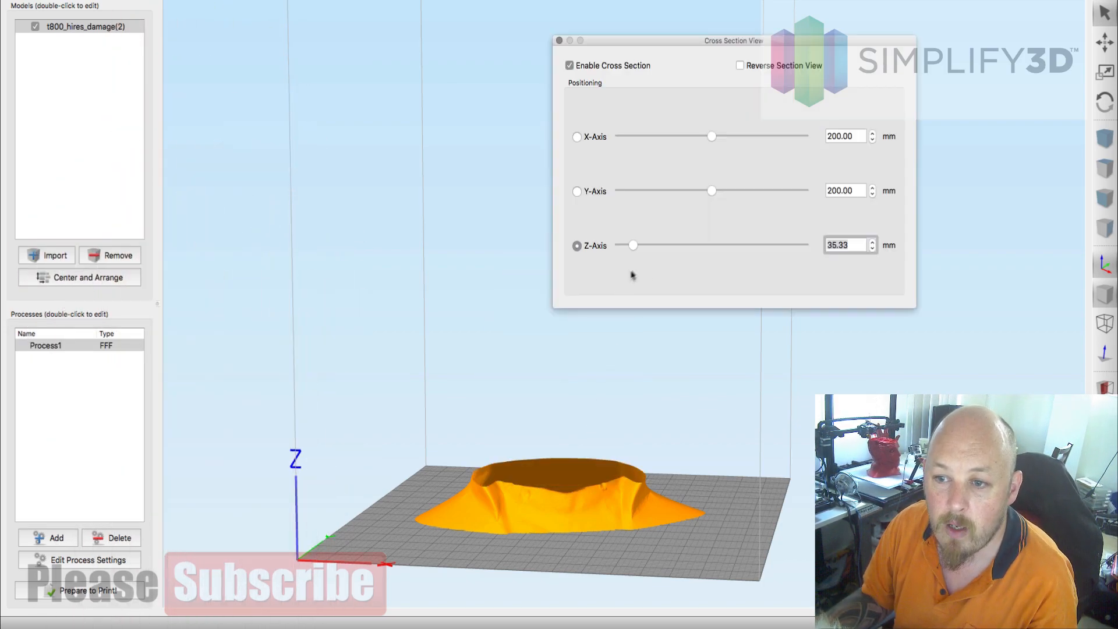
pyautogui.moveTo(636, 249)
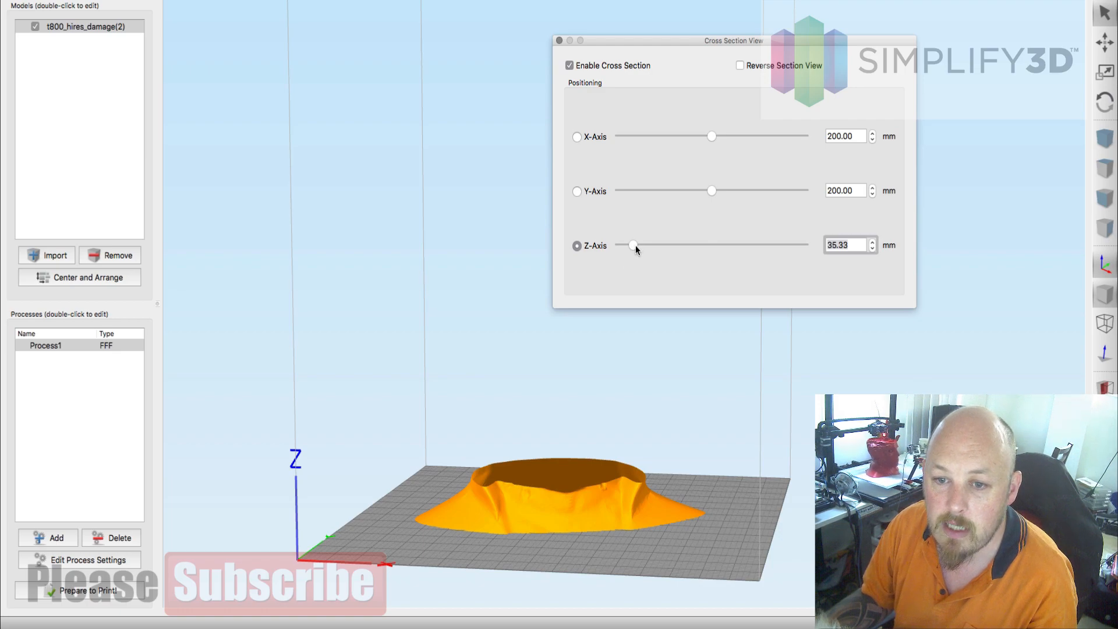
# Set the Z-axis cross-section cut height to 36.00 mm.
pyautogui.moveTo(630, 244); pyautogui.dragTo(635, 244)
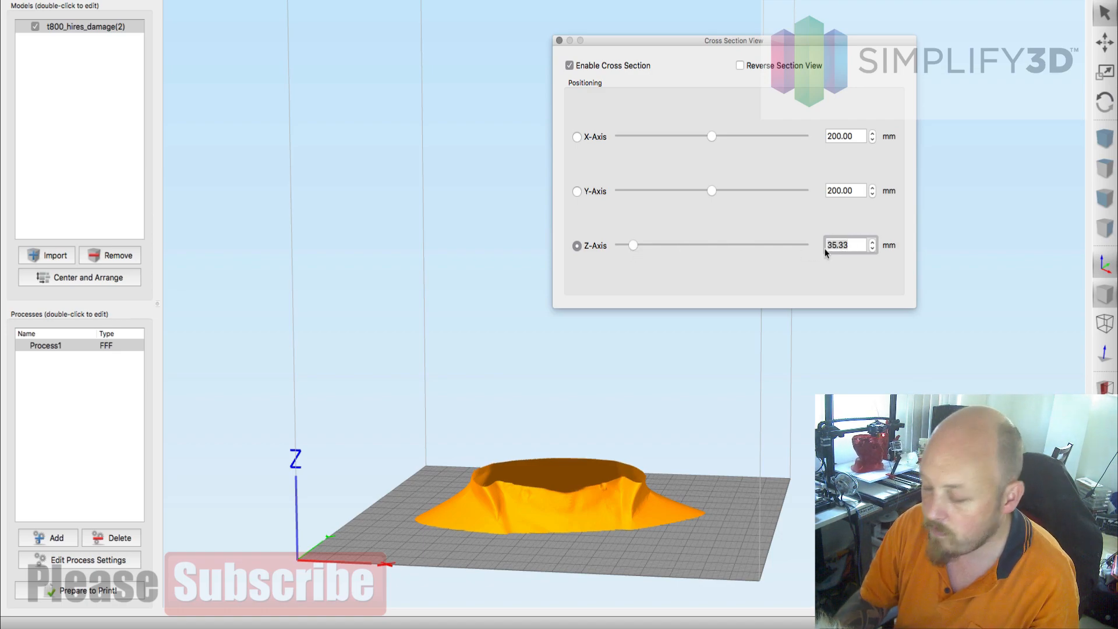
pyautogui.click(872, 240)
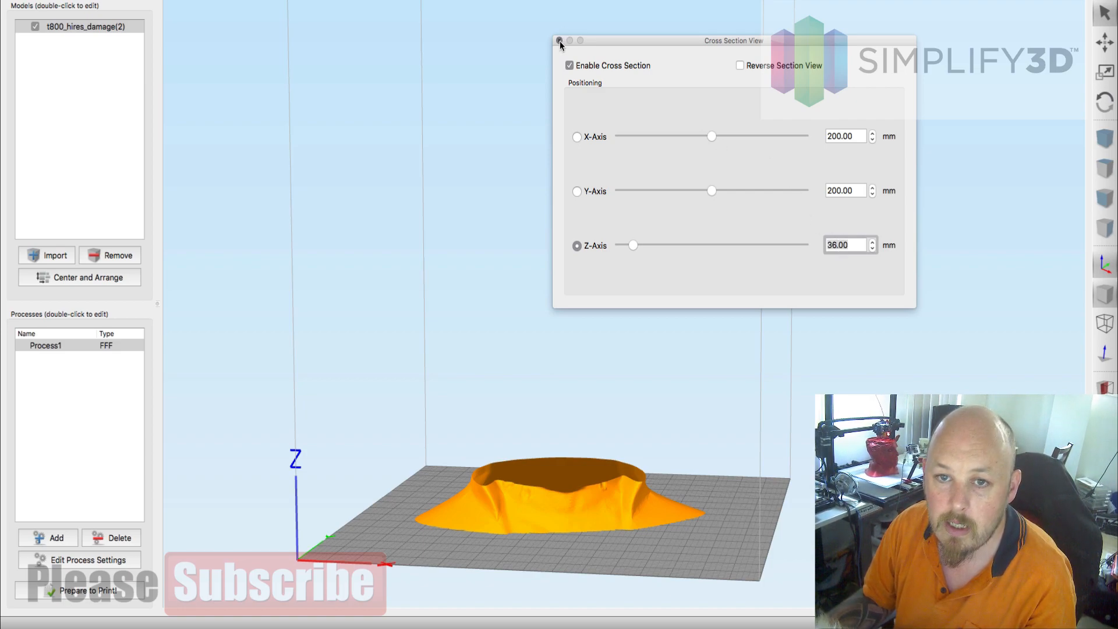
# Limit Process1 to printing from 0.00 mm up to 36.00 mm.
pyautogui.click(559, 38)
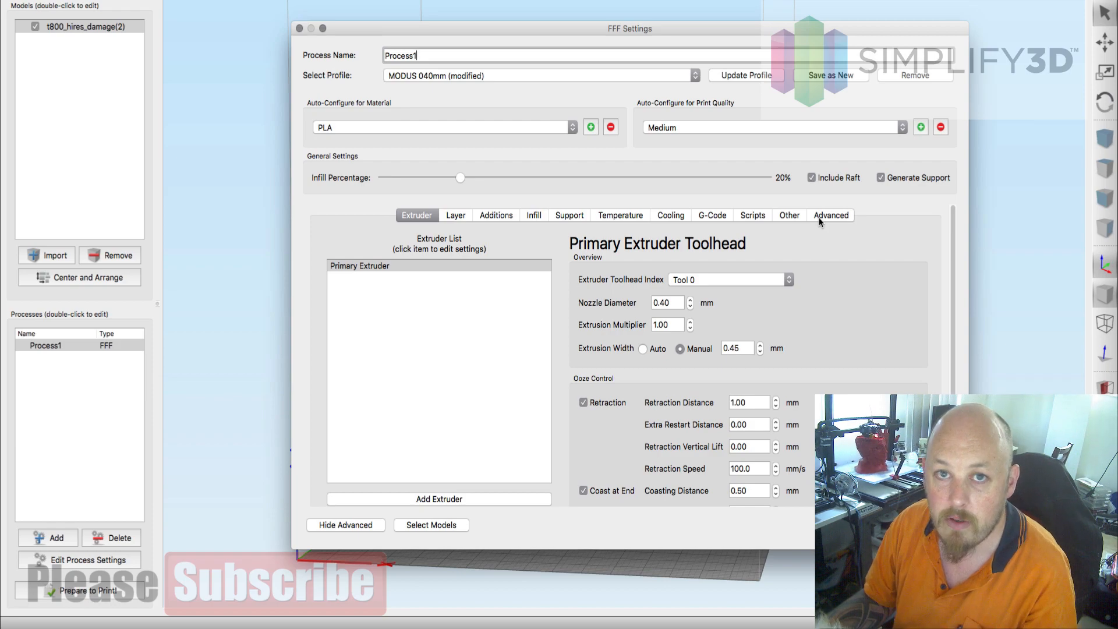
pyautogui.click(831, 215)
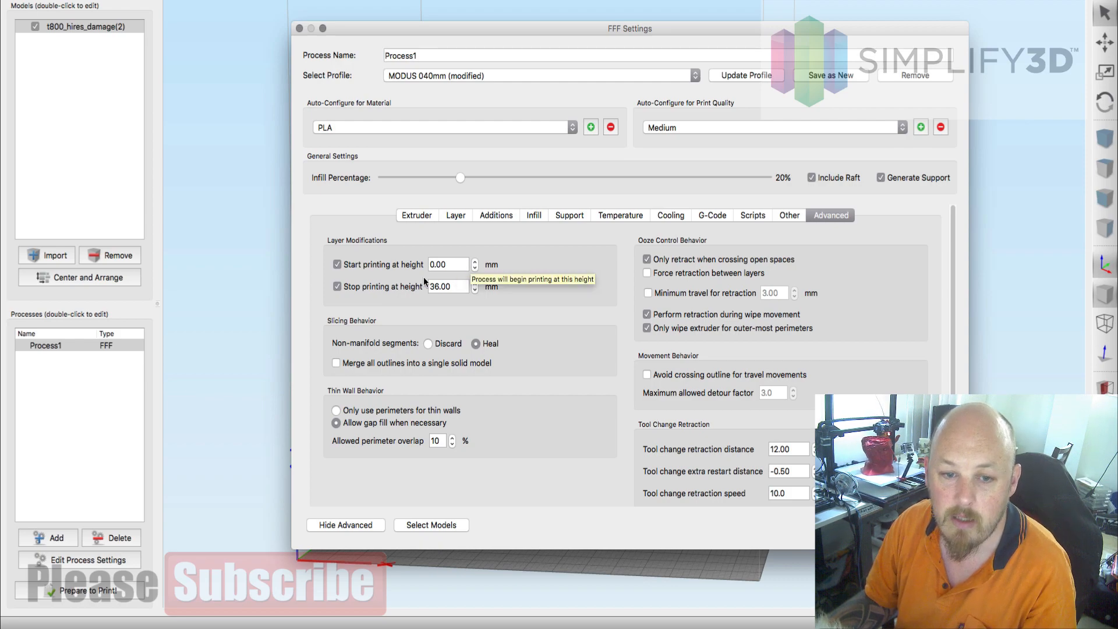
pyautogui.moveTo(456, 286)
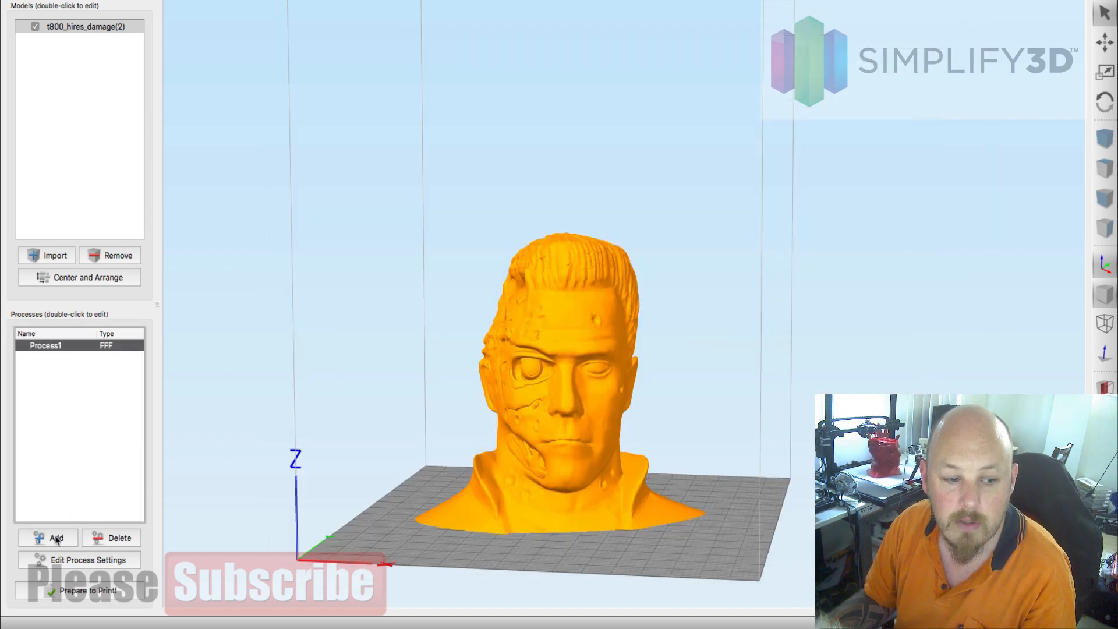
# Add Process2 starting at 36 mm with its stop height cleared.
pyautogui.click(48, 537)
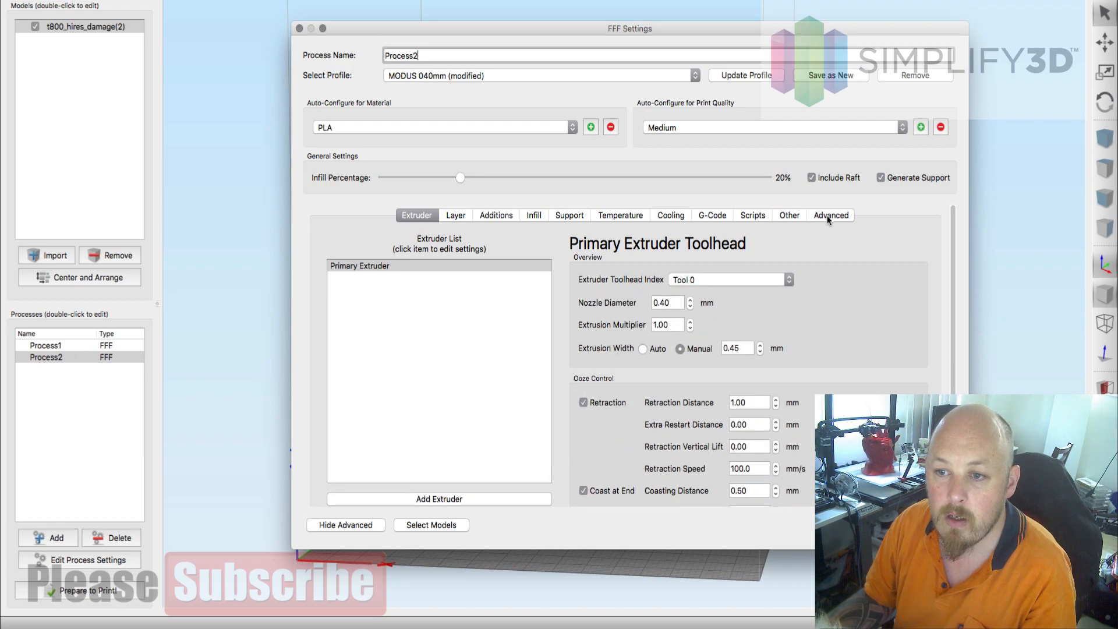
pyautogui.click(830, 215)
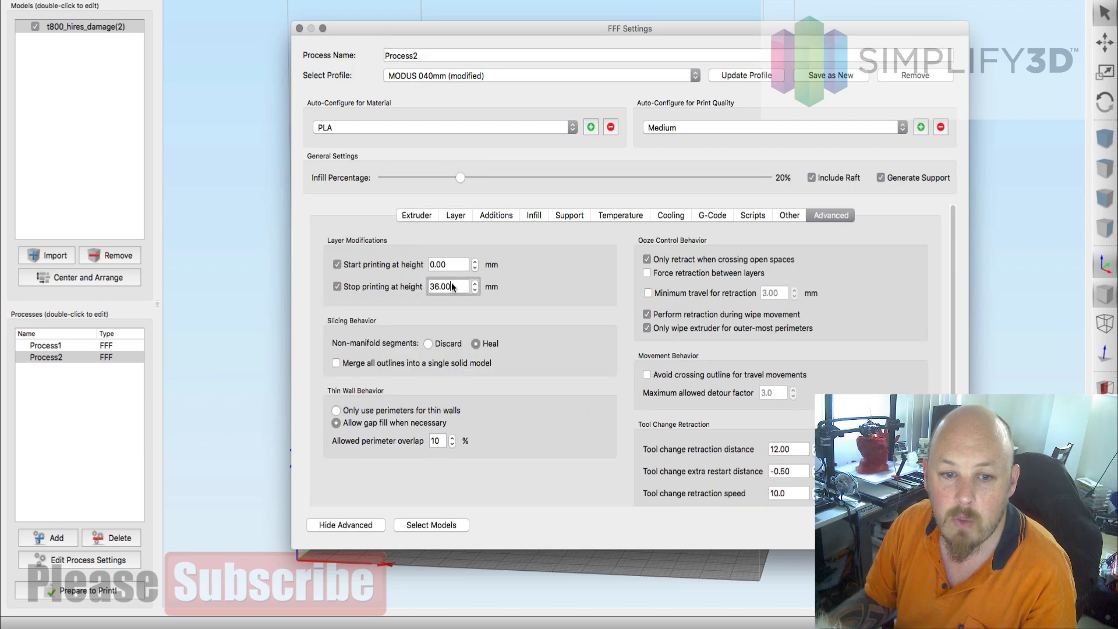
pyautogui.rightClick(447, 286)
pyautogui.write('0')
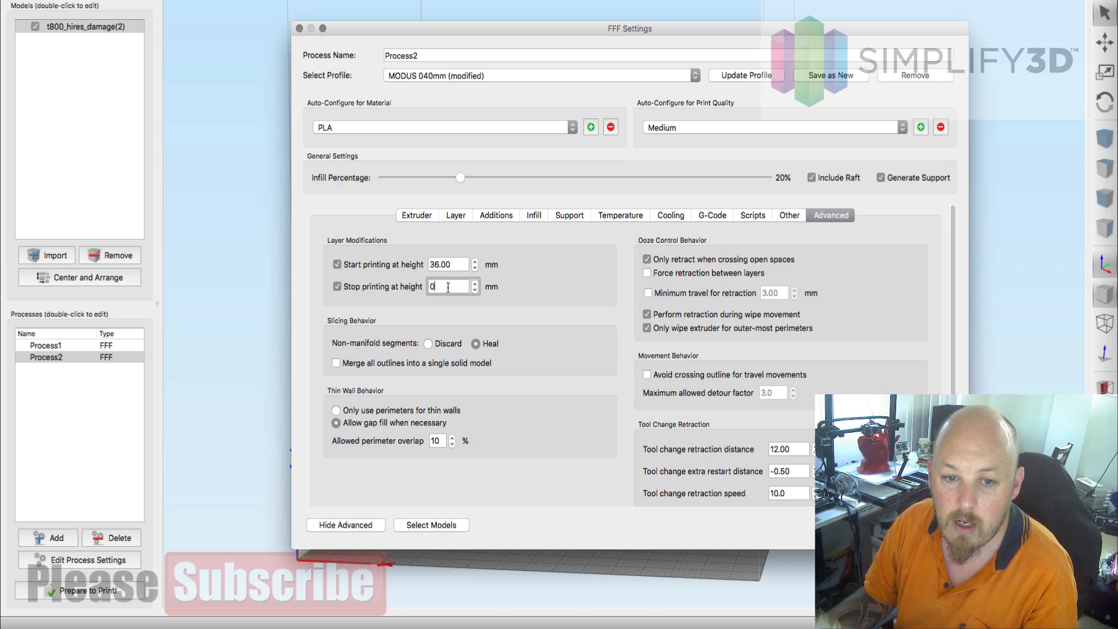
pyautogui.moveTo(516, 331)
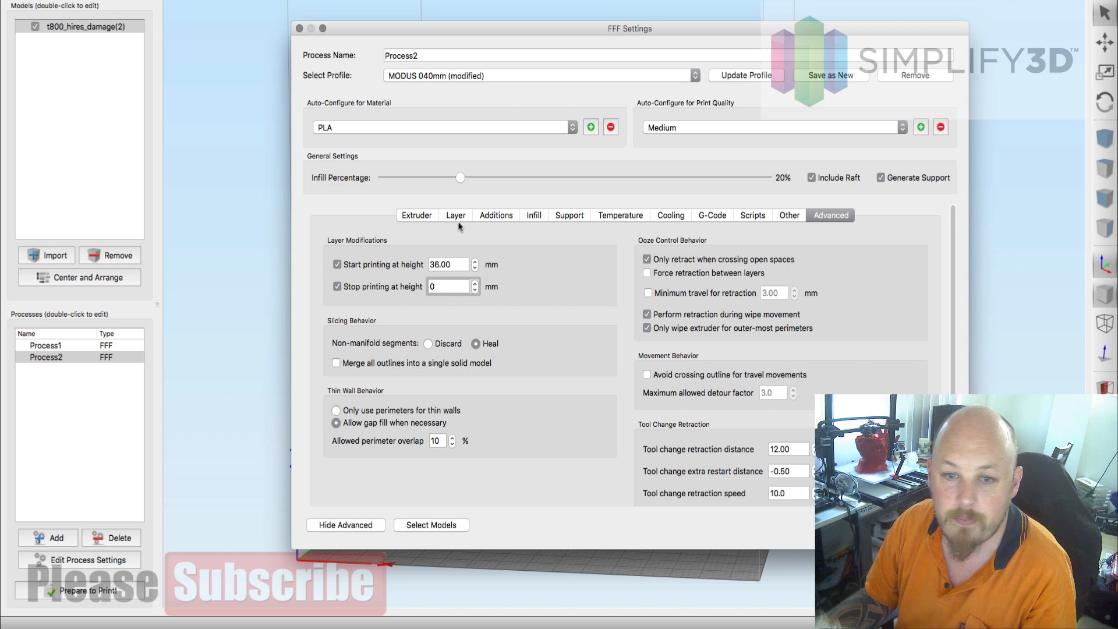
pyautogui.click(455, 215)
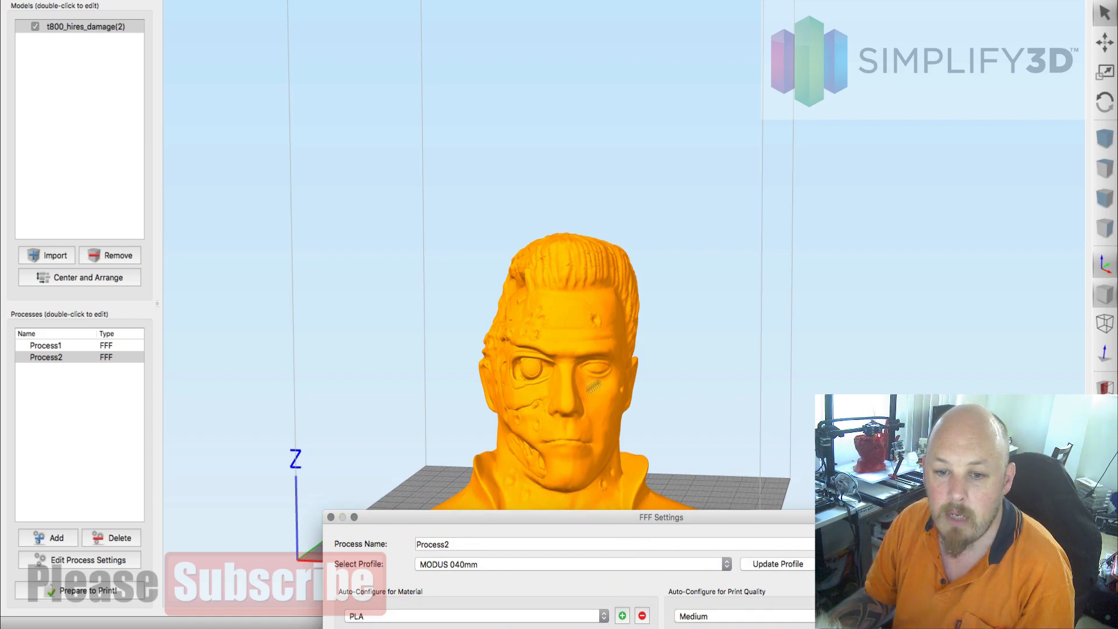
pyautogui.moveTo(544, 297)
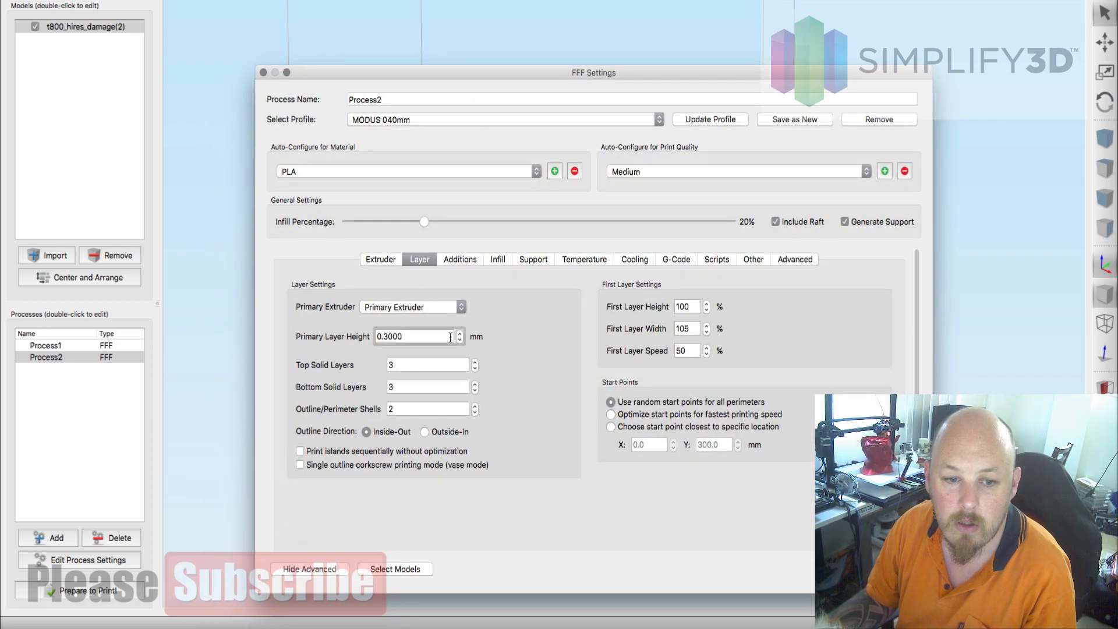
# Give Process2 a 0.2000 mm primary layer height and 7% infill.
pyautogui.write('0.000')
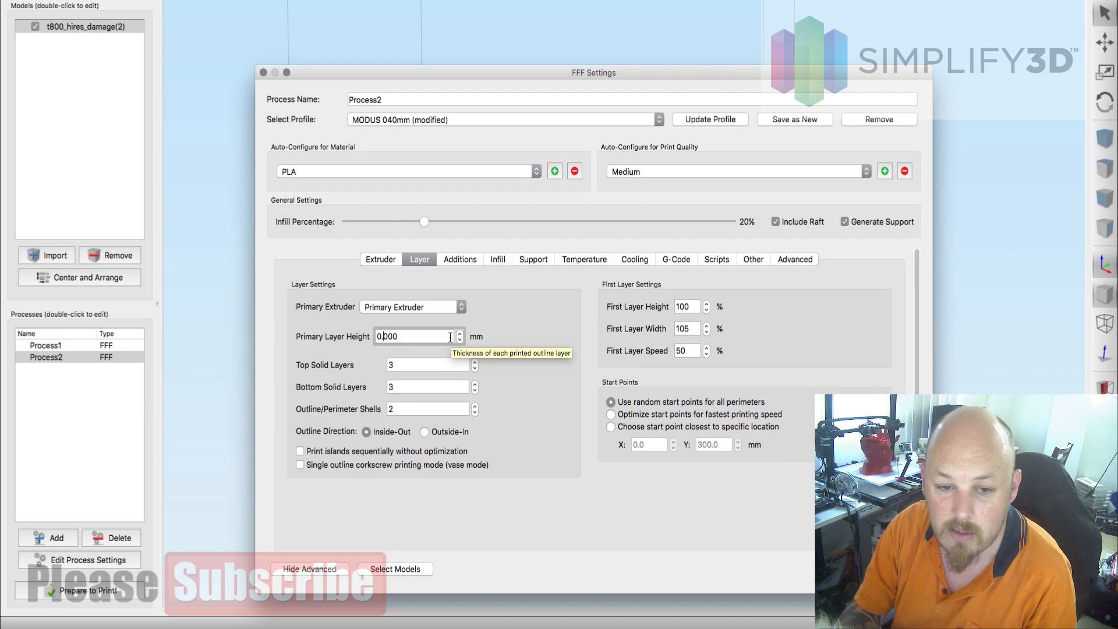
pyautogui.write('0.2000')
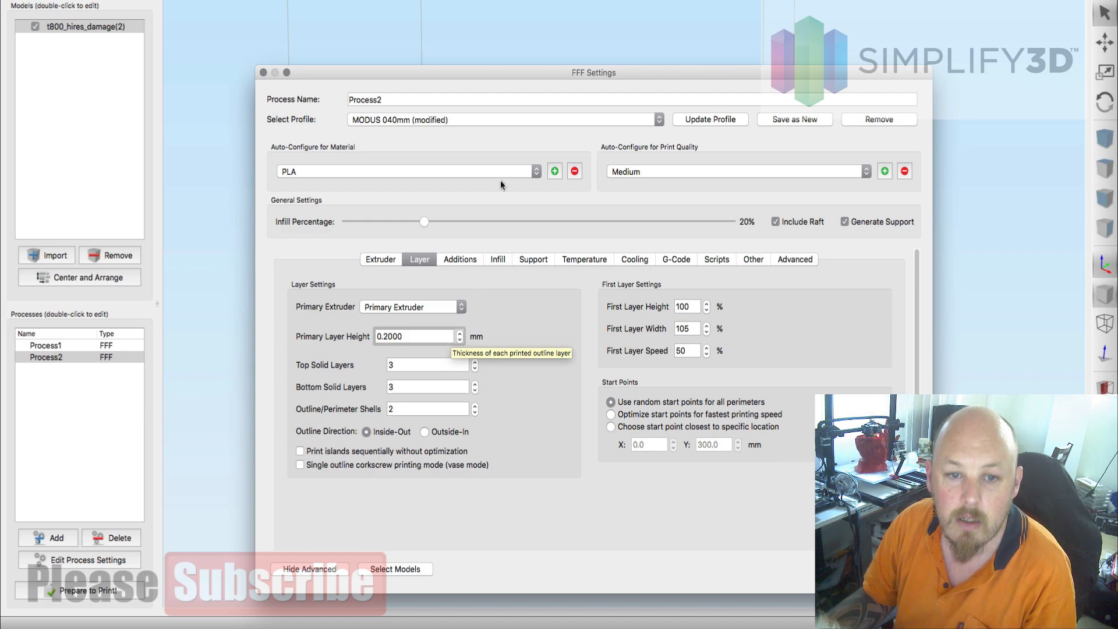
pyautogui.moveTo(593, 73); pyautogui.dragTo(591, 508)
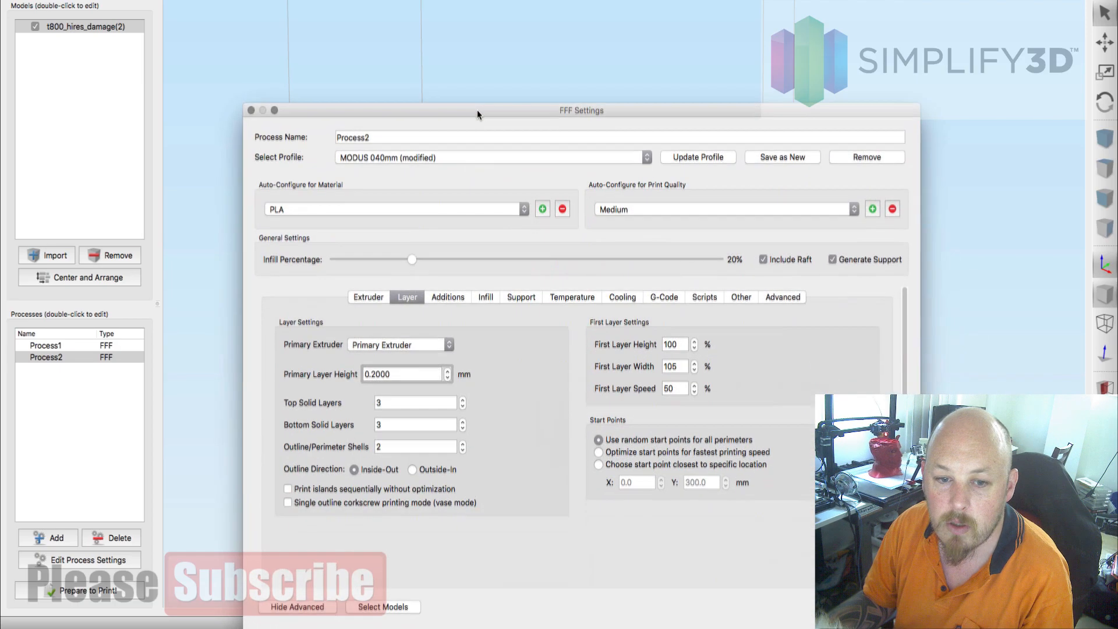
pyautogui.moveTo(411, 258); pyautogui.dragTo(360, 251)
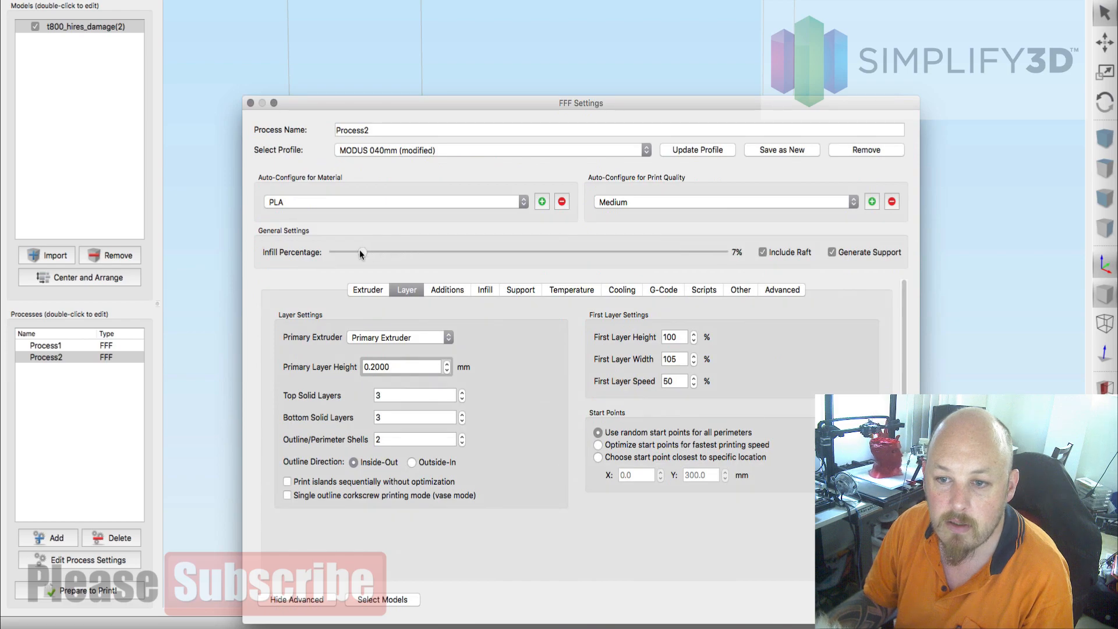
pyautogui.moveTo(360, 252); pyautogui.dragTo(355, 252)
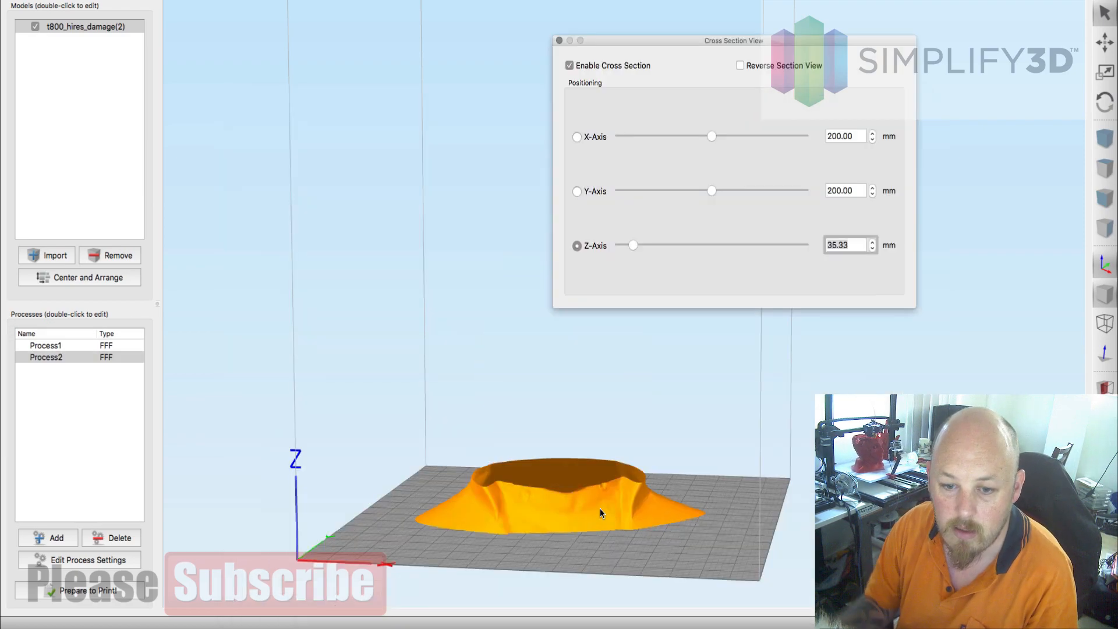
# Raise the cross-section cut to about 202 mm, then turn the section view off.
pyautogui.moveTo(632, 244); pyautogui.dragTo(657, 244)
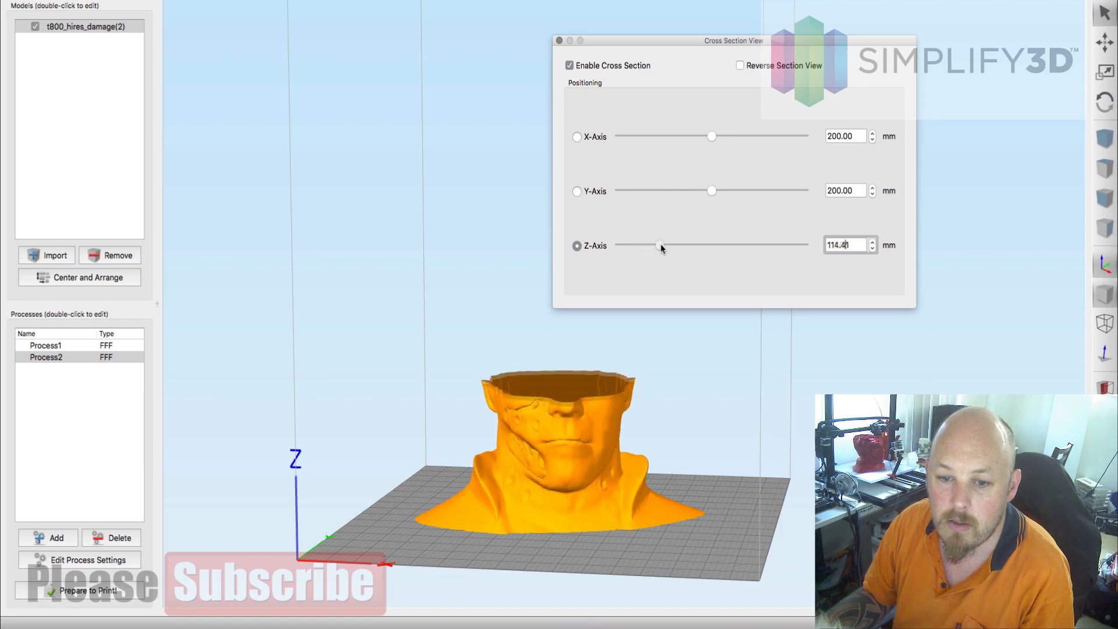
pyautogui.moveTo(657, 245); pyautogui.dragTo(690, 245)
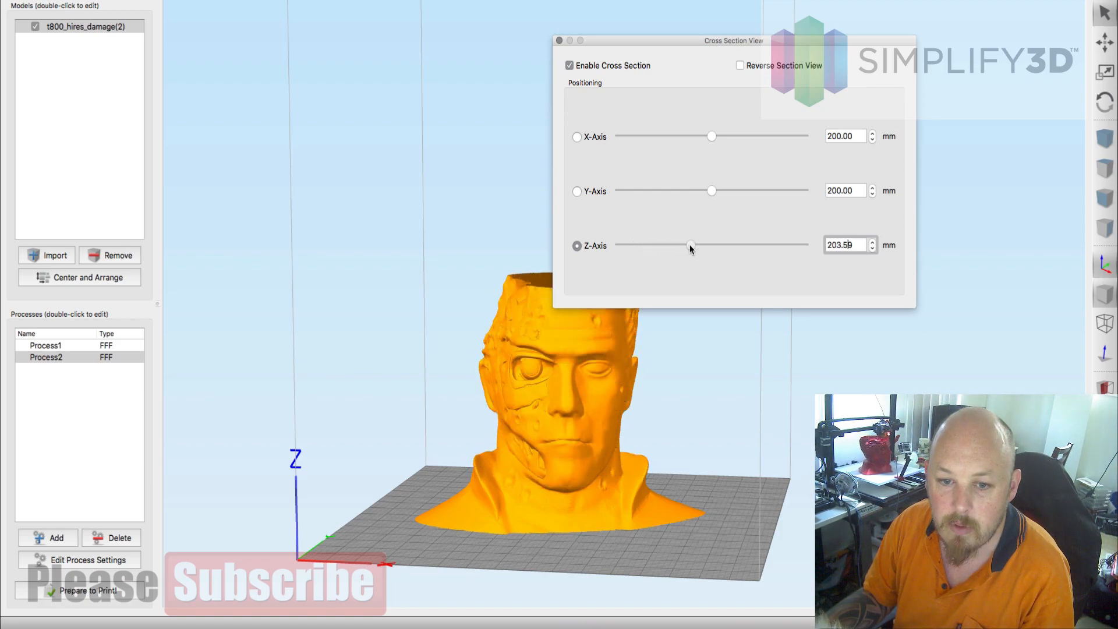
pyautogui.moveTo(733, 40); pyautogui.dragTo(816, 19)
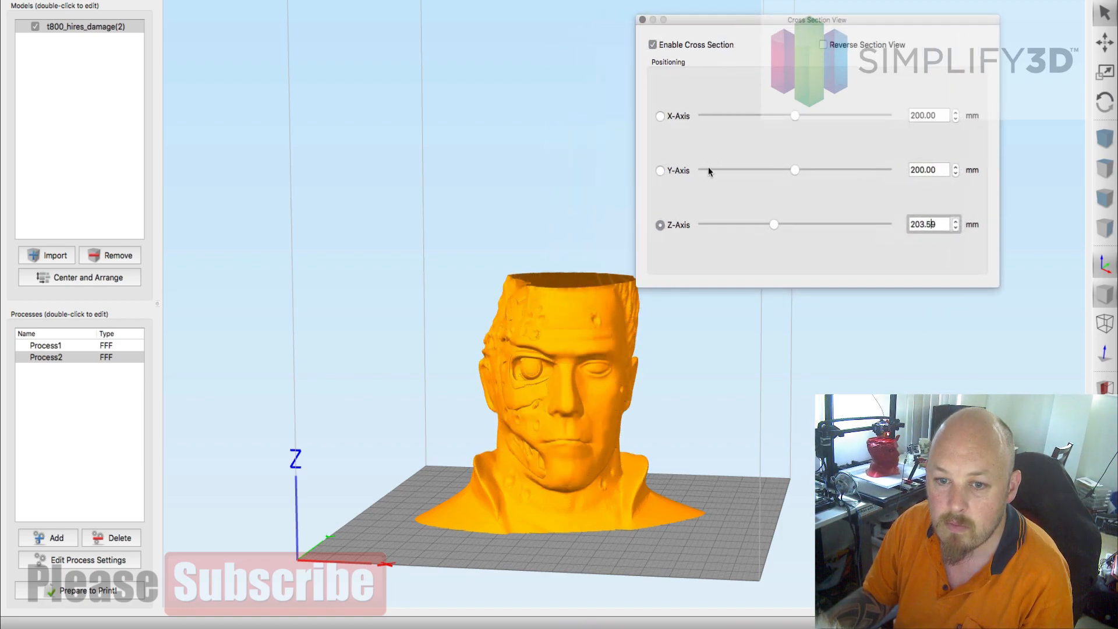
pyautogui.moveTo(774, 223); pyautogui.dragTo(776, 223)
pyautogui.write('202')
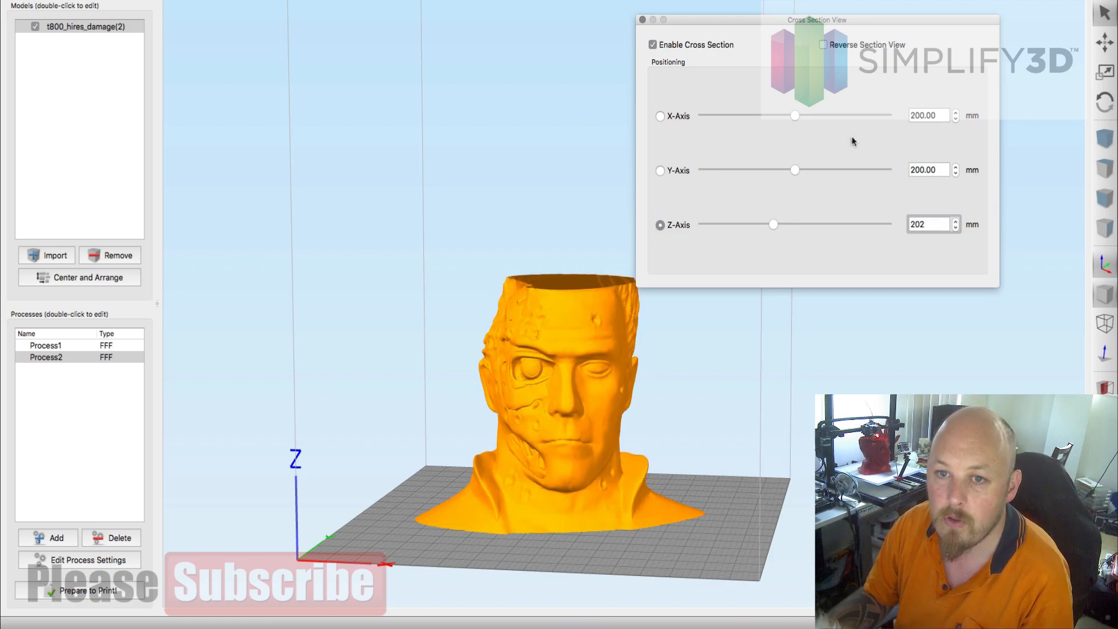
pyautogui.click(647, 20)
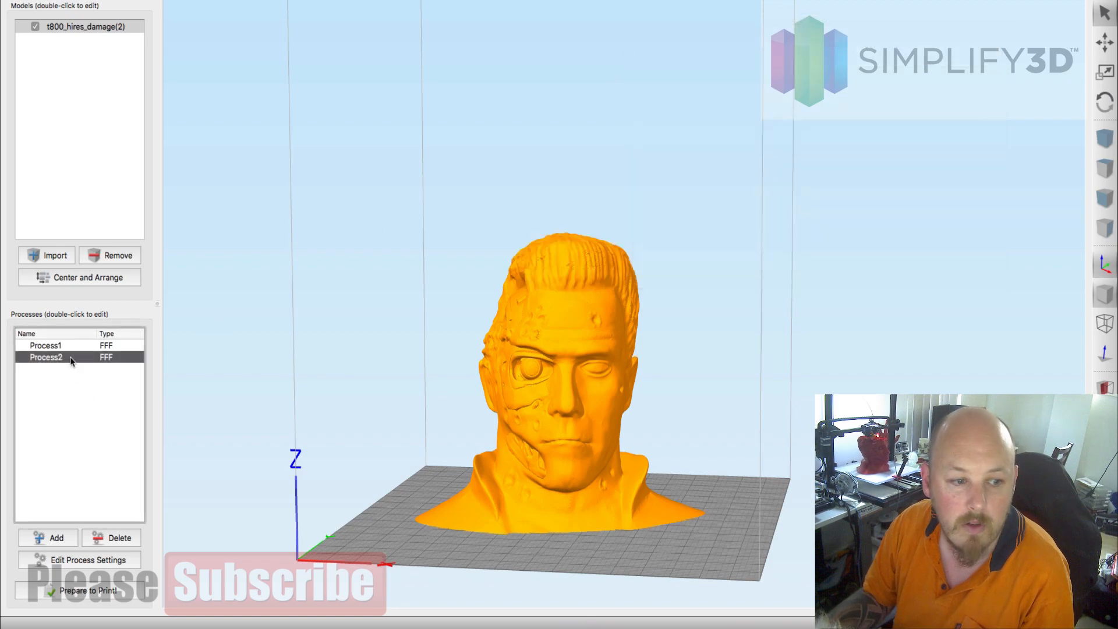
# Set Process2's stop printing height to 202 mm.
pyautogui.doubleClick(45, 357)
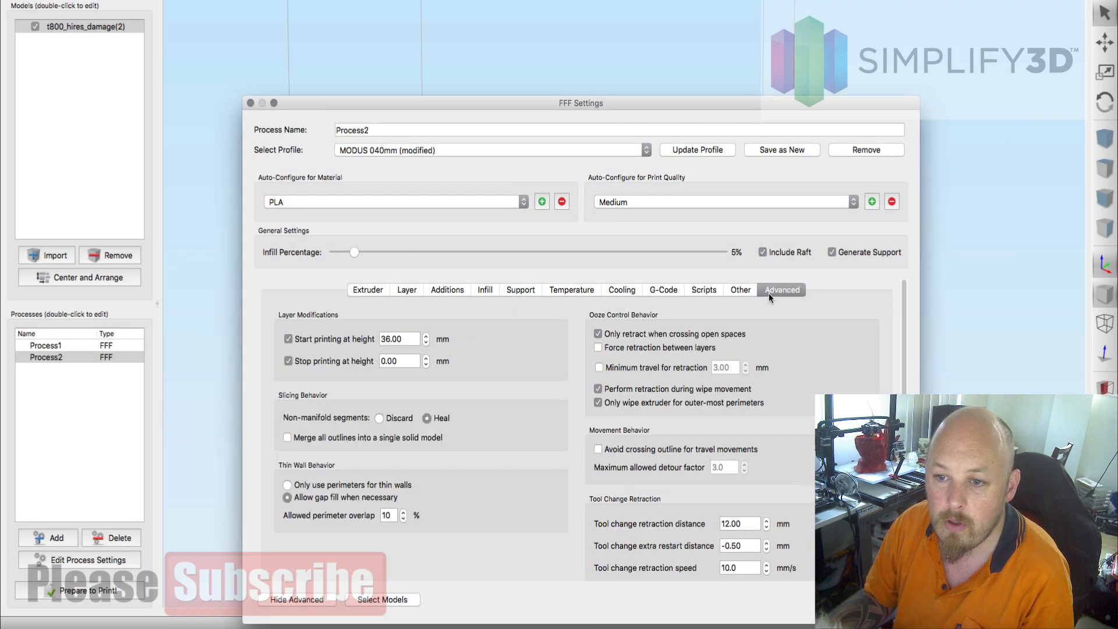
pyautogui.click(398, 360)
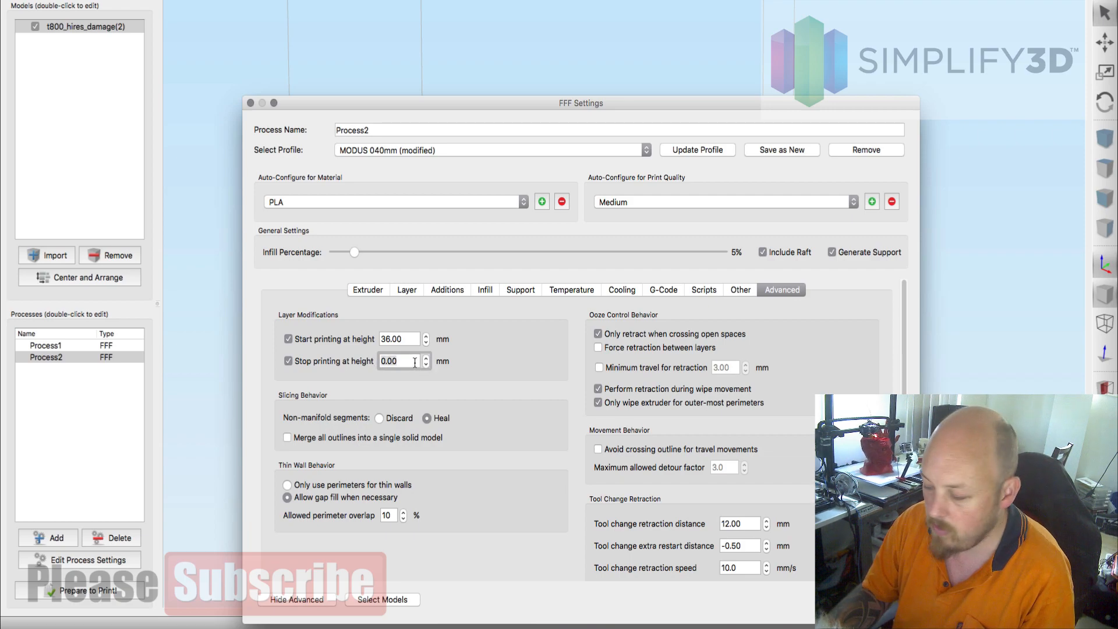
pyautogui.write('202')
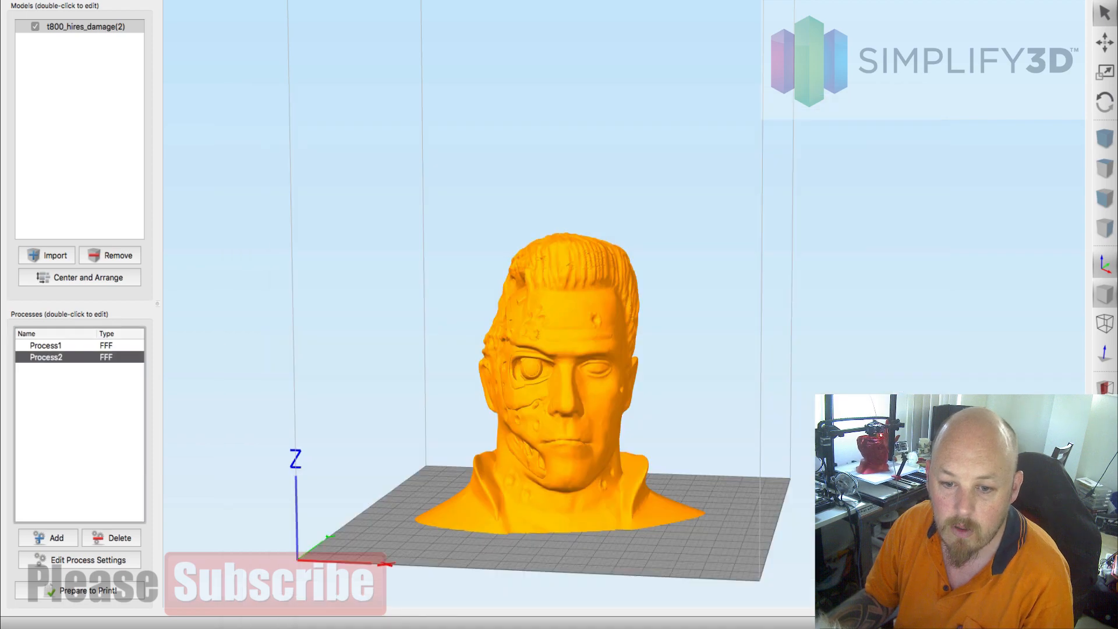
pyautogui.moveTo(567, 475)
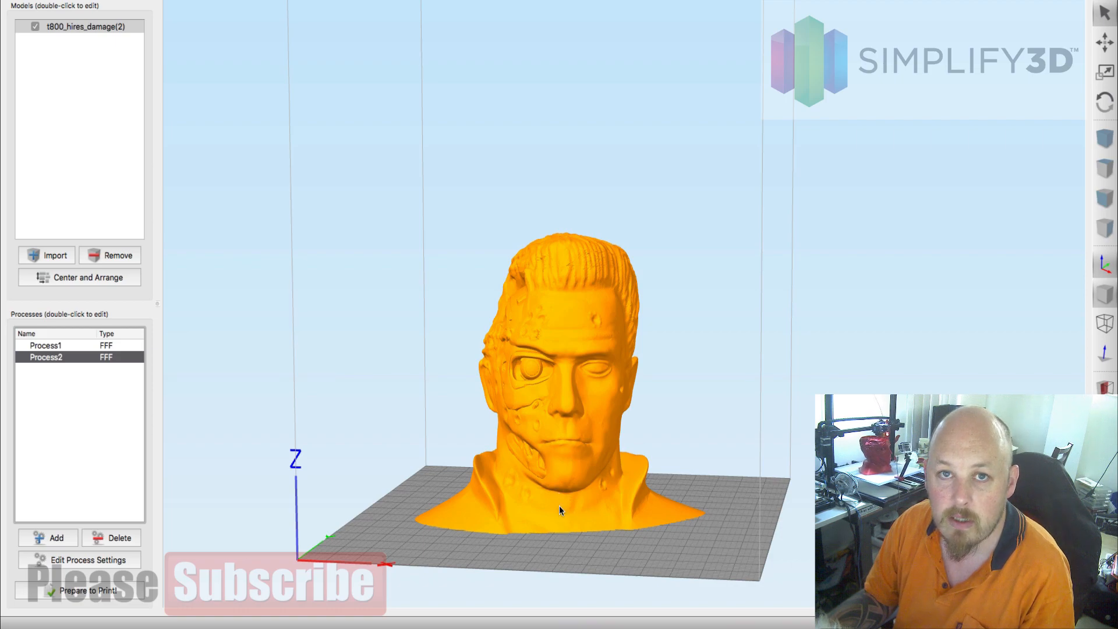
pyautogui.moveTo(562, 510)
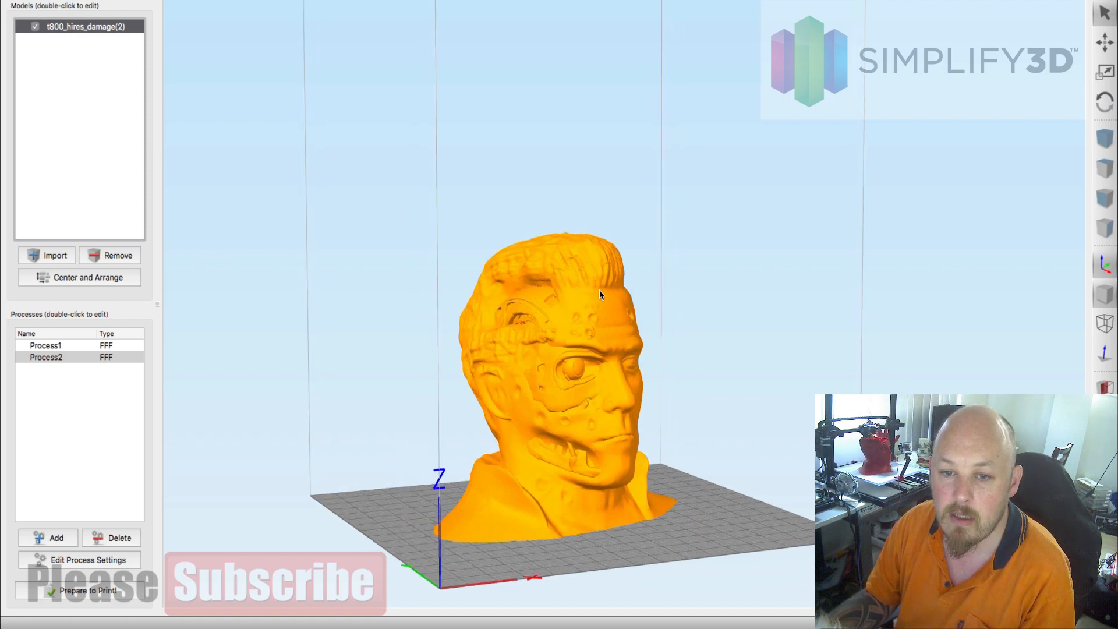
pyautogui.moveTo(599, 295); pyautogui.dragTo(582, 400)
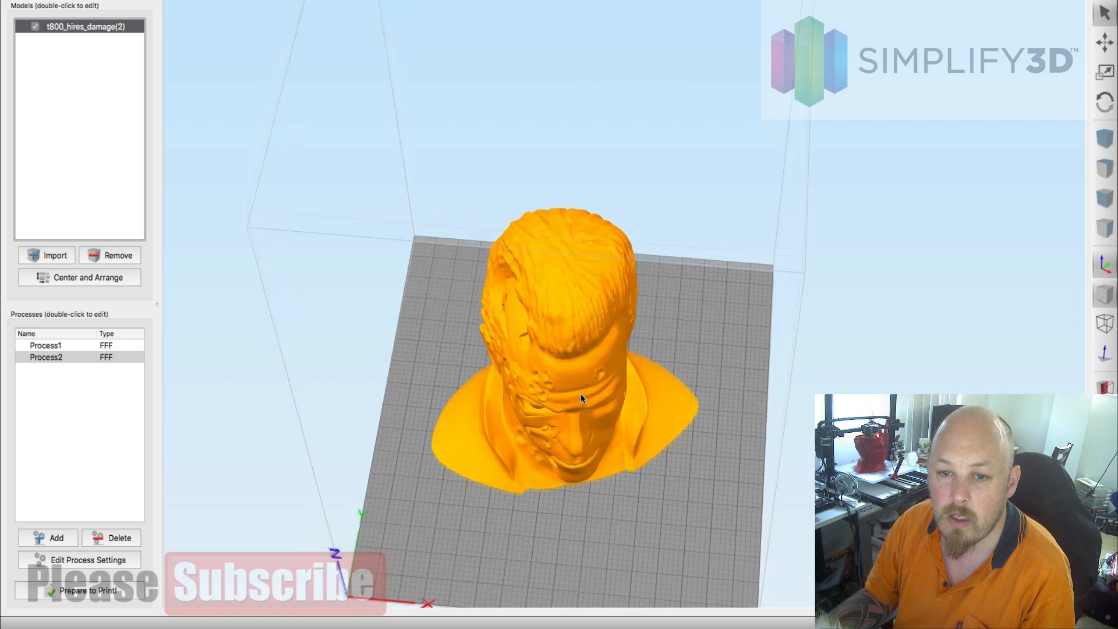
pyautogui.moveTo(581, 400); pyautogui.dragTo(560, 382)
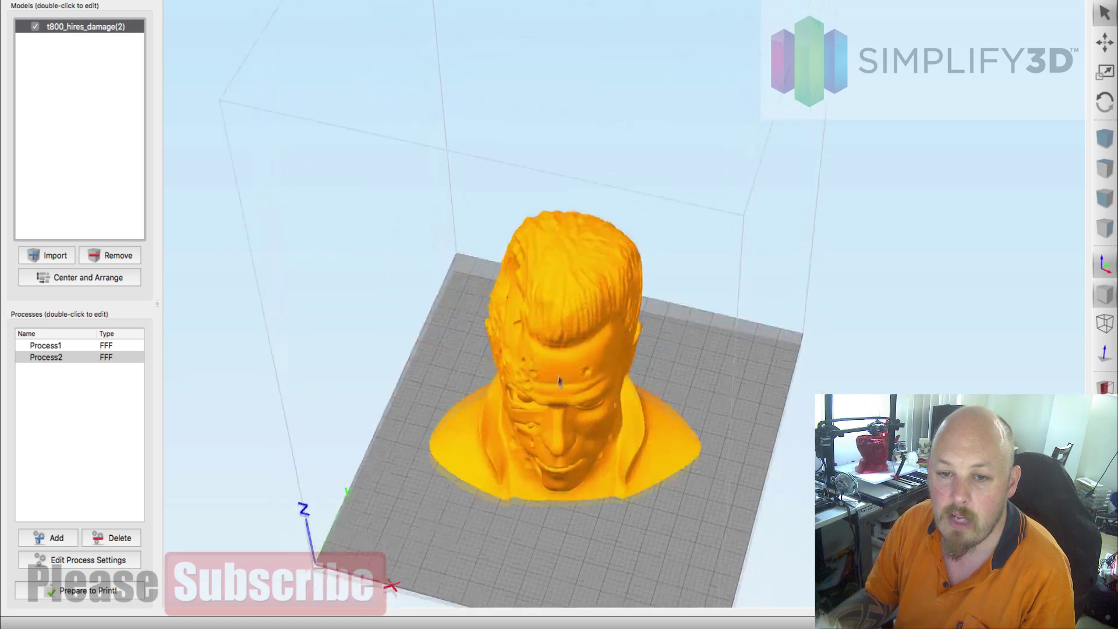
pyautogui.moveTo(560, 381); pyautogui.dragTo(509, 311)
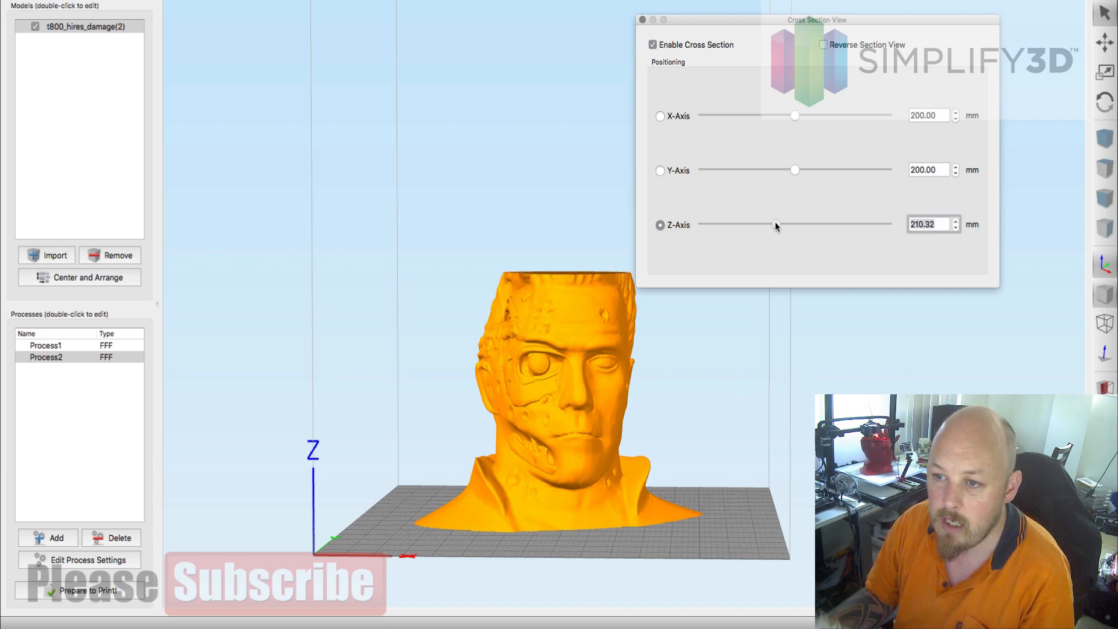
pyautogui.moveTo(775, 223); pyautogui.dragTo(820, 224)
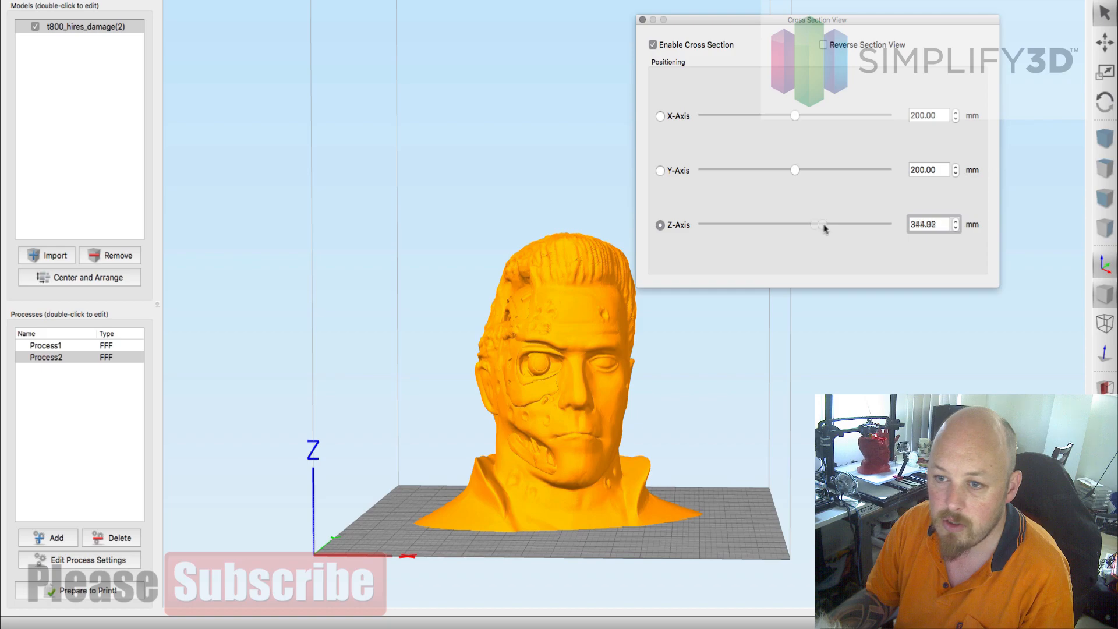
pyautogui.moveTo(820, 223); pyautogui.dragTo(777, 223)
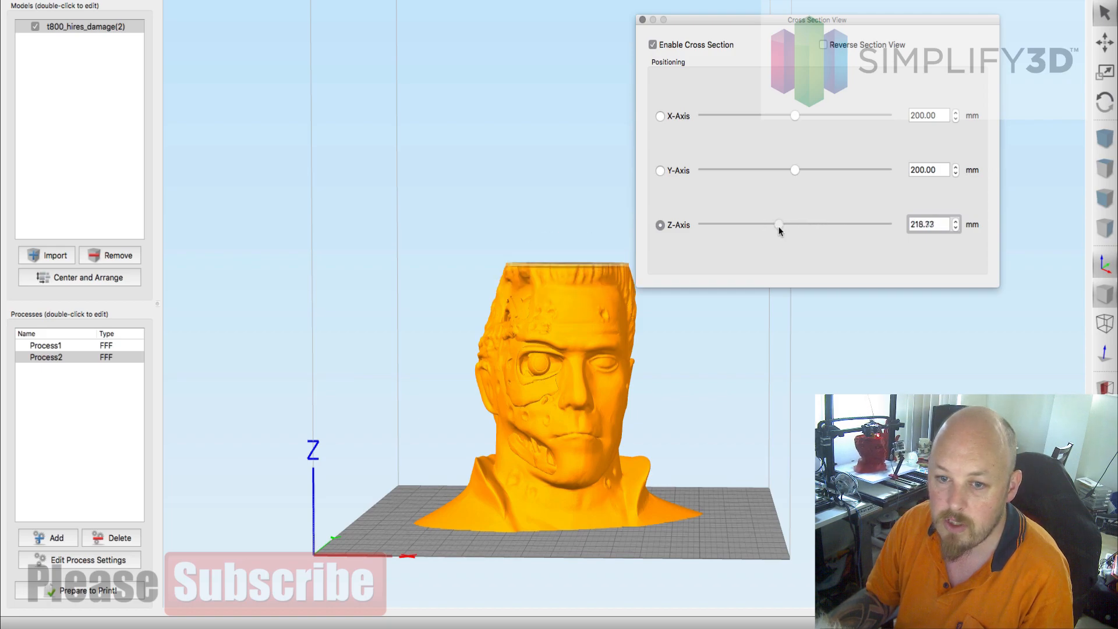
pyautogui.moveTo(777, 224); pyautogui.dragTo(788, 223)
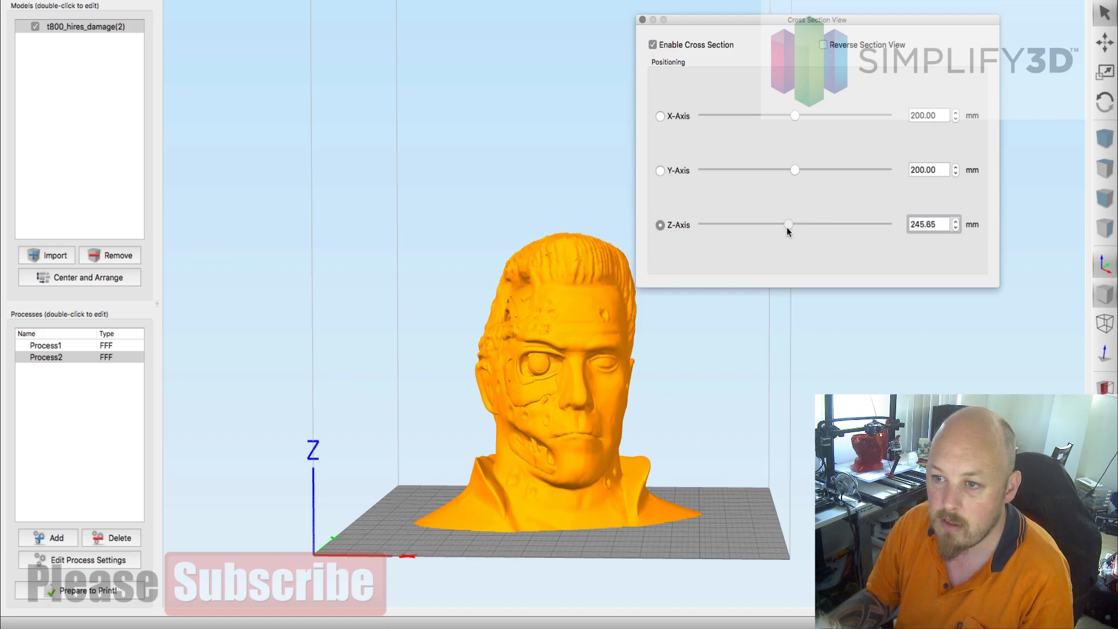
pyautogui.moveTo(788, 223); pyautogui.dragTo(790, 223)
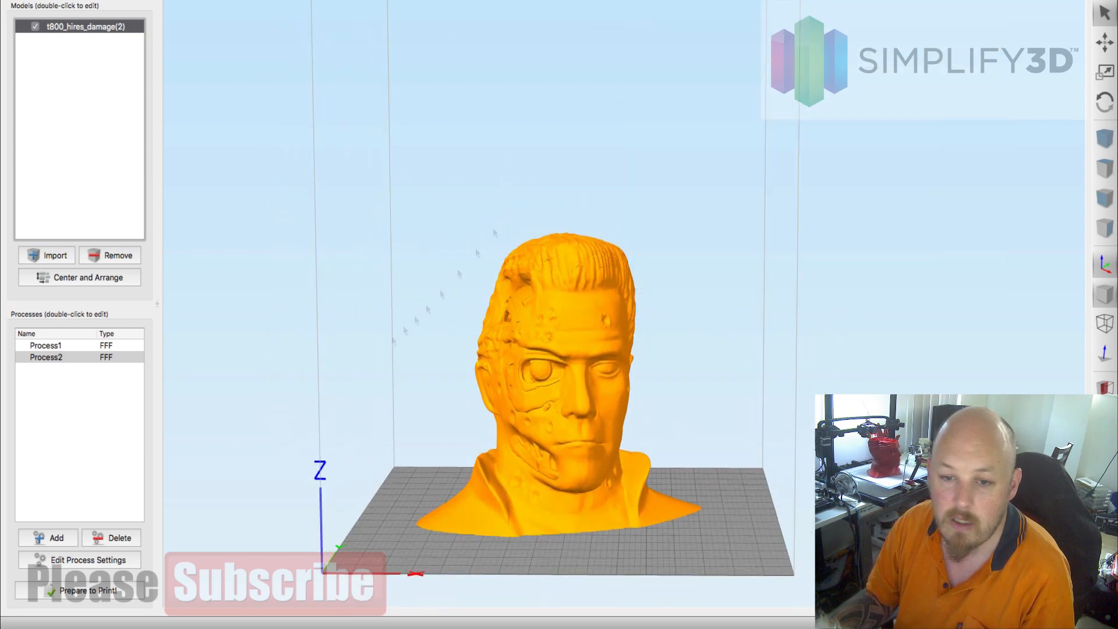
# Add Process3 and copy Process2's 202.00 mm stop height.
pyautogui.click(48, 537)
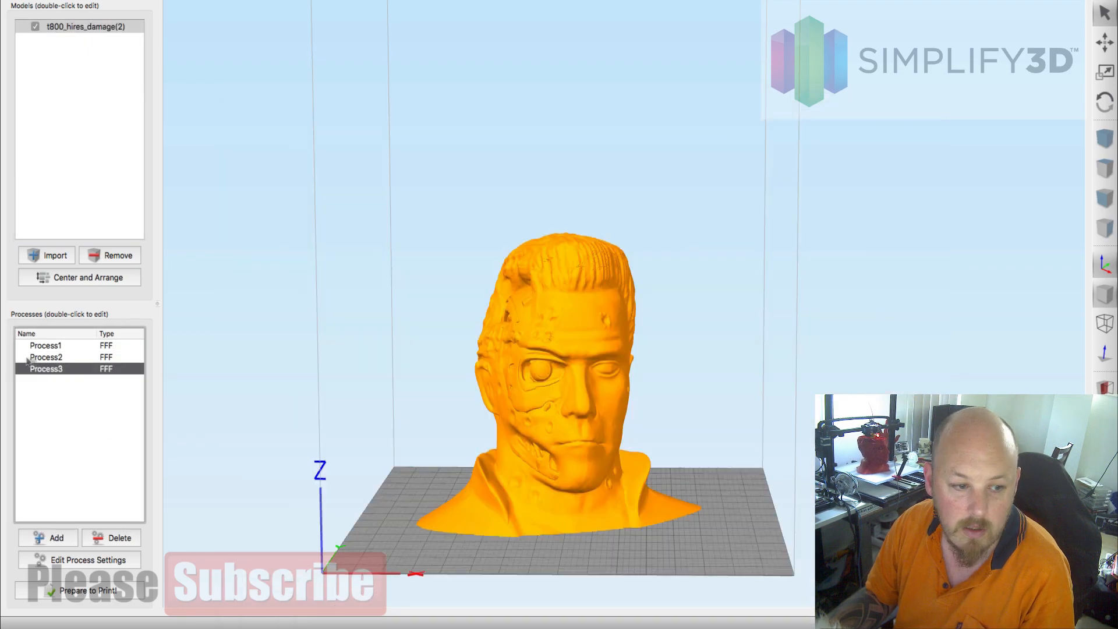
pyautogui.doubleClick(47, 357)
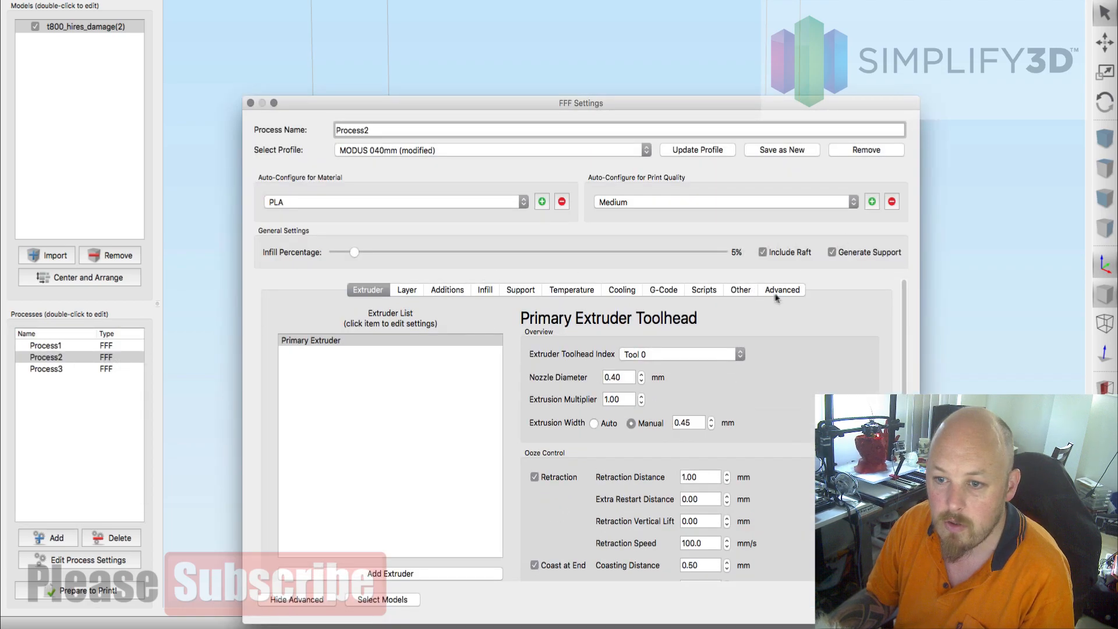
pyautogui.click(782, 290)
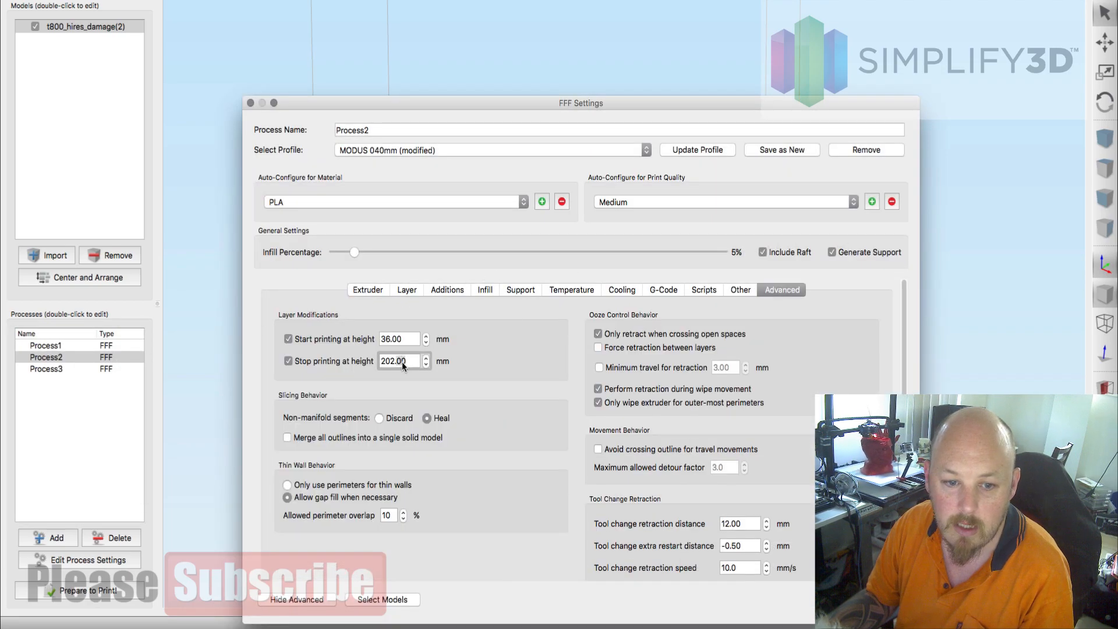
pyautogui.rightClick(397, 361)
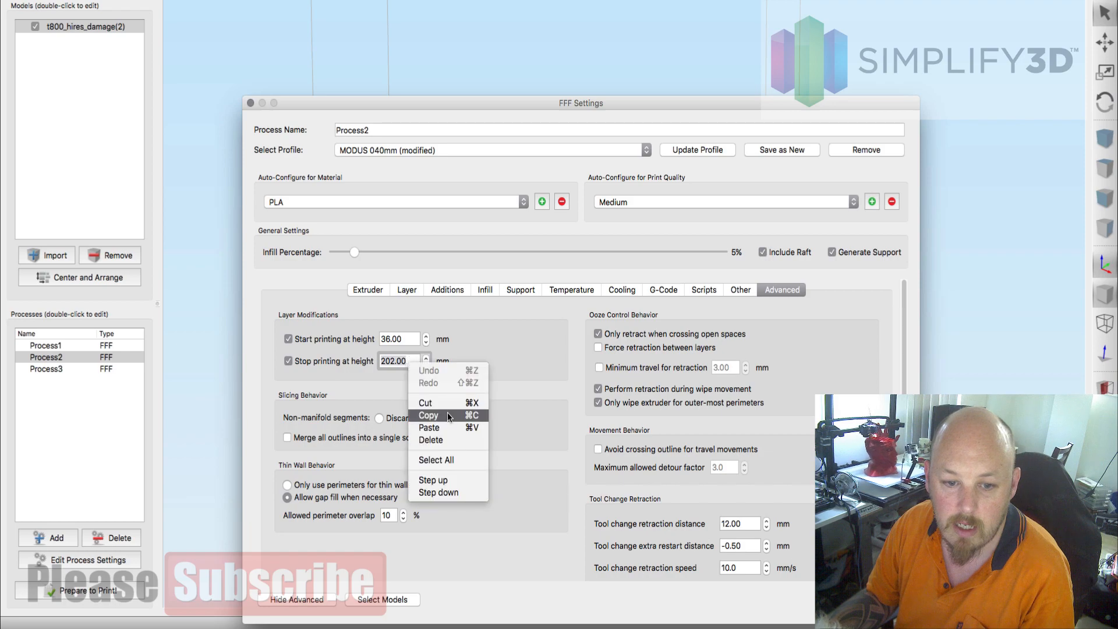
pyautogui.click(428, 415)
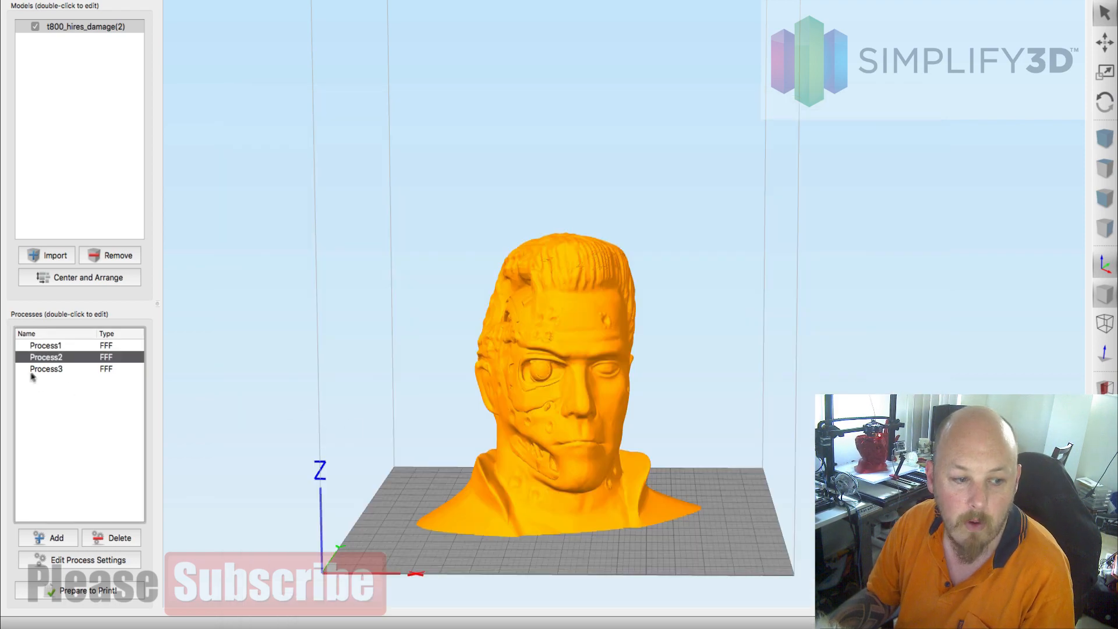
# Set Process3 to start at 202.00 mm with no stop height limit.
pyautogui.doubleClick(46, 368)
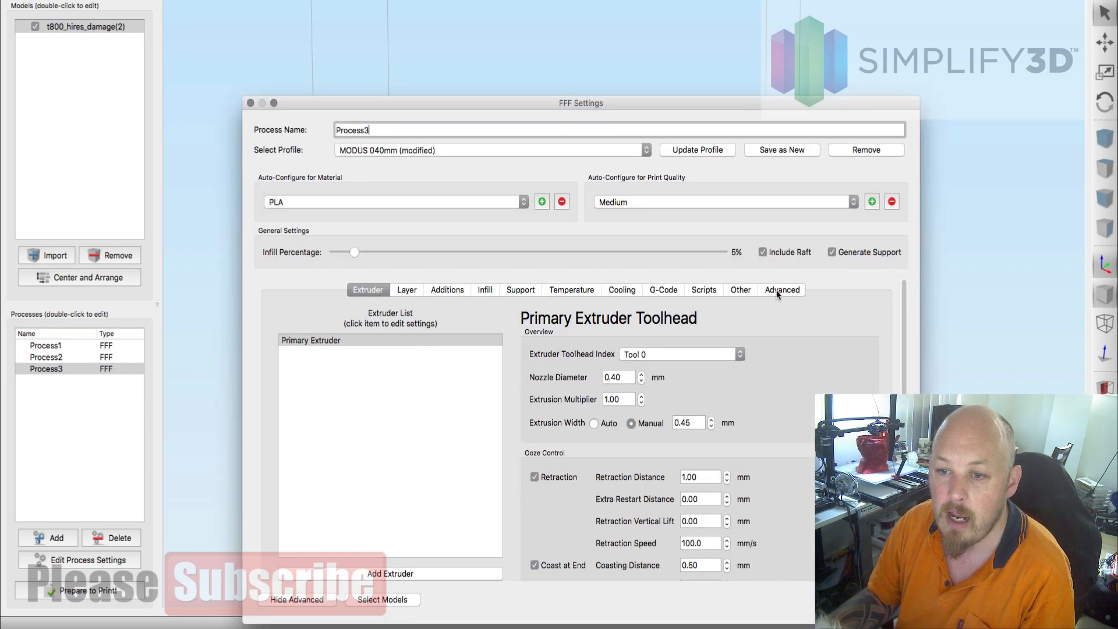
pyautogui.click(782, 290)
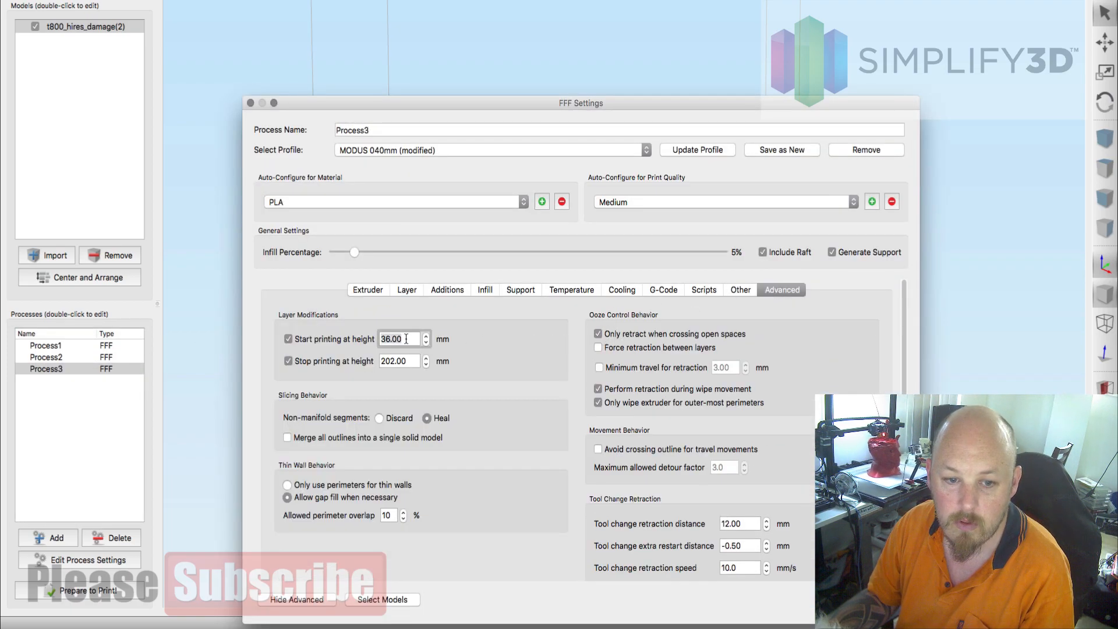
pyautogui.write('202.00')
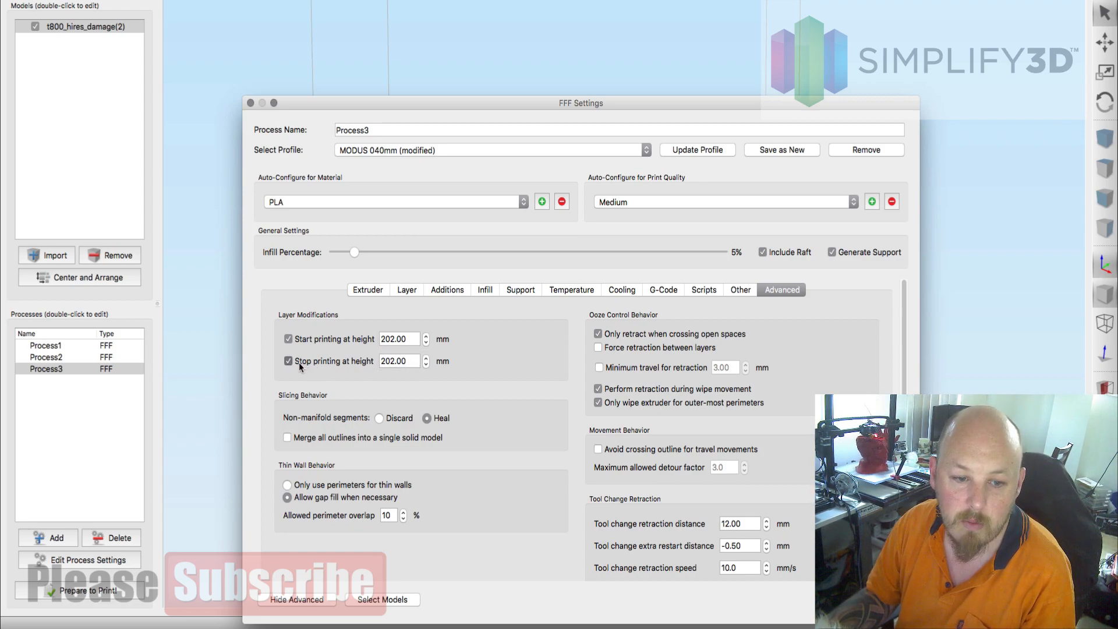
pyautogui.click(287, 361)
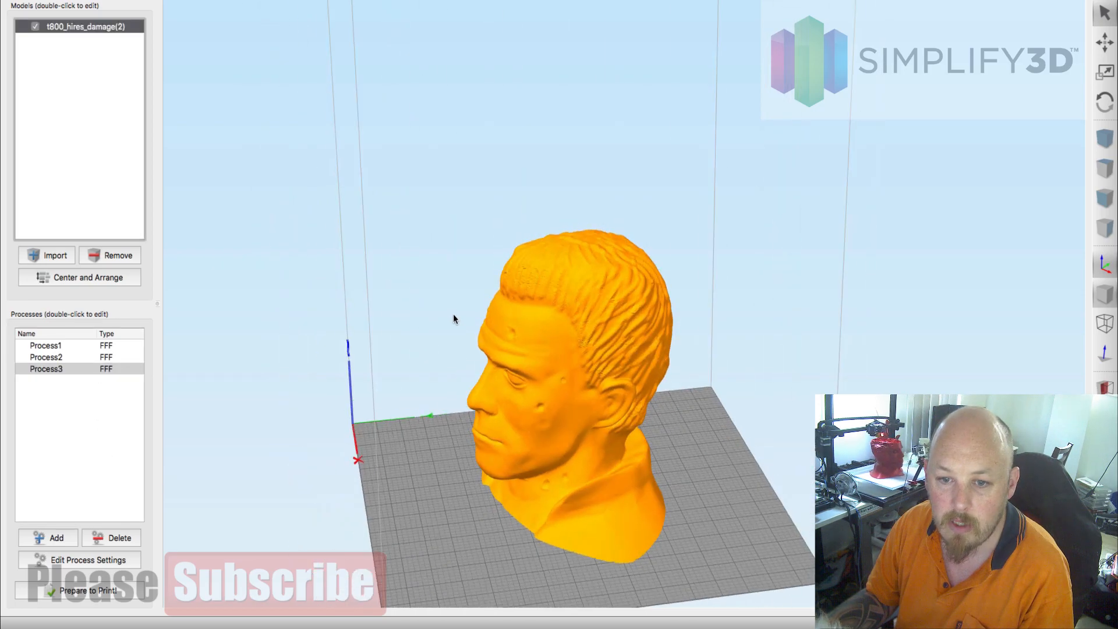
# Orbit the bust to a side view and reopen Process3's settings.
pyautogui.moveTo(454, 319); pyautogui.dragTo(683, 339)
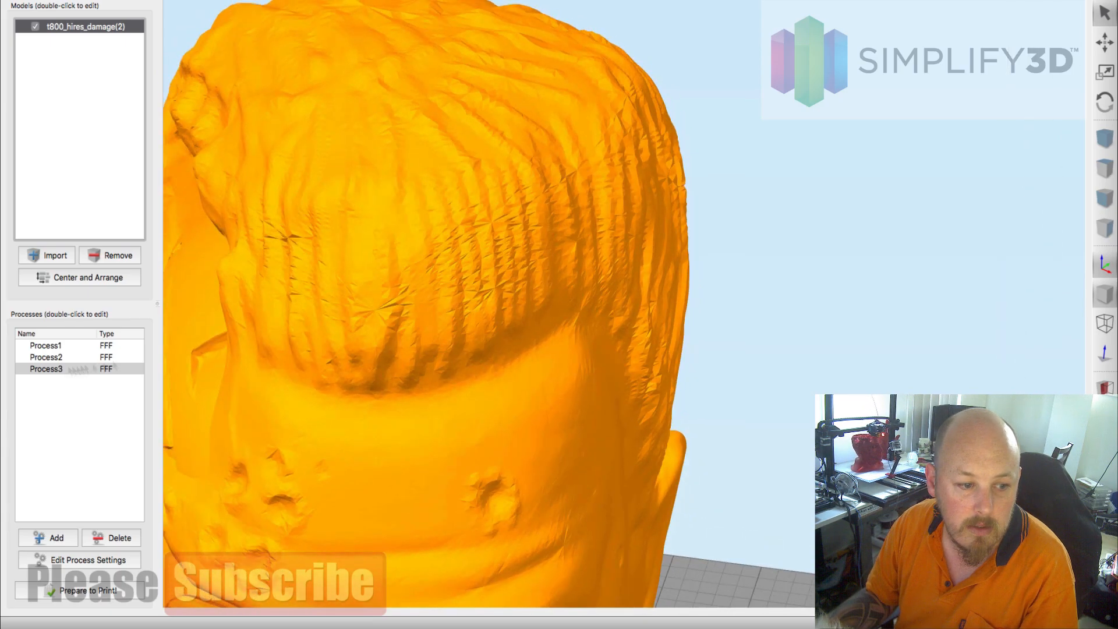
pyautogui.doubleClick(45, 368)
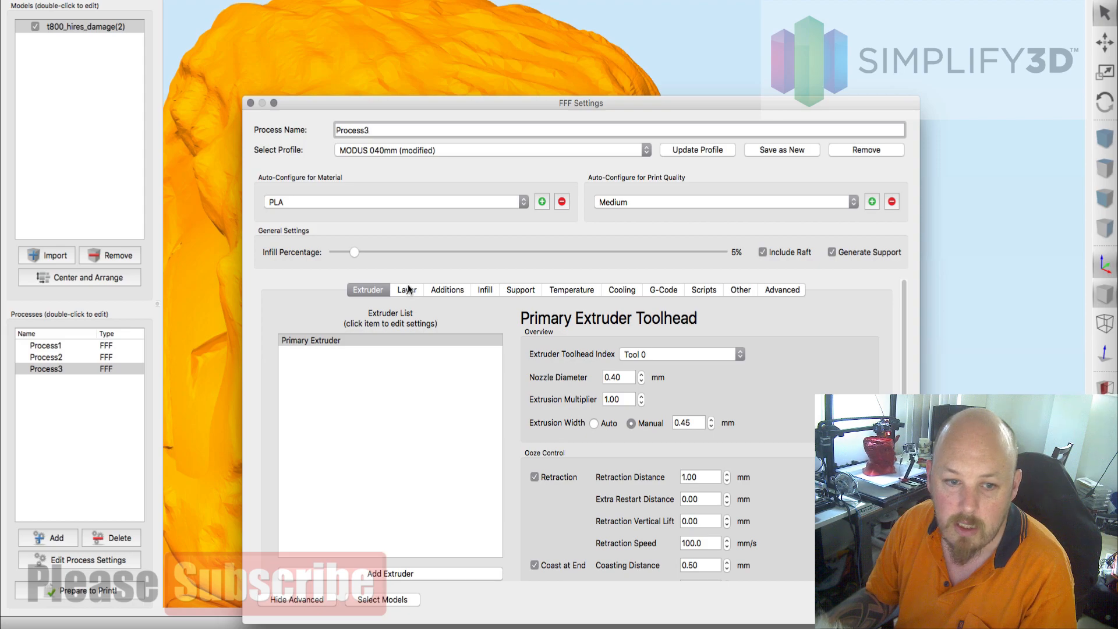
# Drag Process3's infill from 5% to 10%, review its layer settings, and close them.
pyautogui.moveTo(353, 251); pyautogui.dragTo(370, 252)
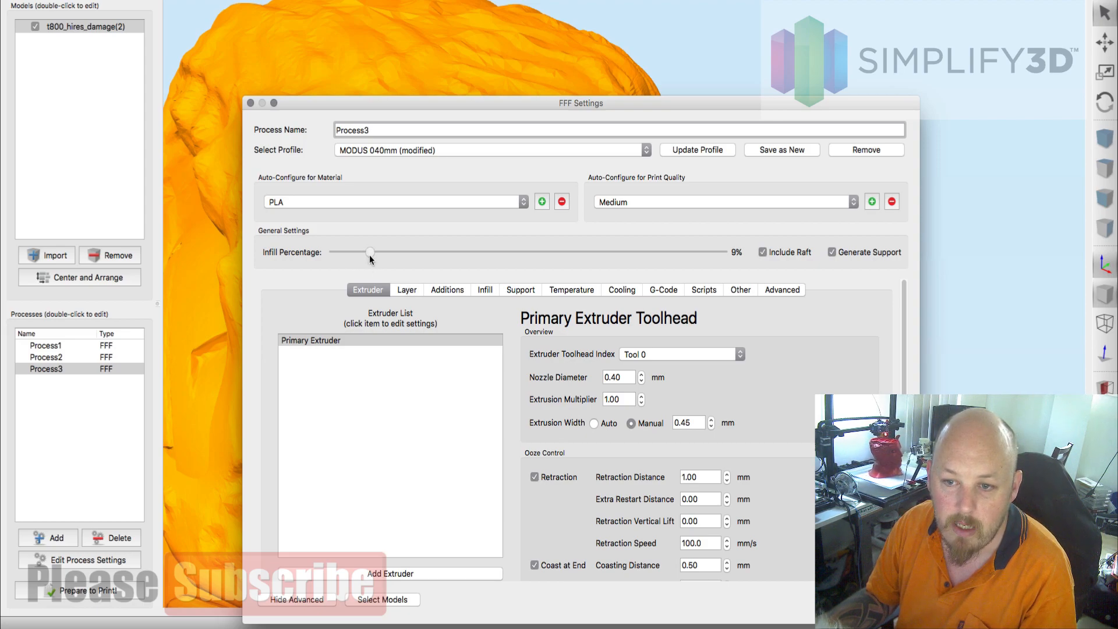
pyautogui.moveTo(370, 252); pyautogui.dragTo(374, 252)
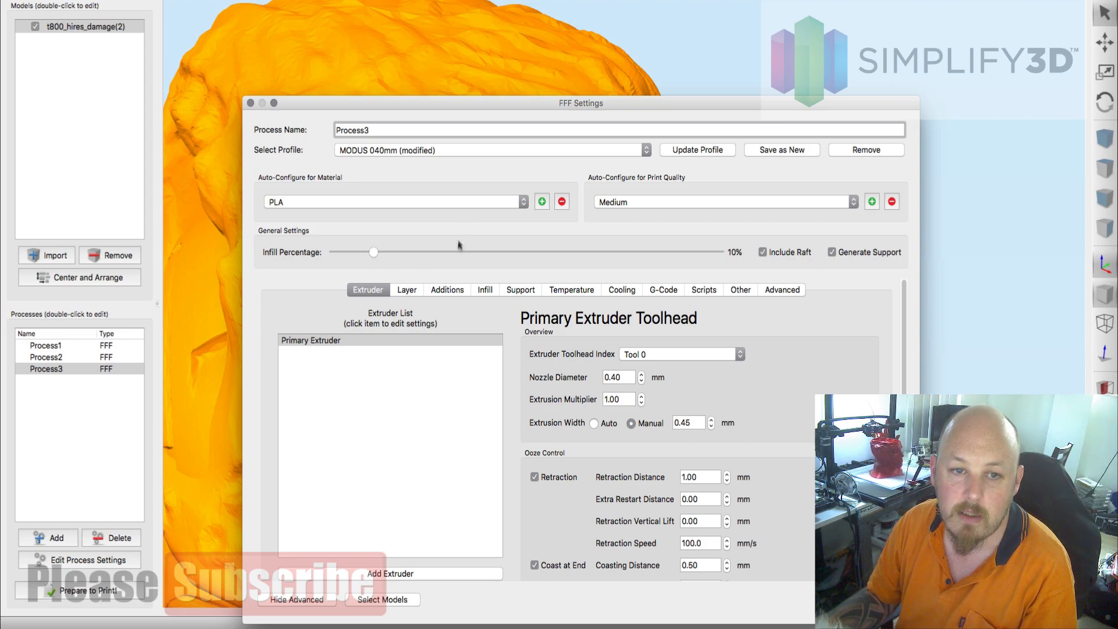
pyautogui.moveTo(421, 258)
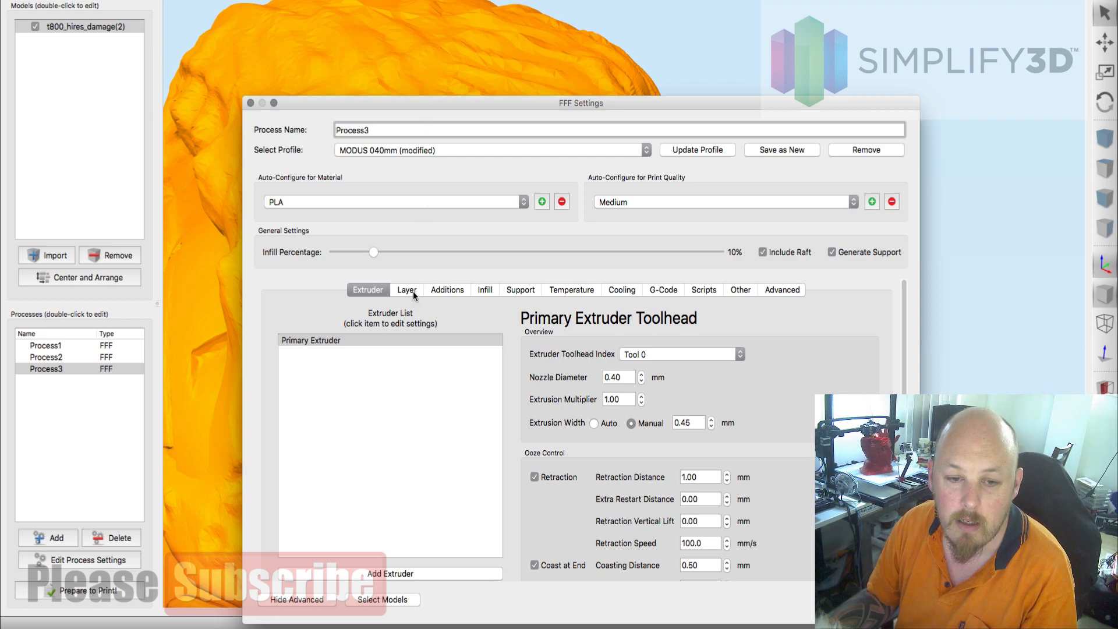
pyautogui.click(406, 289)
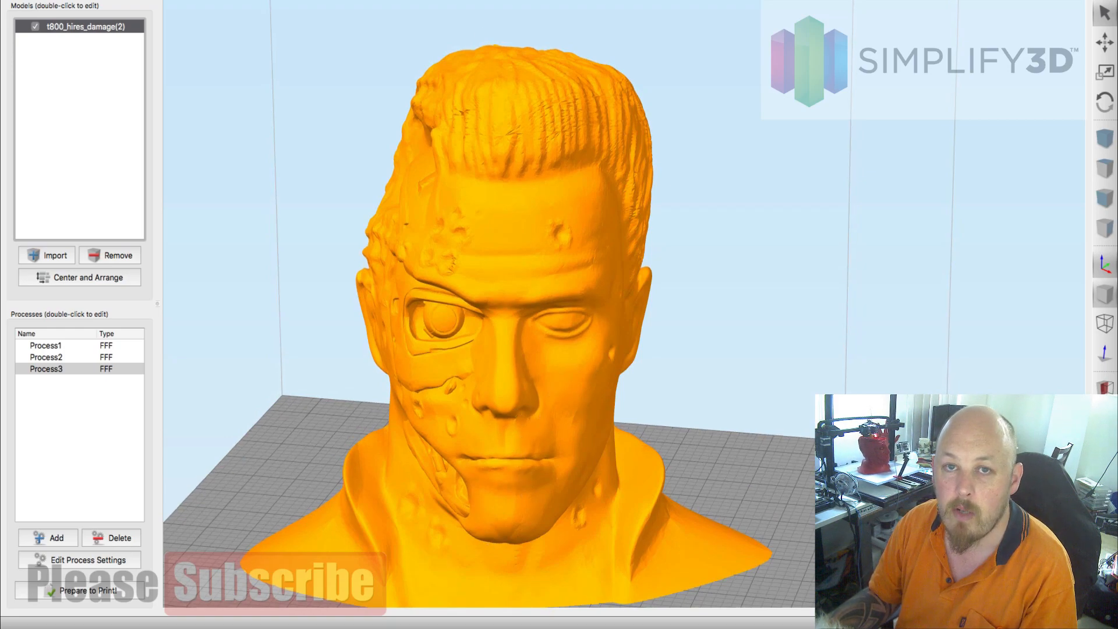
pyautogui.moveTo(529, 456)
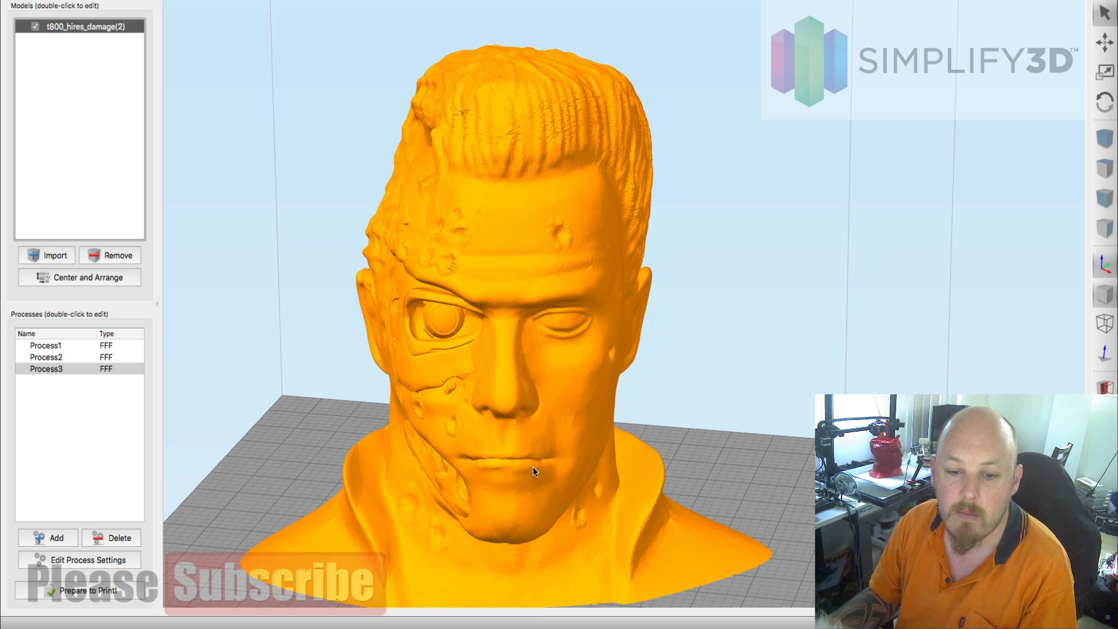
pyautogui.moveTo(544, 466)
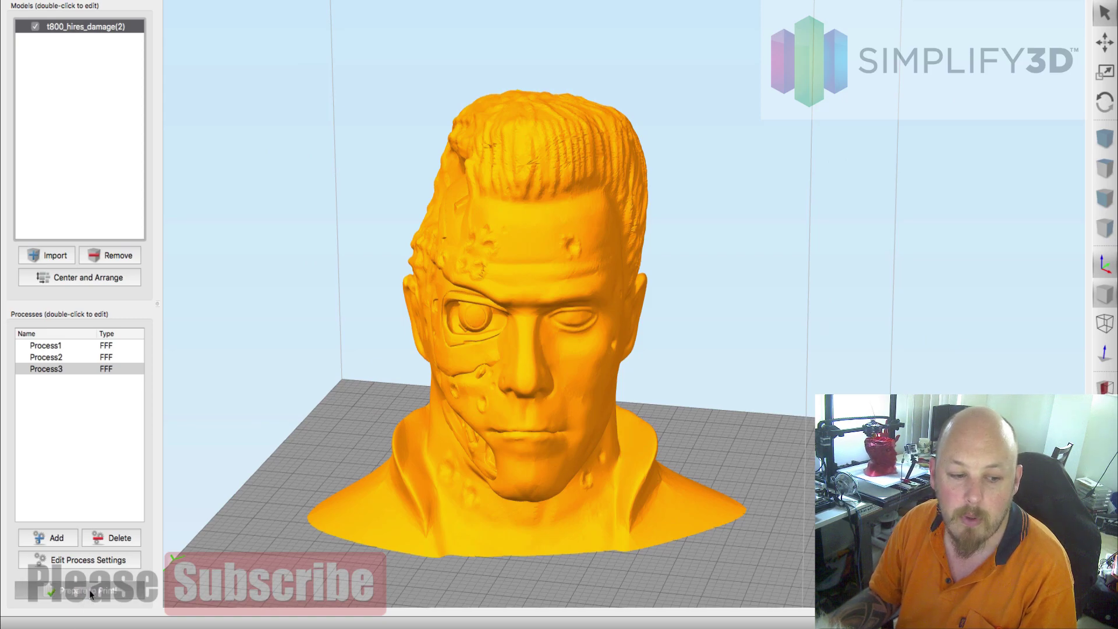
# Start Prepare to Print! to choose Process1, Process2 and Process3 for slicing.
pyautogui.click(81, 594)
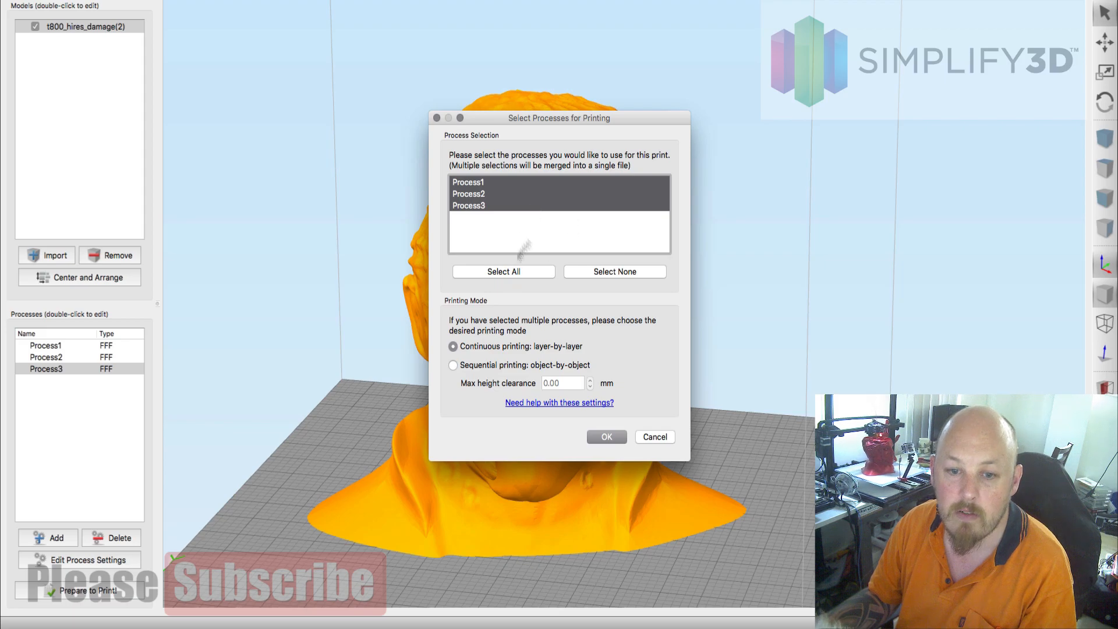
pyautogui.moveTo(520, 267)
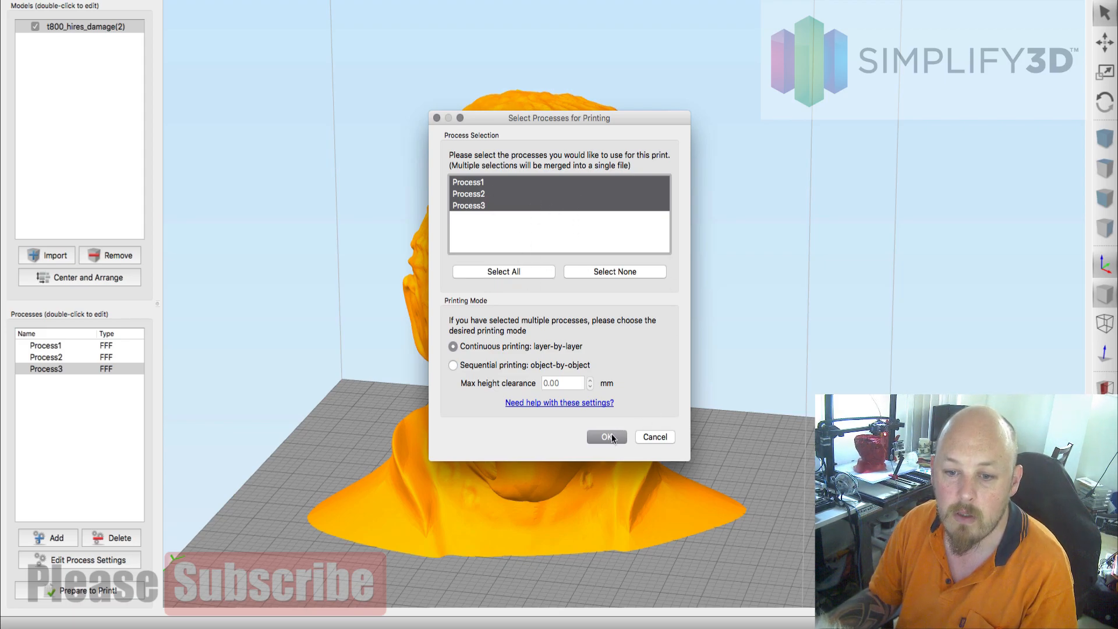
# Confirm slicing with Process1–3 selected and Continuous printing.
pyautogui.click(606, 436)
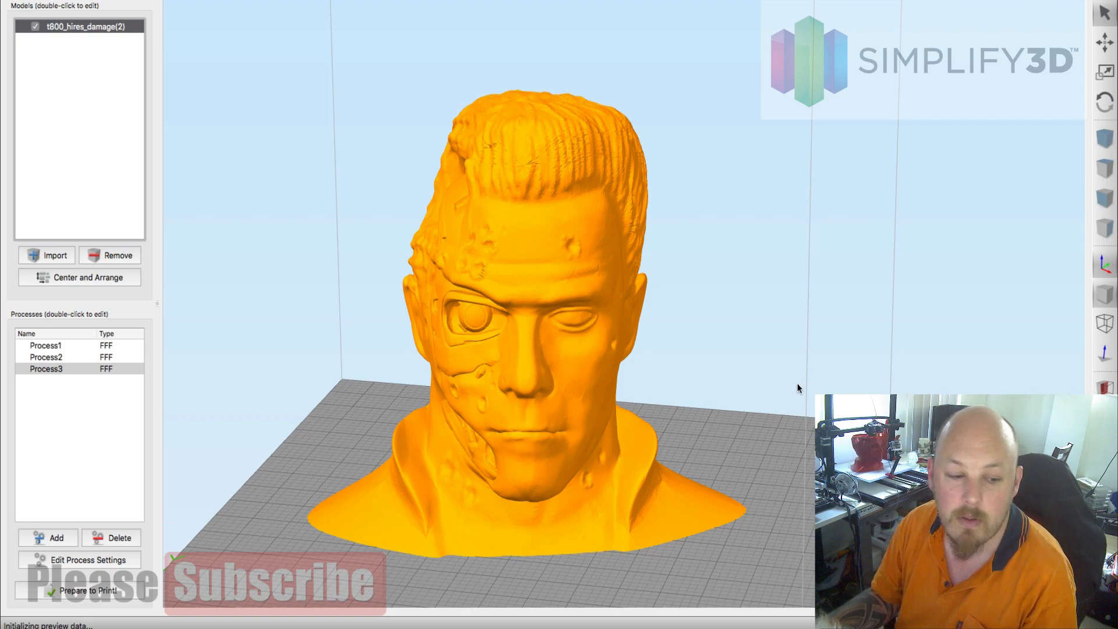
pyautogui.moveTo(796, 392)
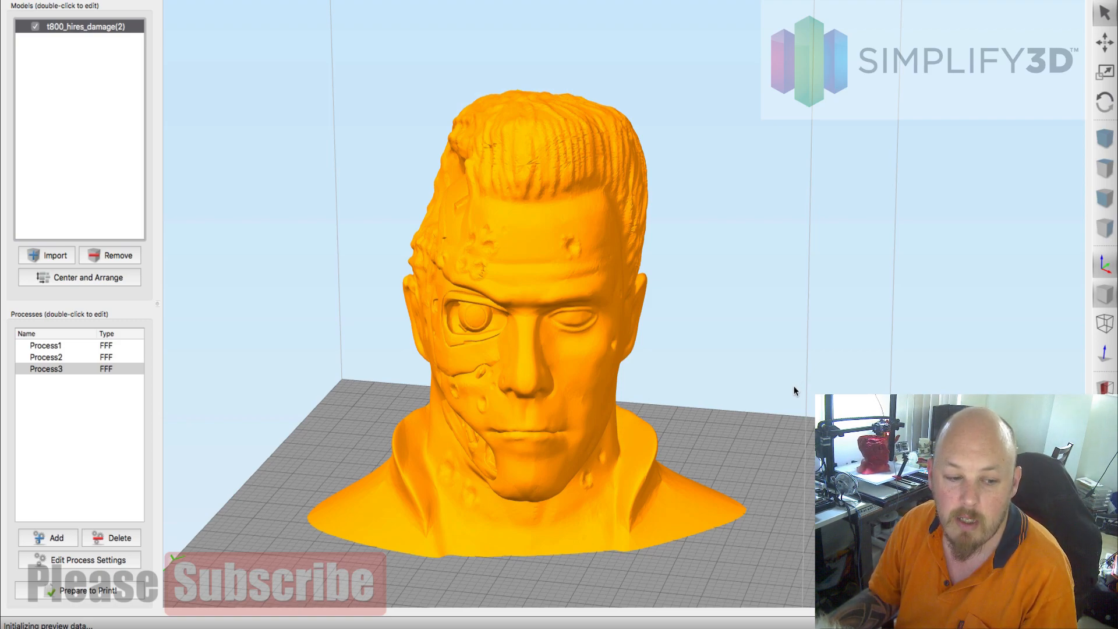
pyautogui.moveTo(765, 390)
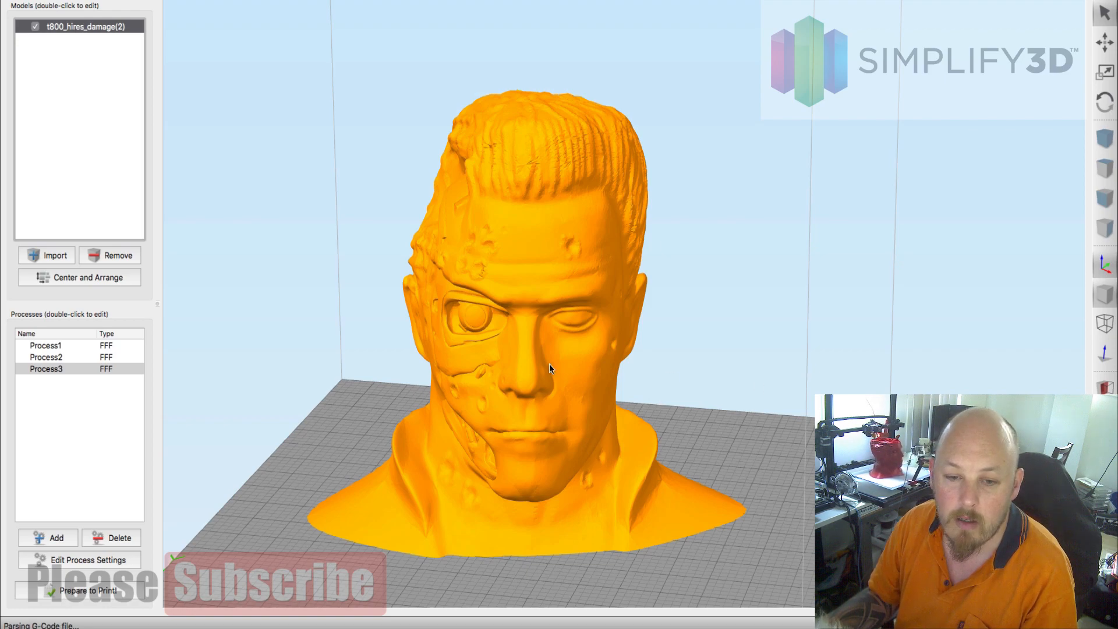
pyautogui.moveTo(641, 358)
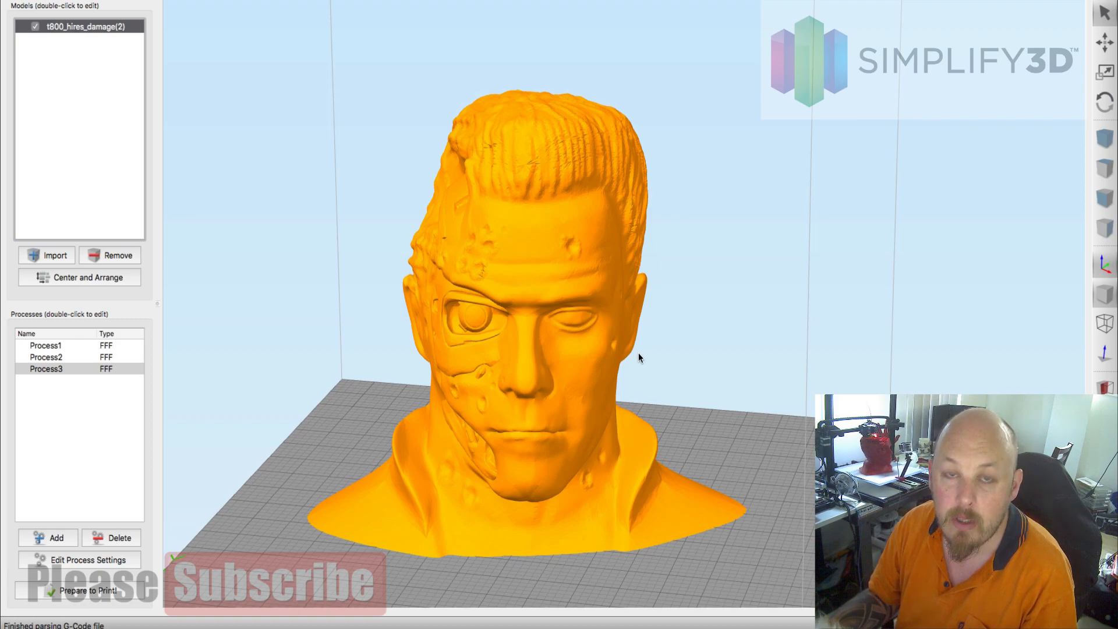
# Enter Preview Mode showing the 34-hour-33-minute, 777 g build estimate.
pyautogui.click(76, 590)
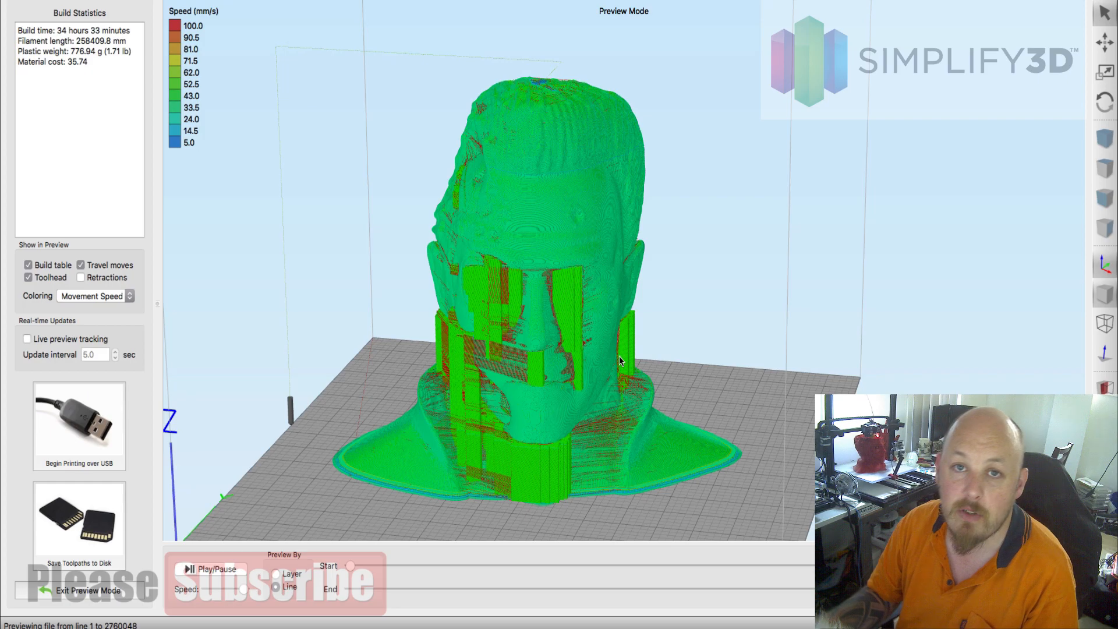
pyautogui.moveTo(562, 337)
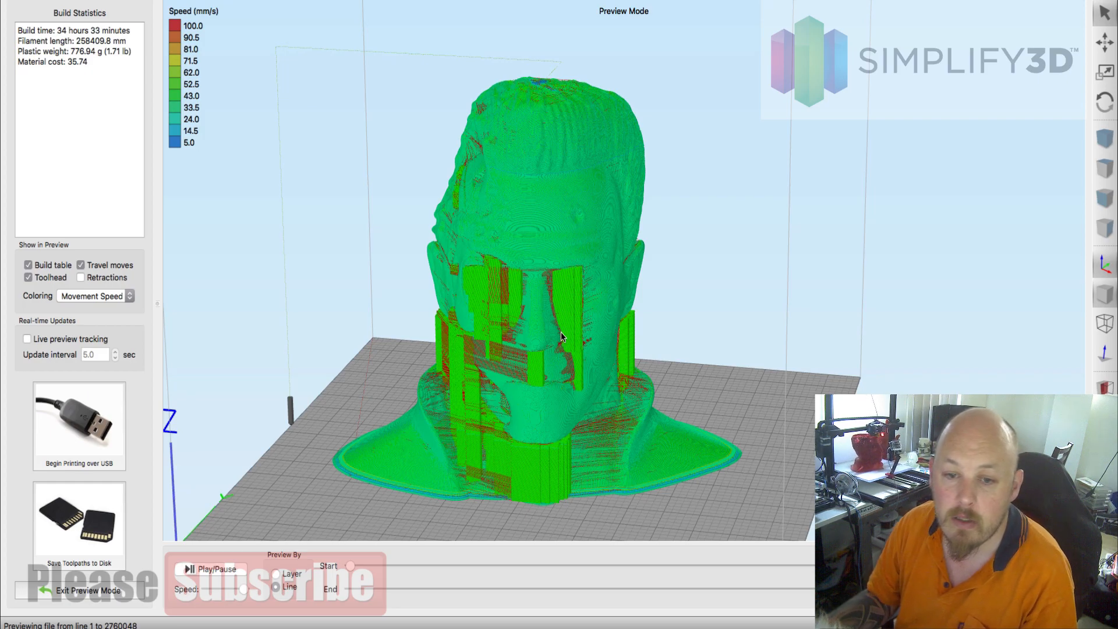
pyautogui.moveTo(559, 337); pyautogui.dragTo(658, 362)
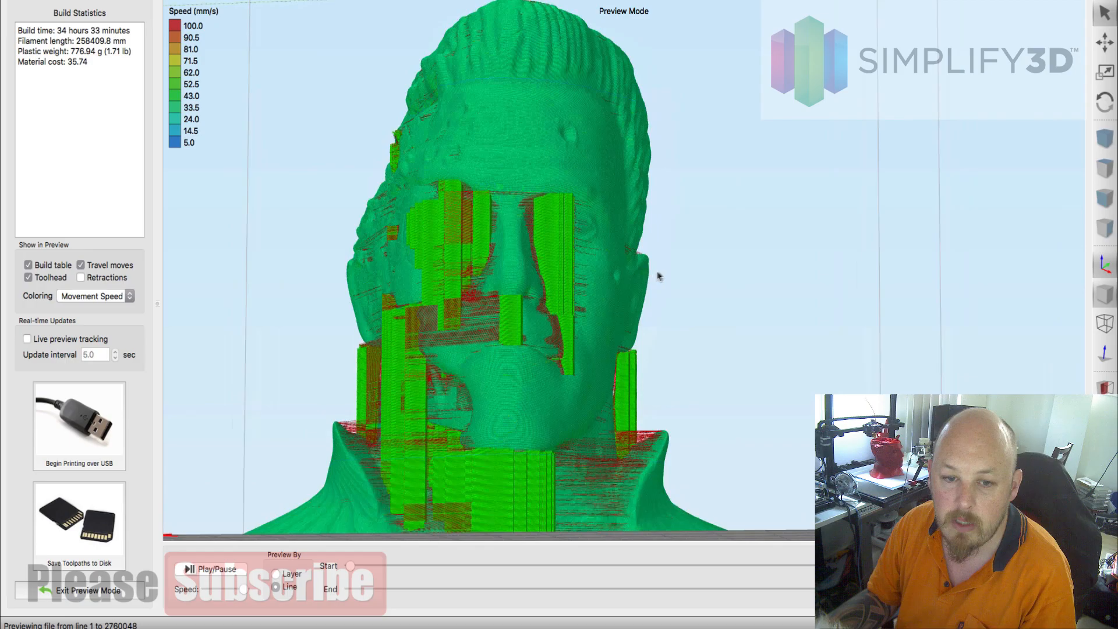
pyautogui.moveTo(656, 277); pyautogui.dragTo(400, 421)
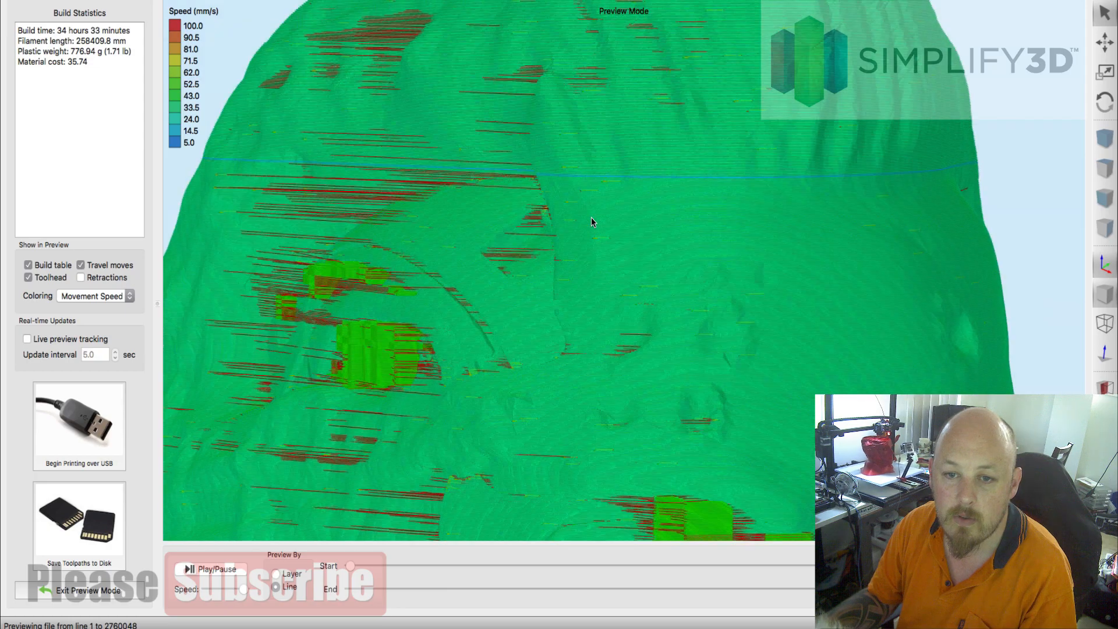
pyautogui.moveTo(590, 222); pyautogui.dragTo(572, 291)
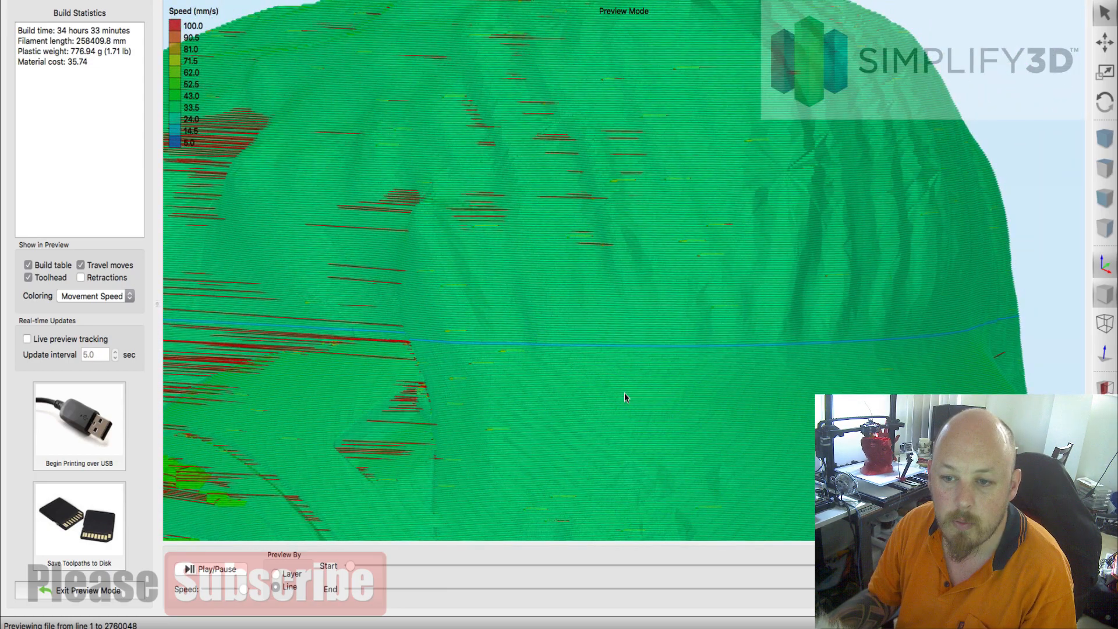
pyautogui.moveTo(624, 398); pyautogui.dragTo(566, 292)
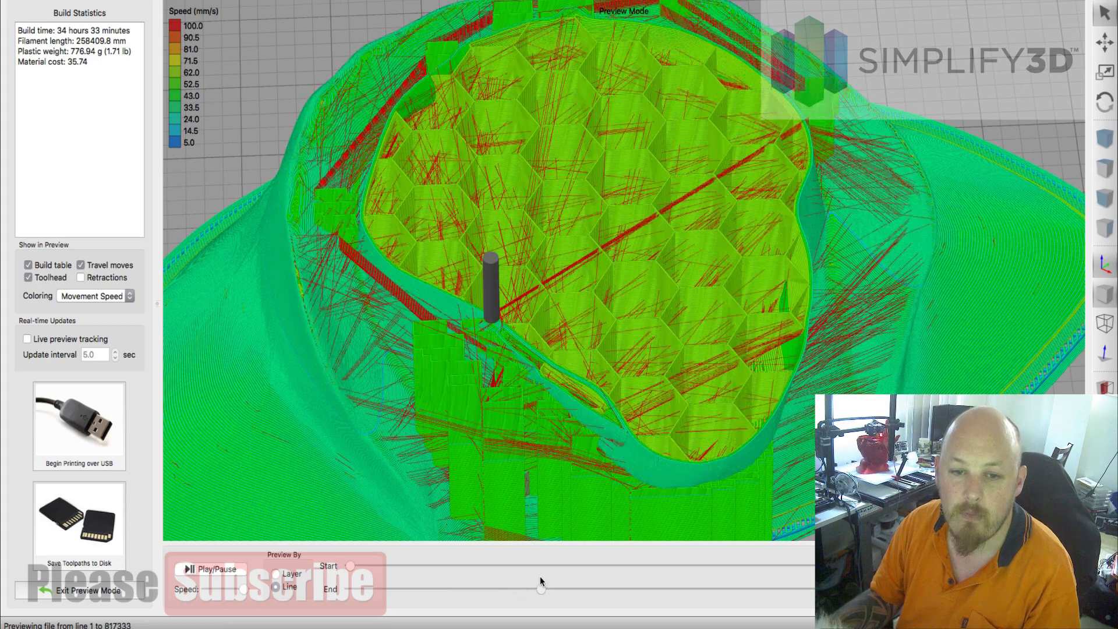
# Scrub the preview layers to reveal honeycomb infill up through the head.
pyautogui.moveTo(541, 589); pyautogui.dragTo(616, 588)
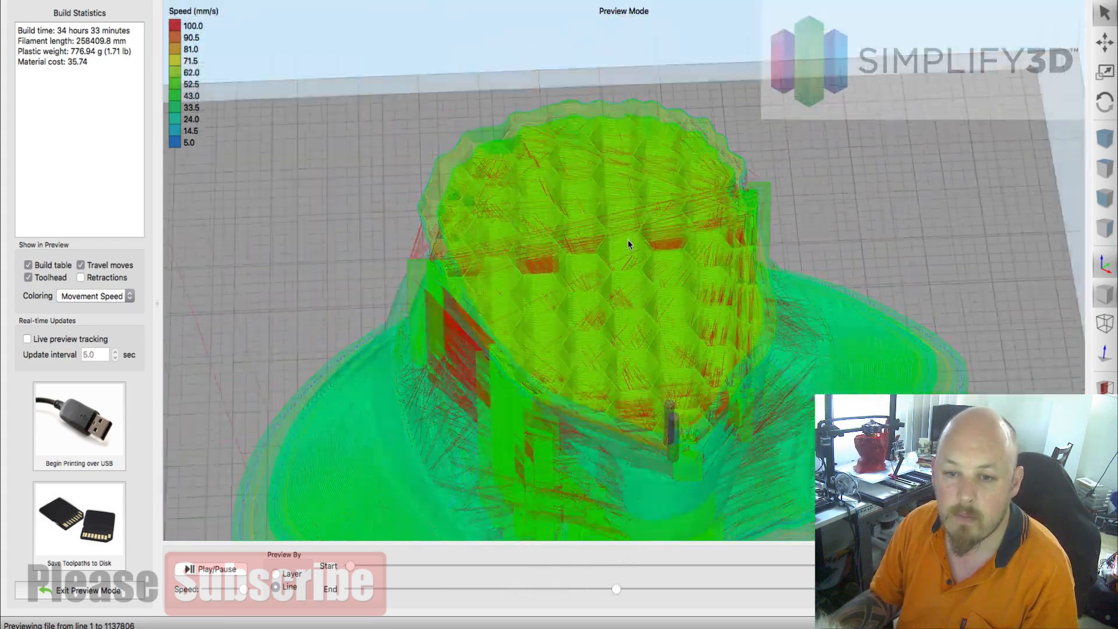
pyautogui.moveTo(615, 589); pyautogui.dragTo(622, 592)
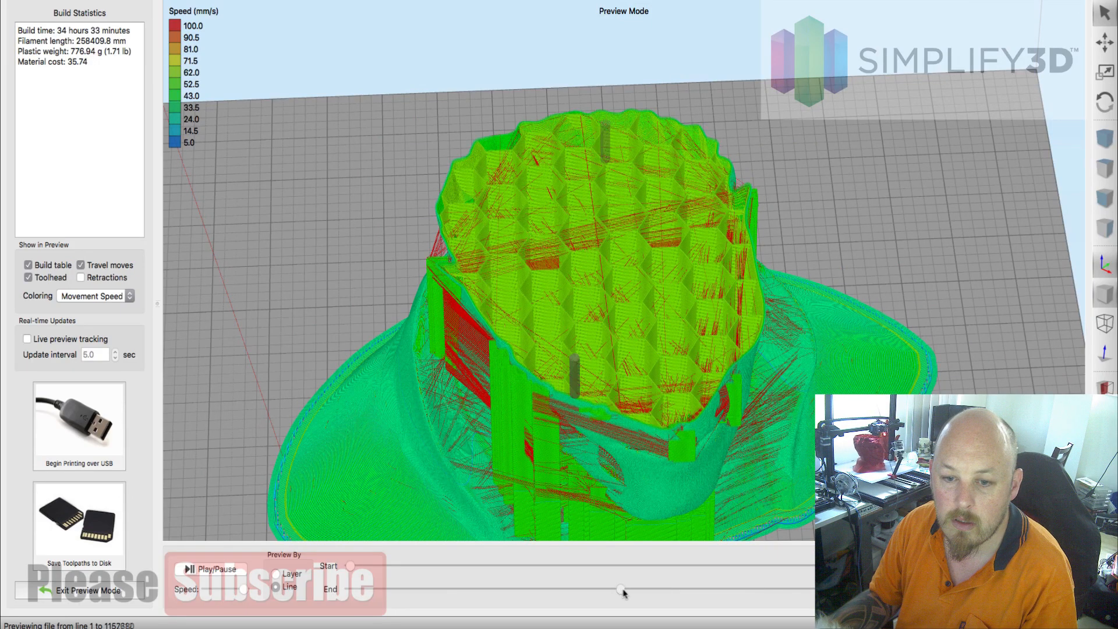
pyautogui.moveTo(622, 590); pyautogui.dragTo(713, 590)
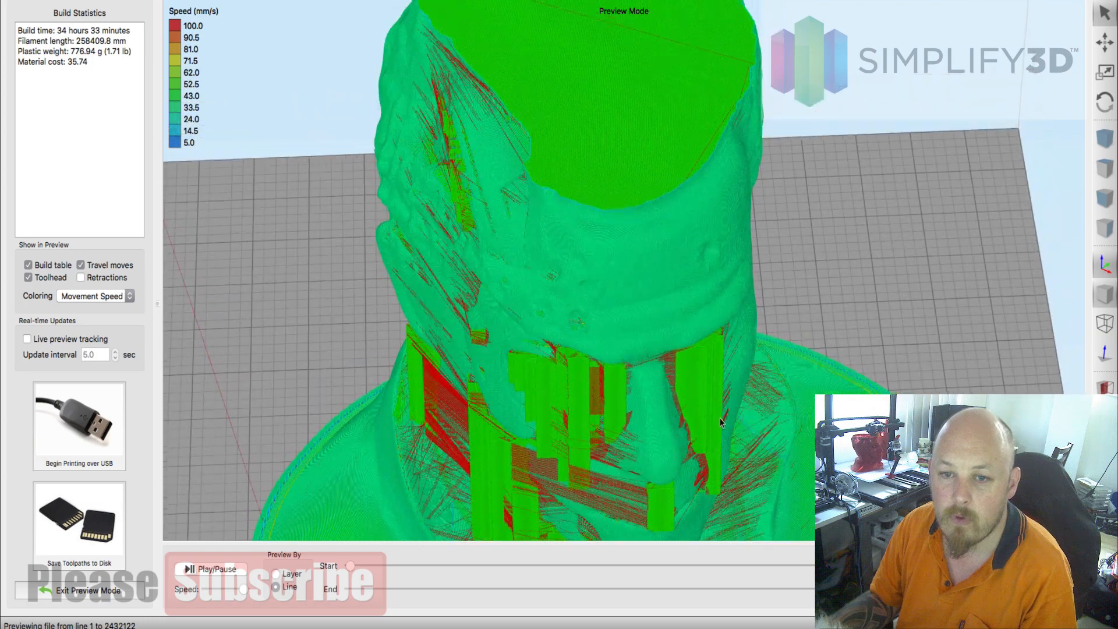
pyautogui.moveTo(721, 422); pyautogui.dragTo(803, 521)
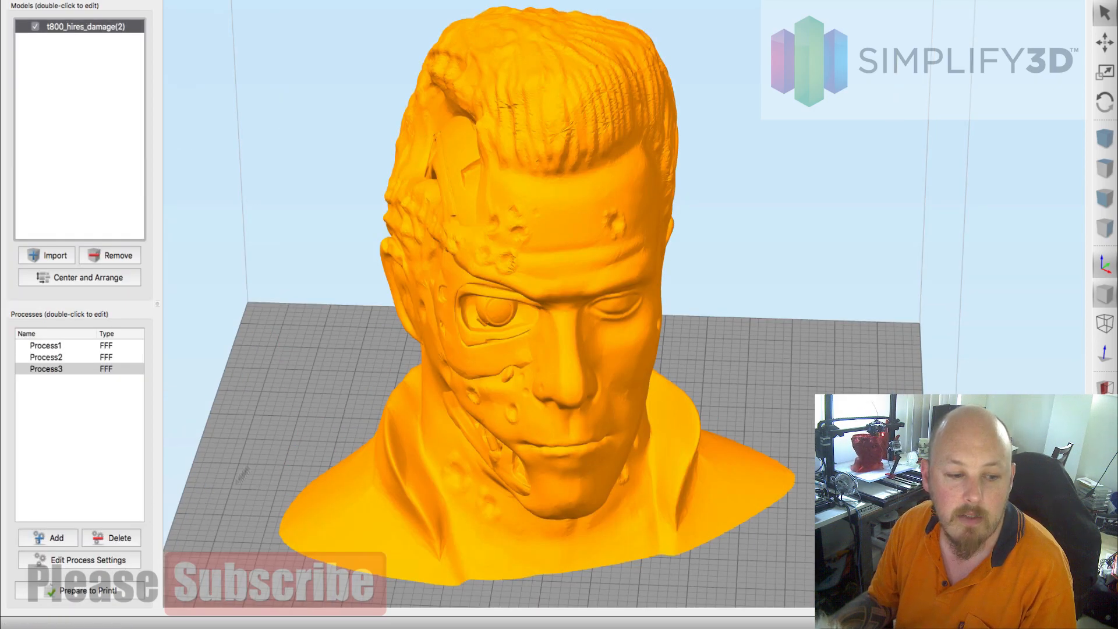
# Delete Process2 and Process3; give Process1 no stop height and 0.2000 mm layers.
pyautogui.click(45, 357)
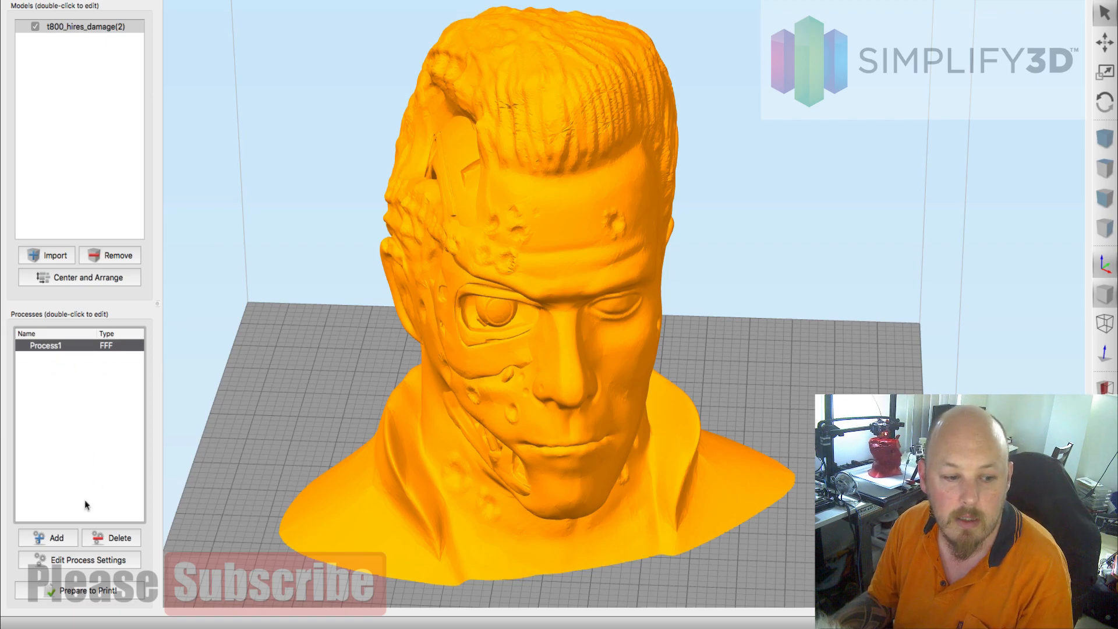
pyautogui.click(80, 559)
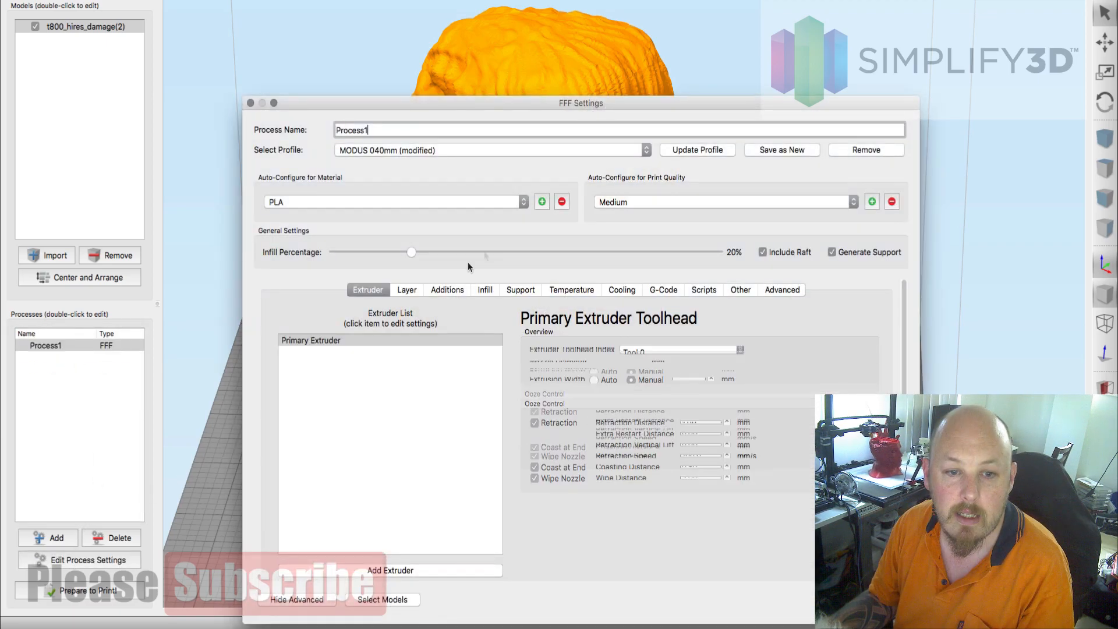
pyautogui.click(782, 289)
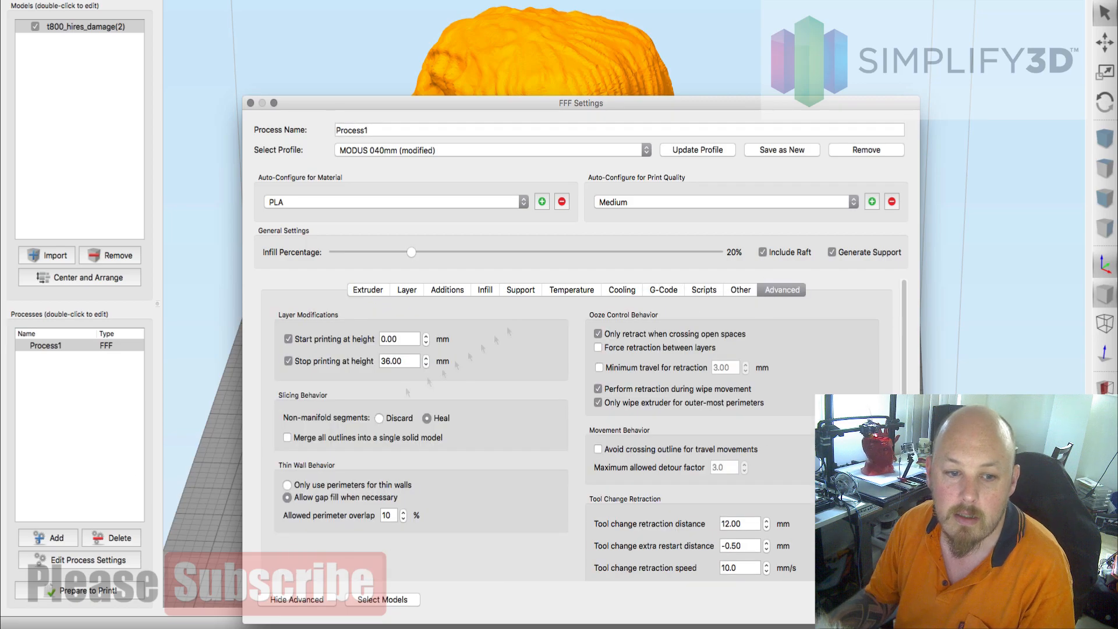
pyautogui.click(288, 361)
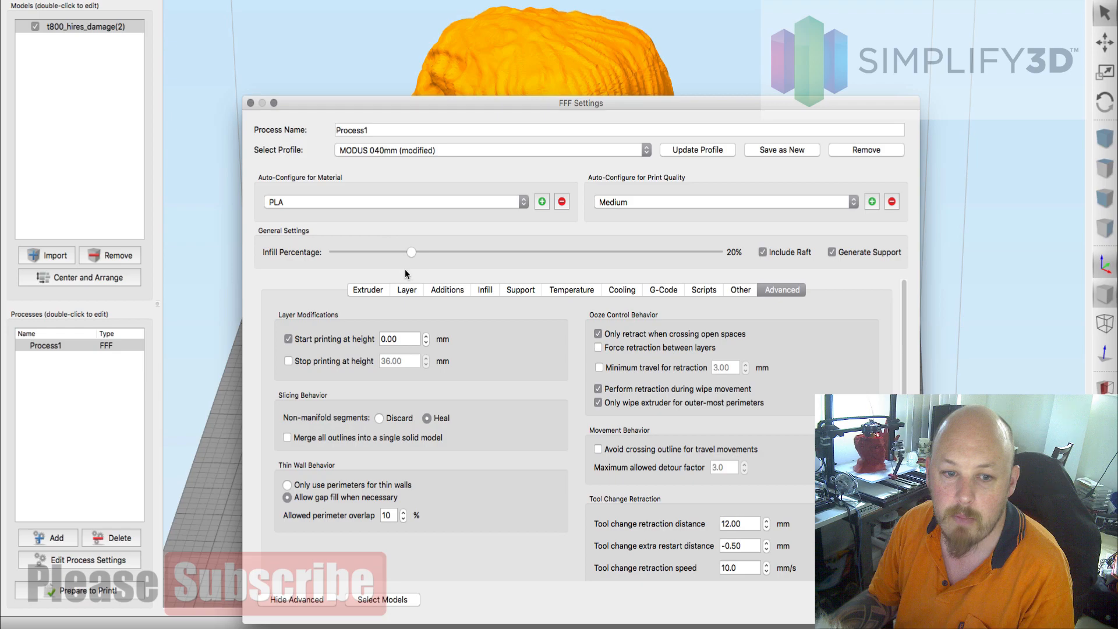
pyautogui.click(406, 290)
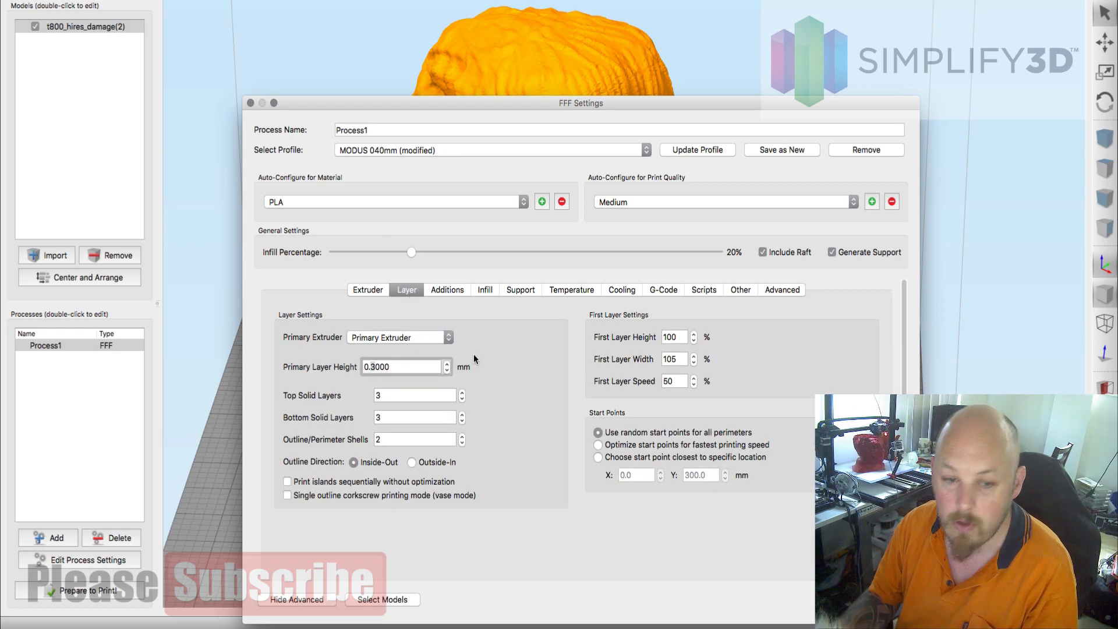
pyautogui.write('0.2000')
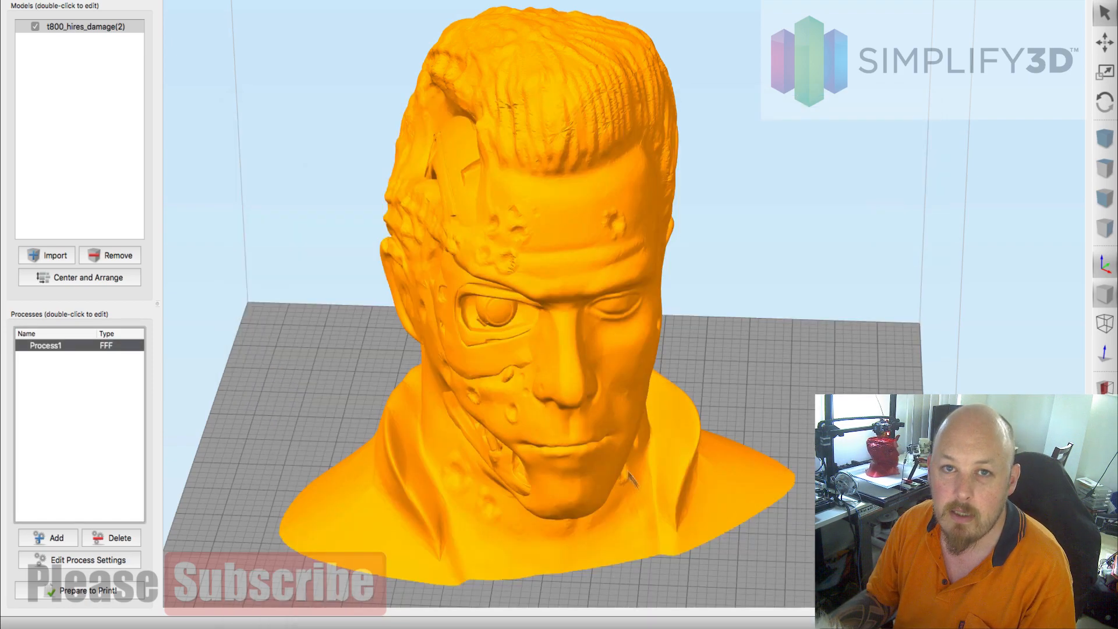
# Slice the bust using only Process1 and wait for G-code parsing.
pyautogui.click(81, 589)
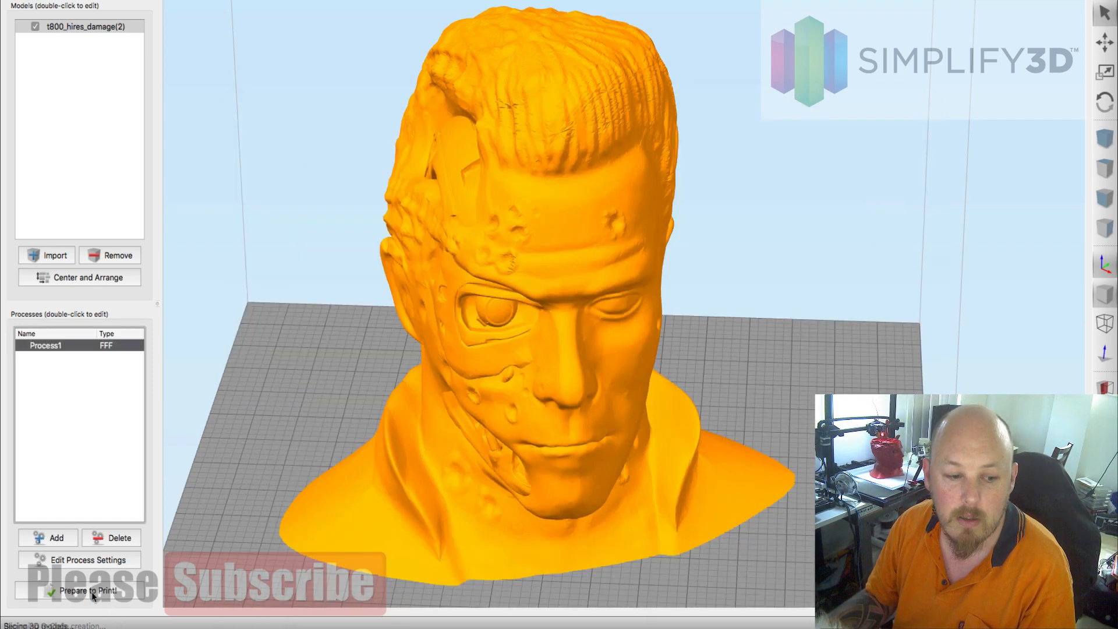
pyautogui.click(81, 605)
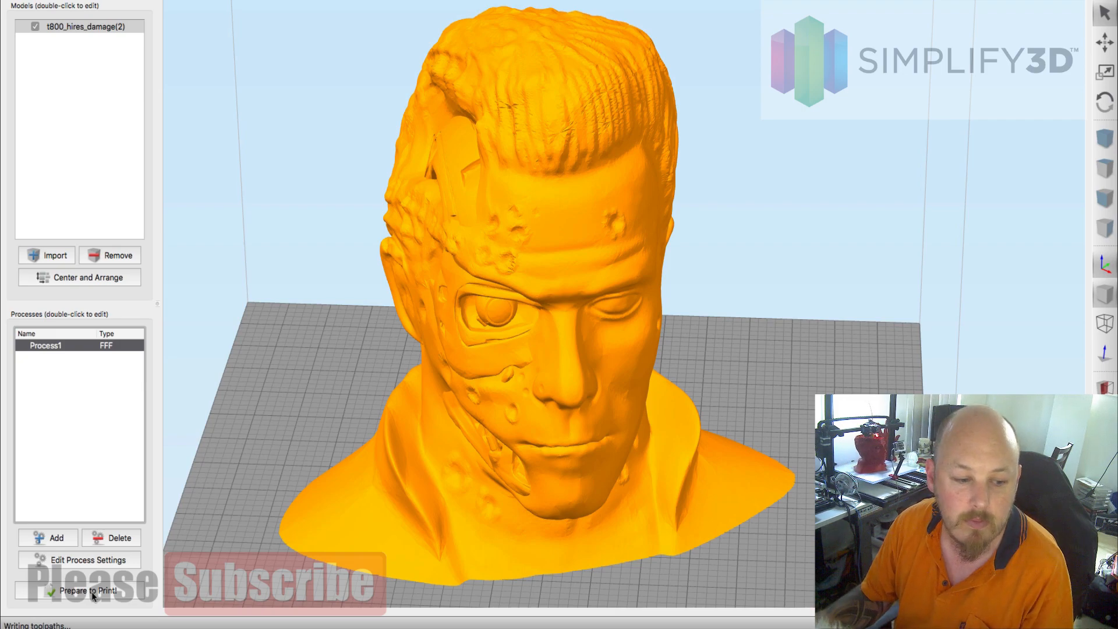
pyautogui.moveTo(96, 594)
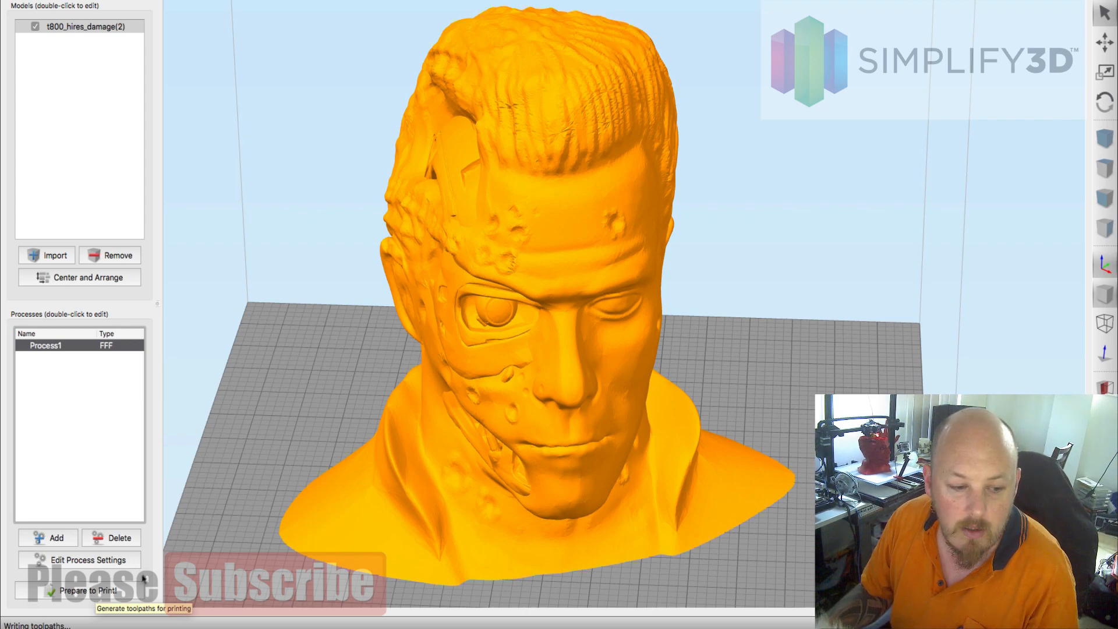
pyautogui.click(72, 591)
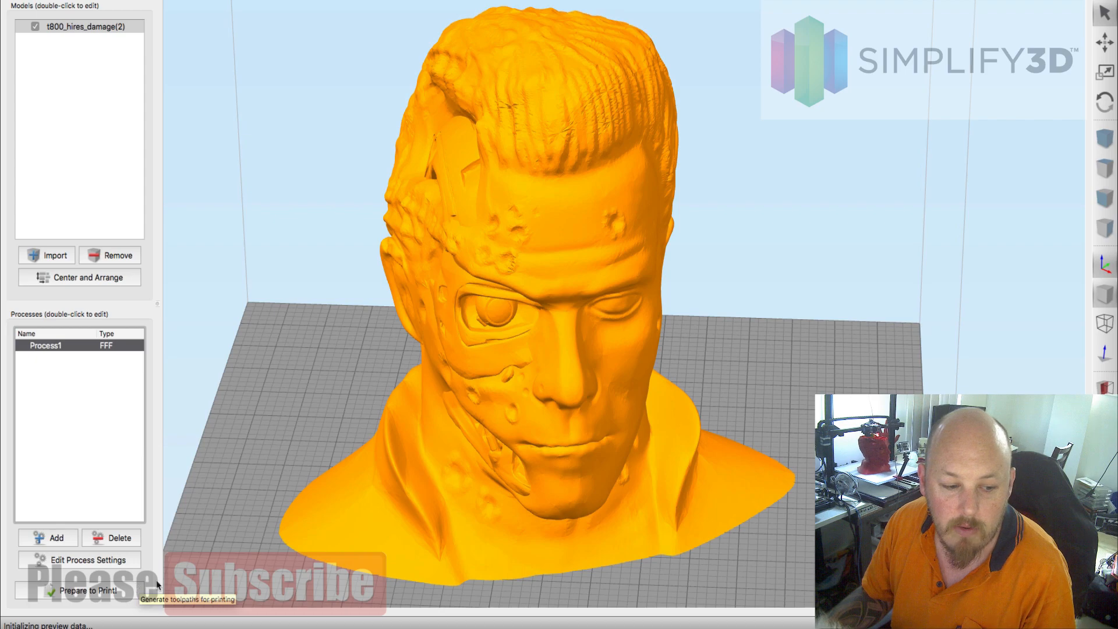
pyautogui.moveTo(519, 420)
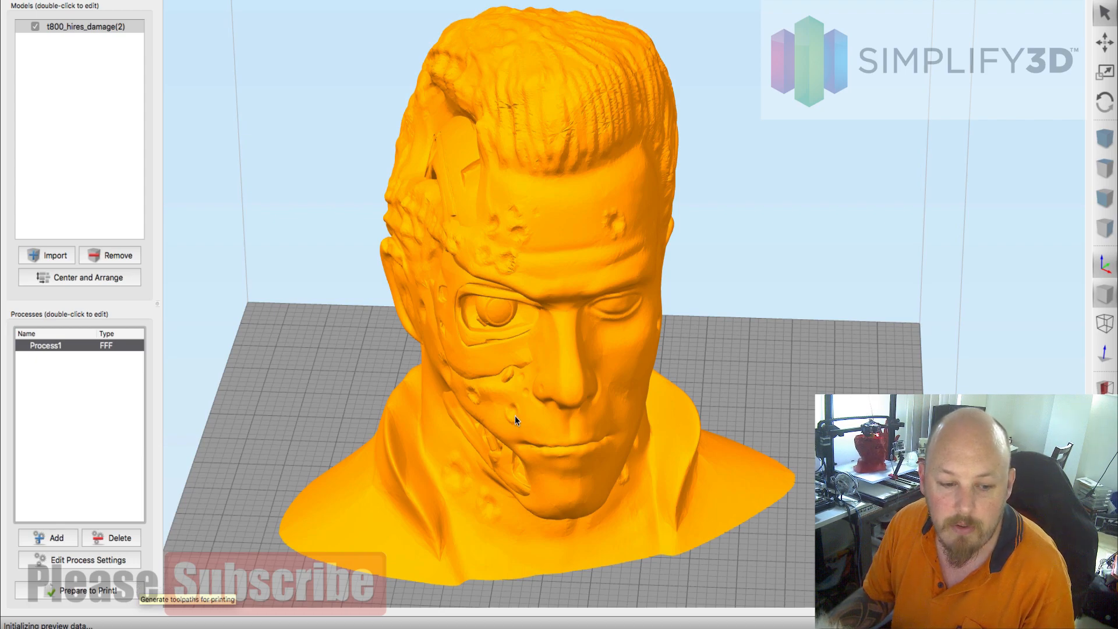
pyautogui.moveTo(548, 413)
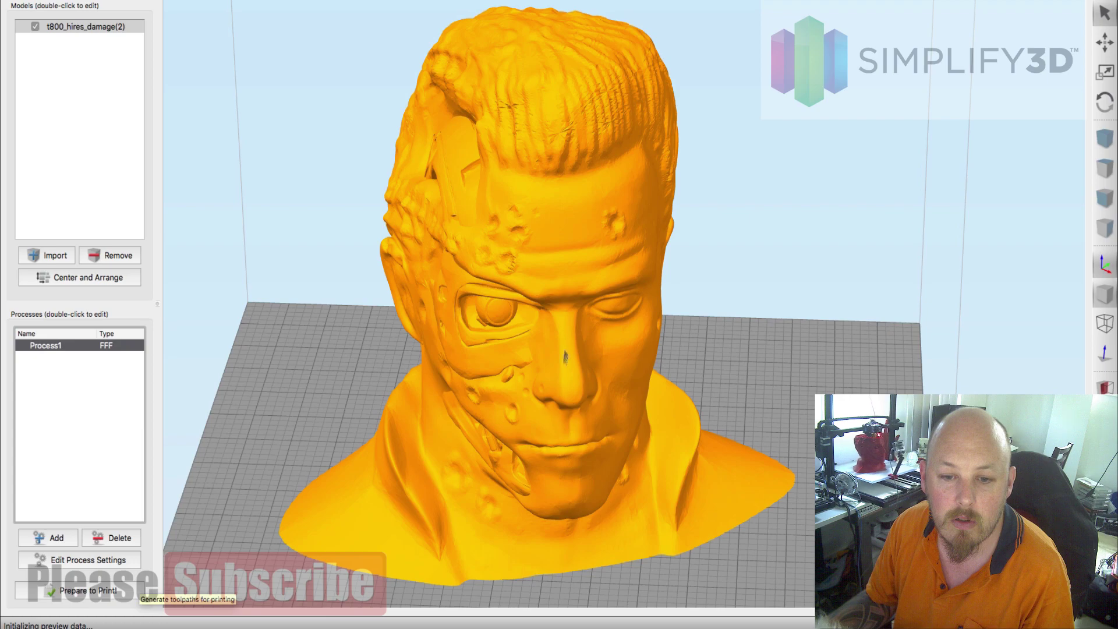
pyautogui.moveTo(620, 311)
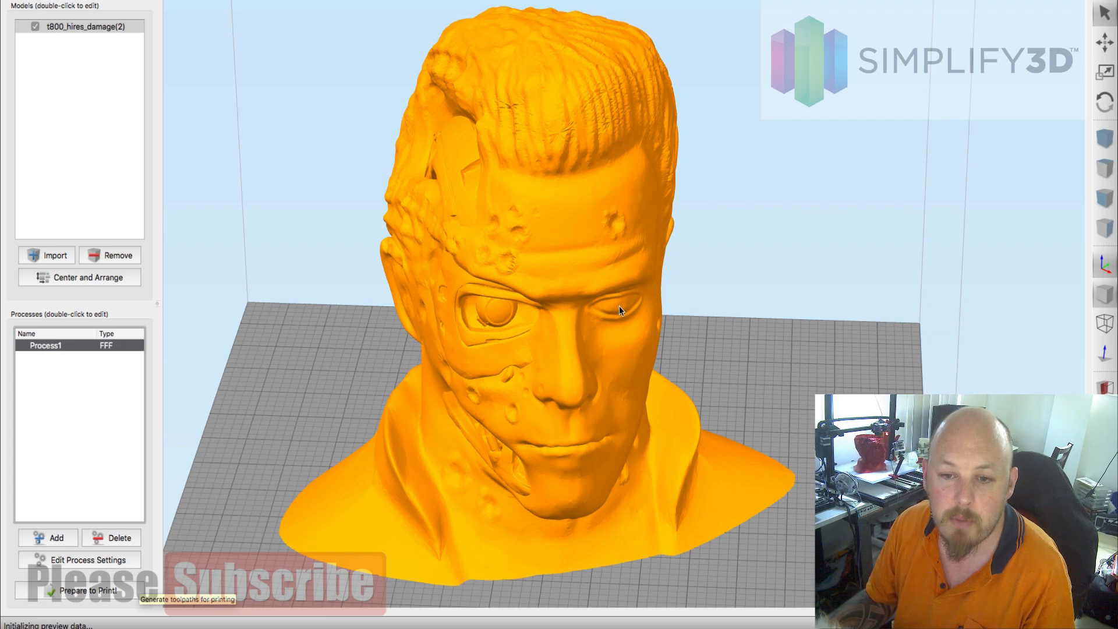
pyautogui.moveTo(610, 311)
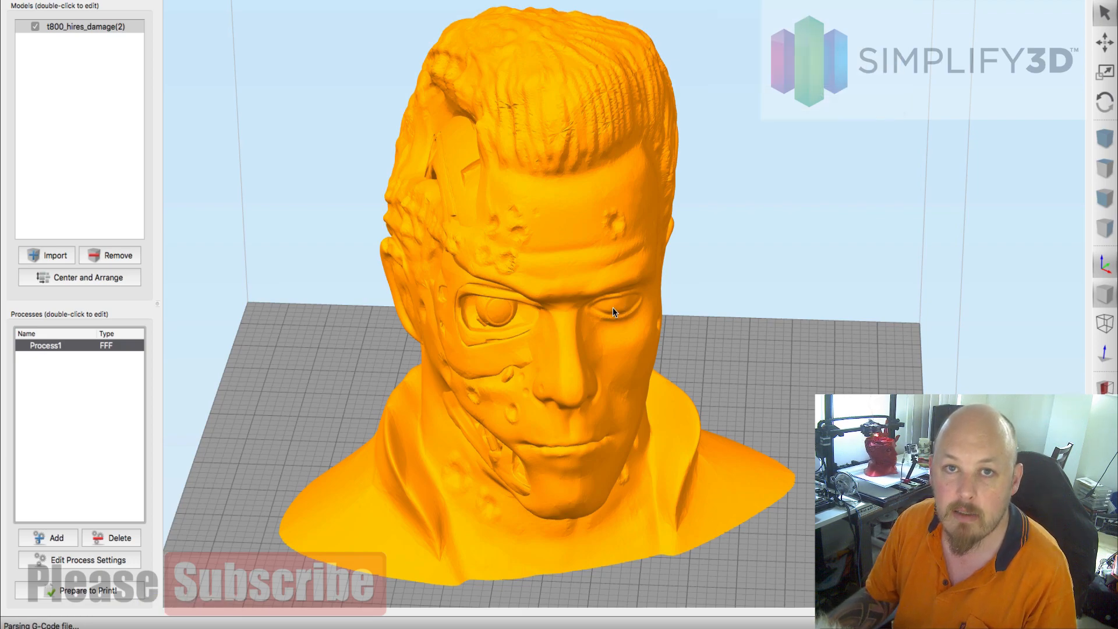
pyautogui.moveTo(555, 376)
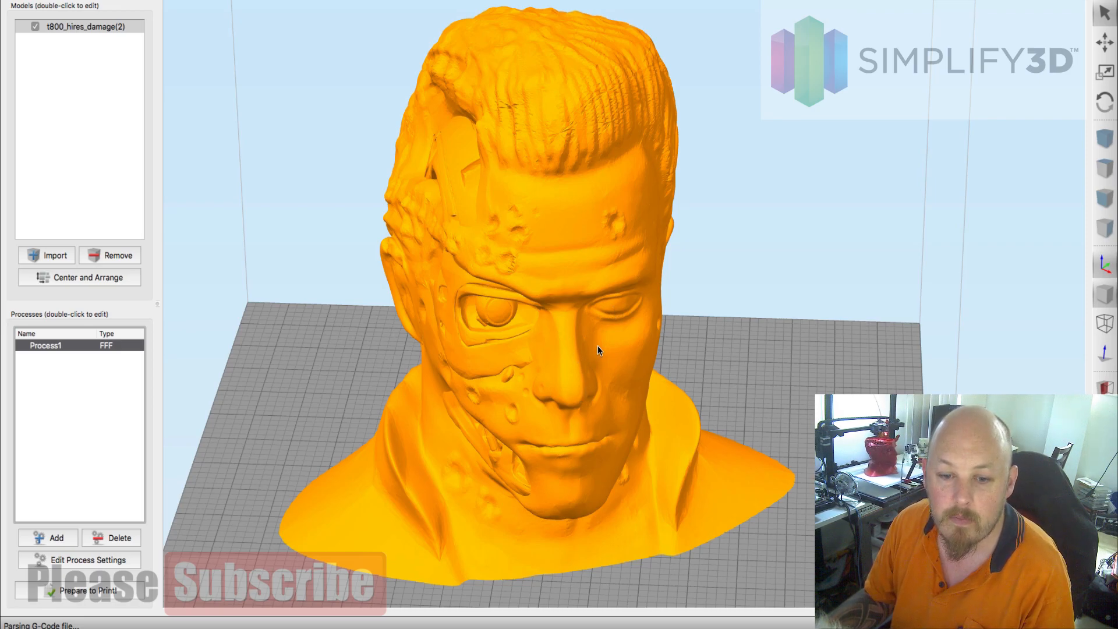
# Open the single-process preview estimating 58 hours 7 minutes and 1280 g.
pyautogui.click(79, 591)
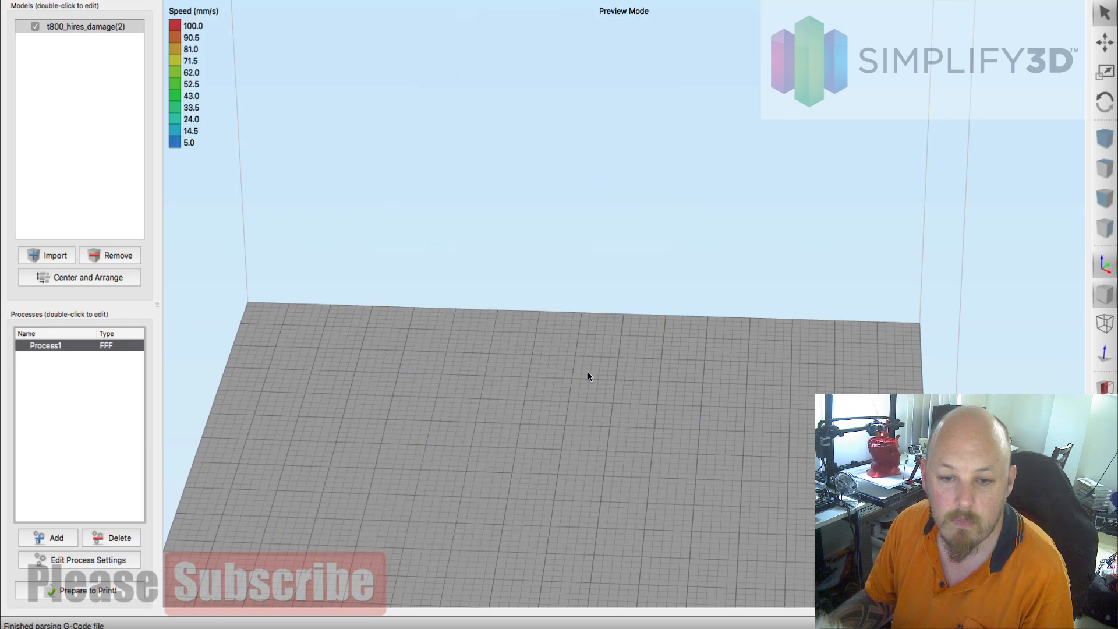
pyautogui.moveTo(546, 407)
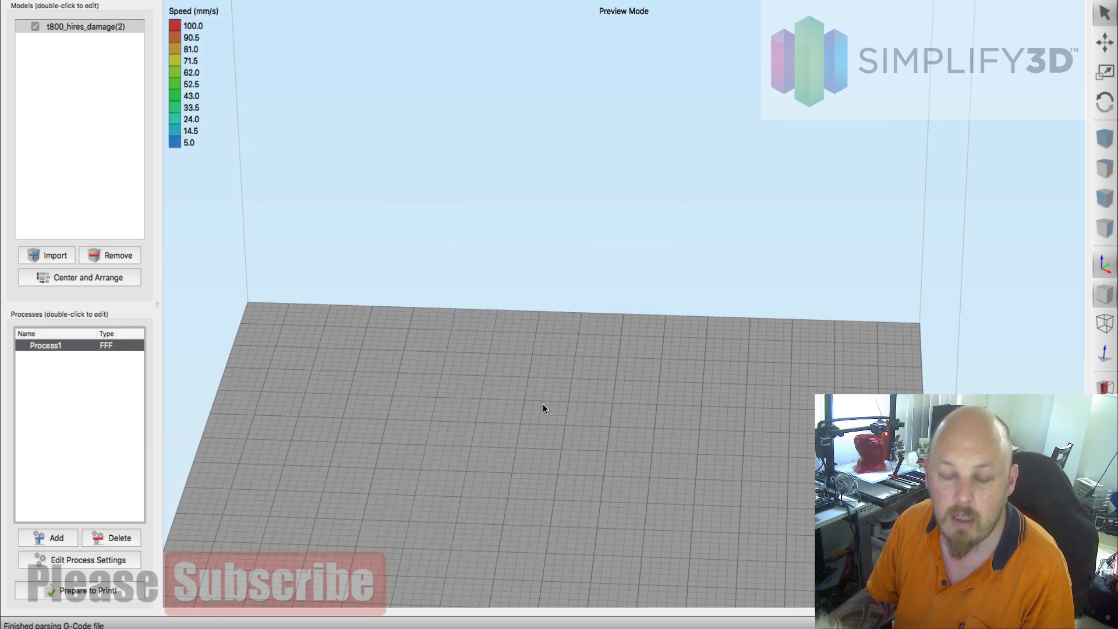
pyautogui.click(81, 593)
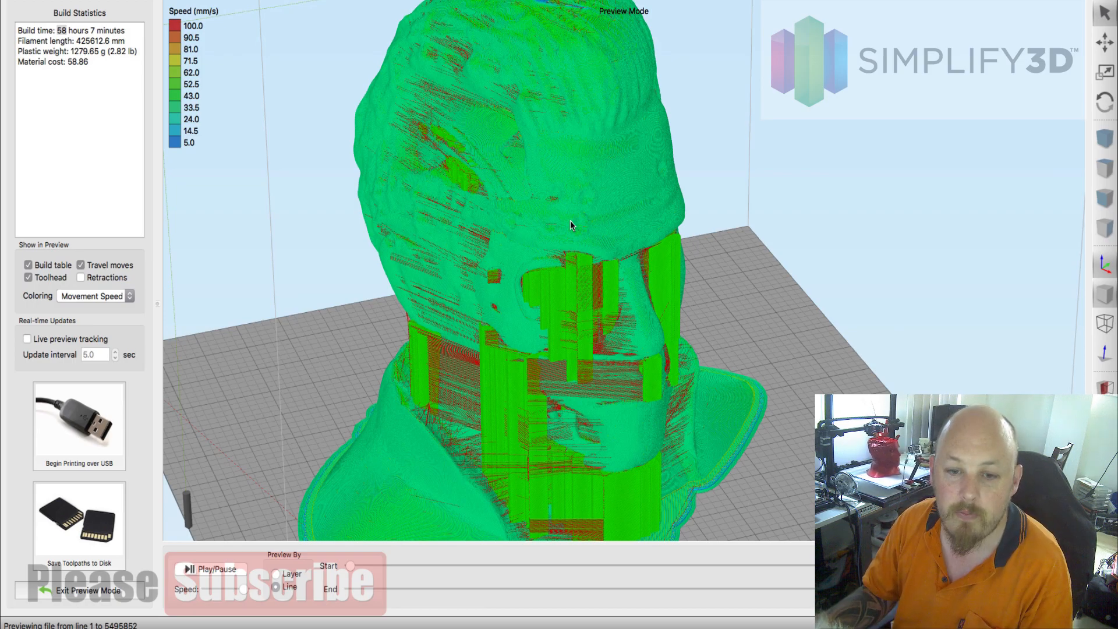
pyautogui.moveTo(586, 259)
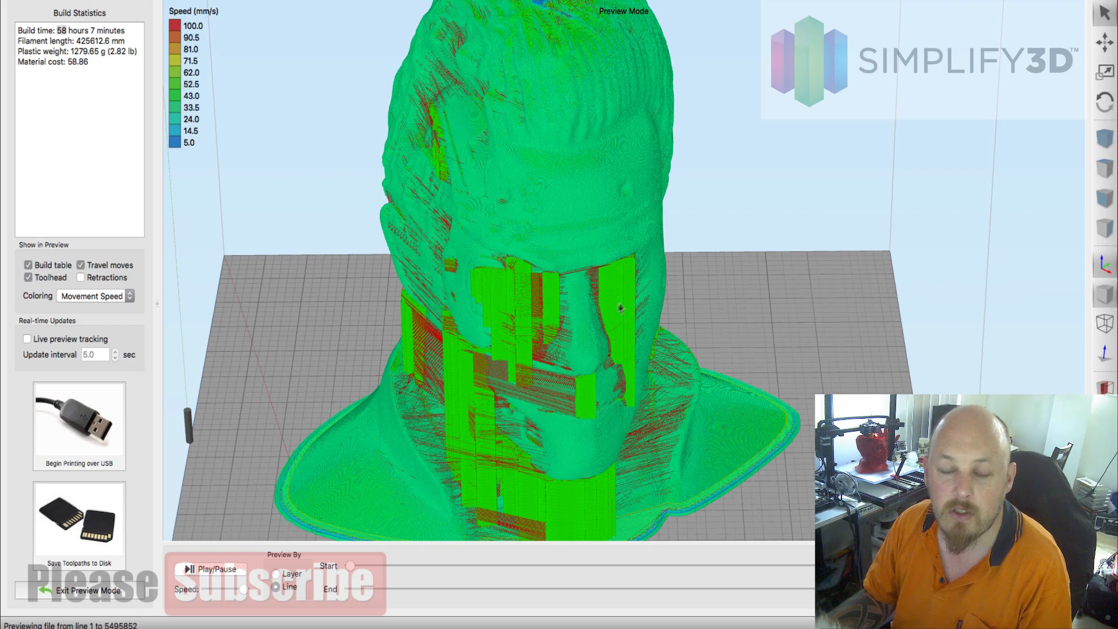
pyautogui.moveTo(521, 355)
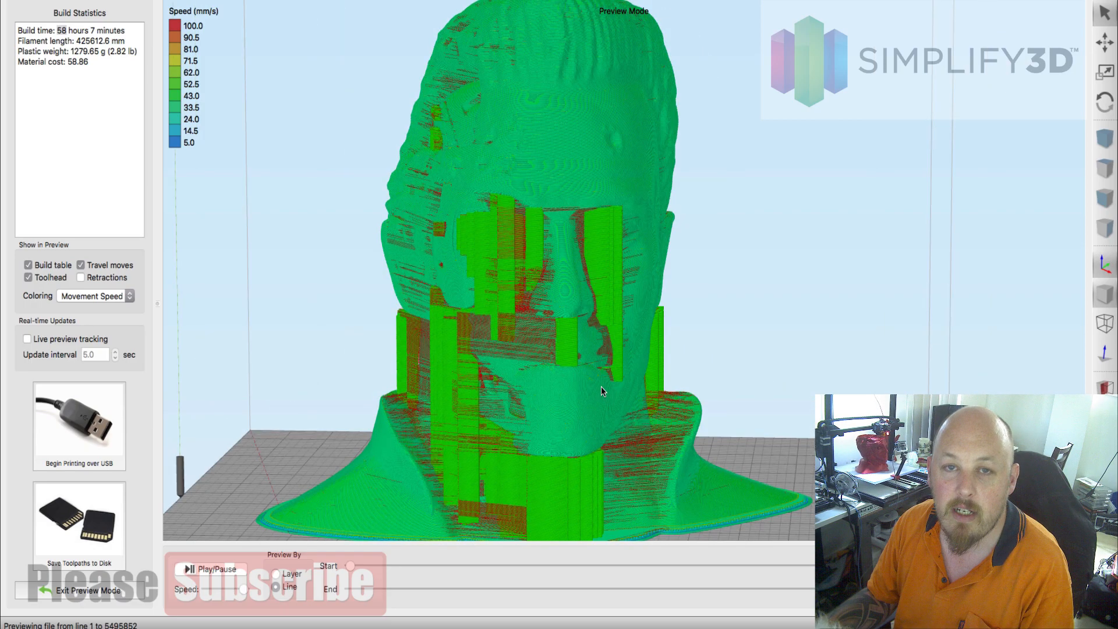
pyautogui.moveTo(592, 384)
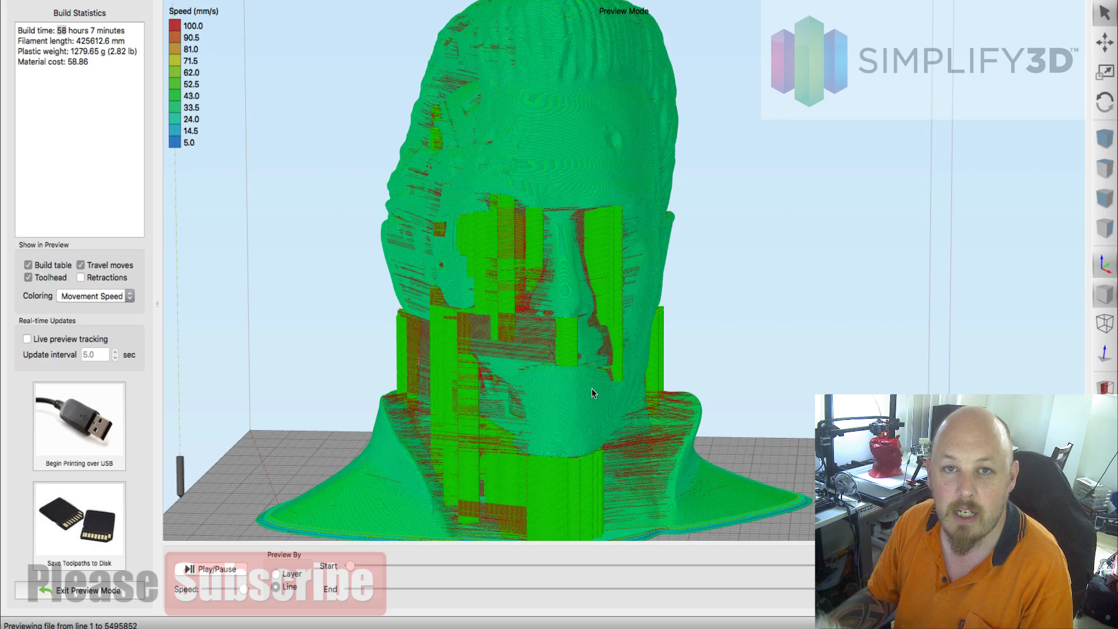
pyautogui.moveTo(564, 388)
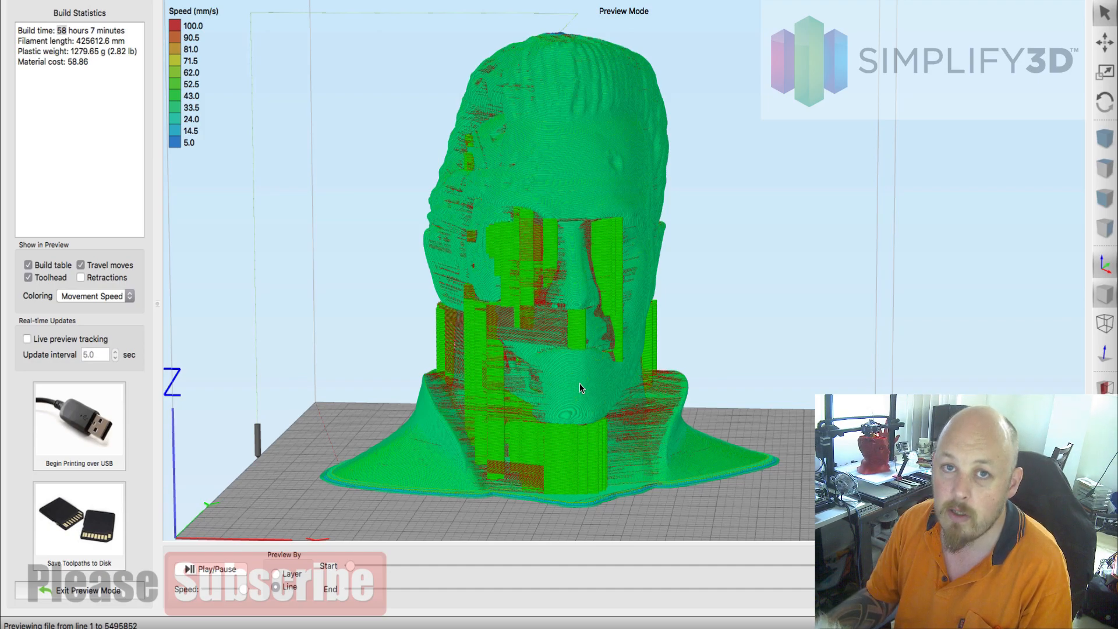
pyautogui.moveTo(536, 418)
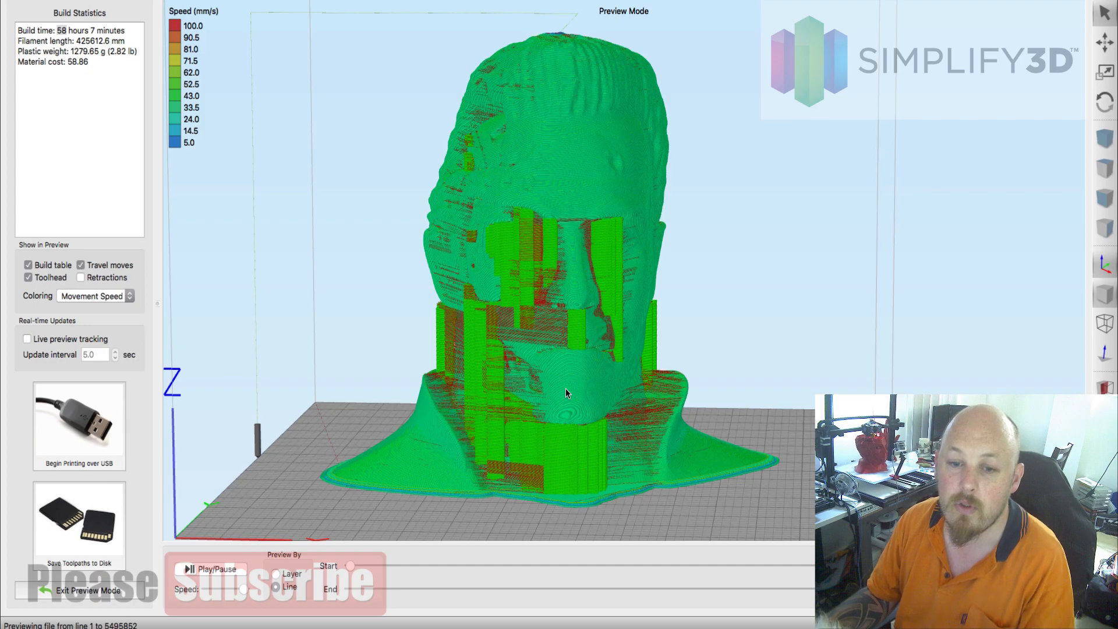
pyautogui.moveTo(565, 415)
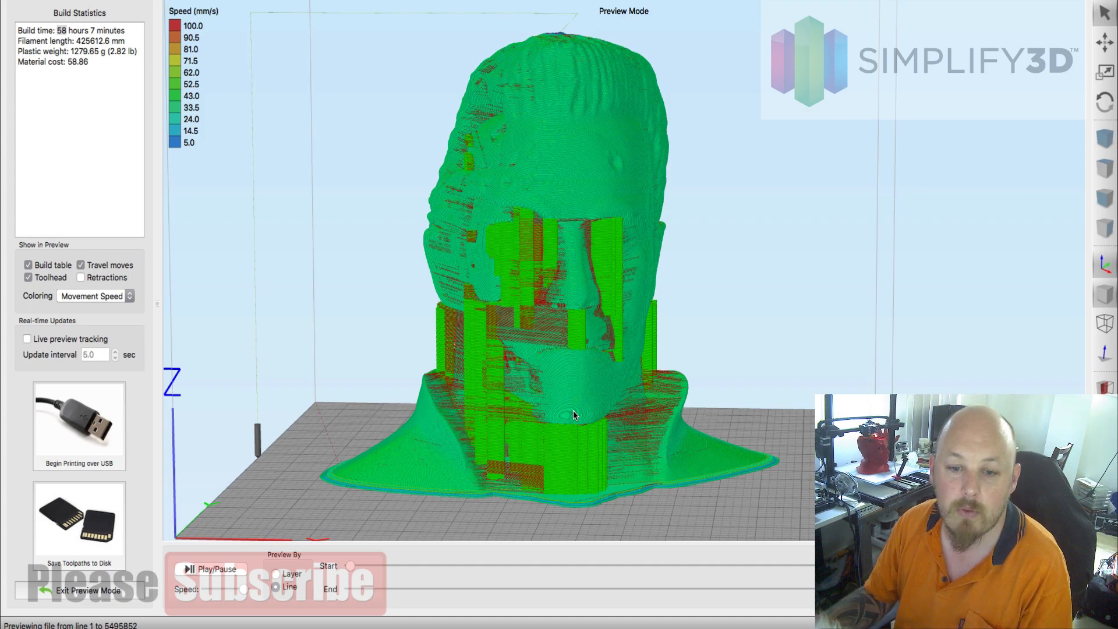
pyautogui.moveTo(570, 396)
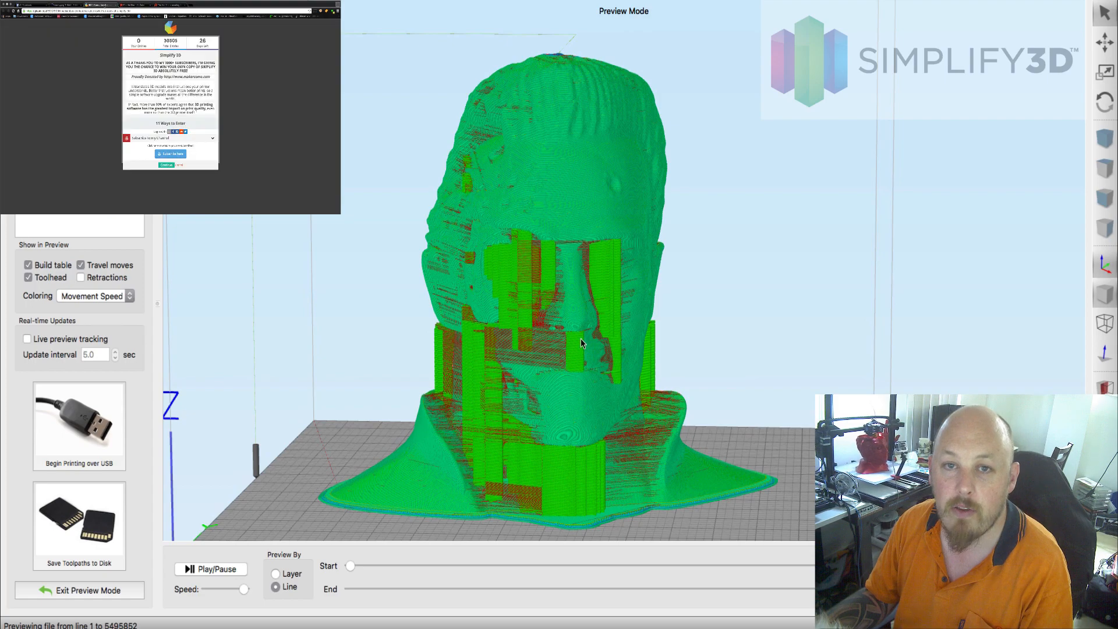
pyautogui.moveTo(571, 338)
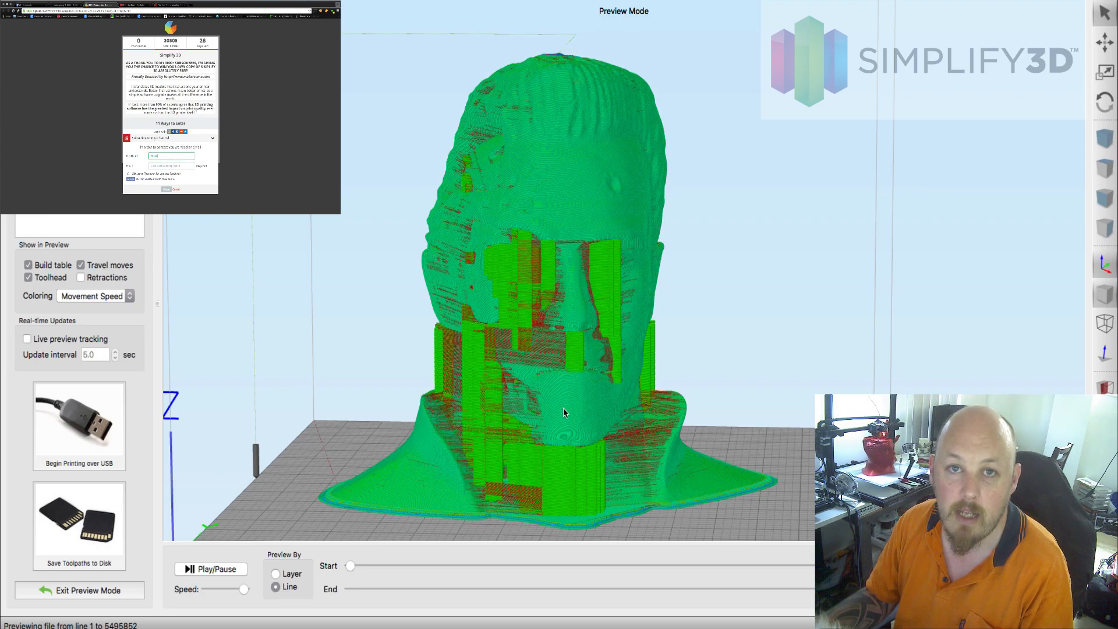
pyautogui.moveTo(524, 408)
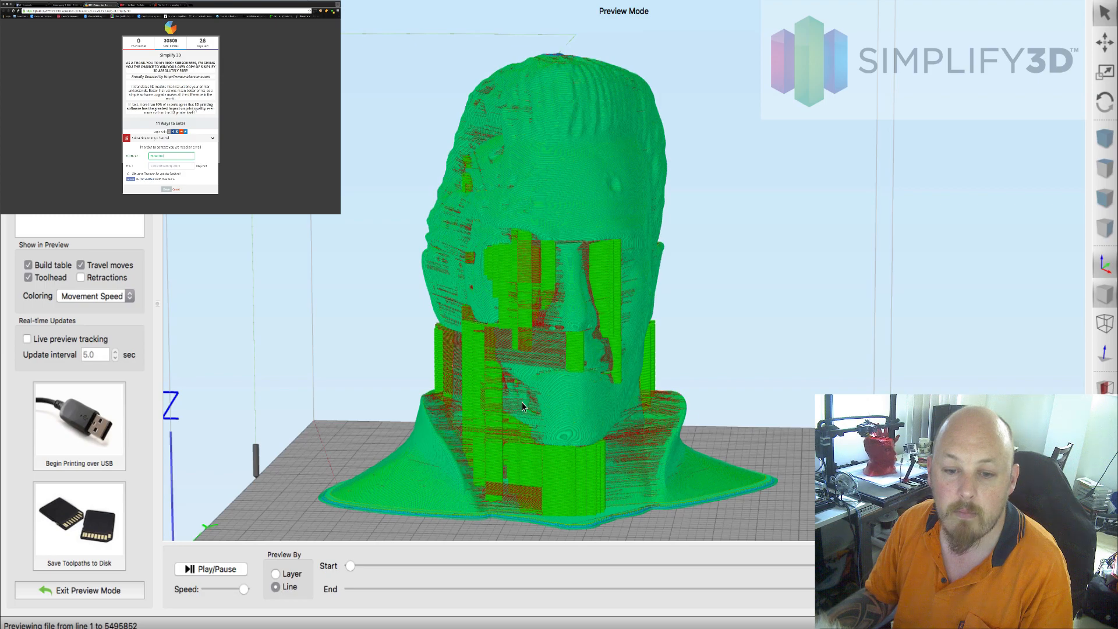